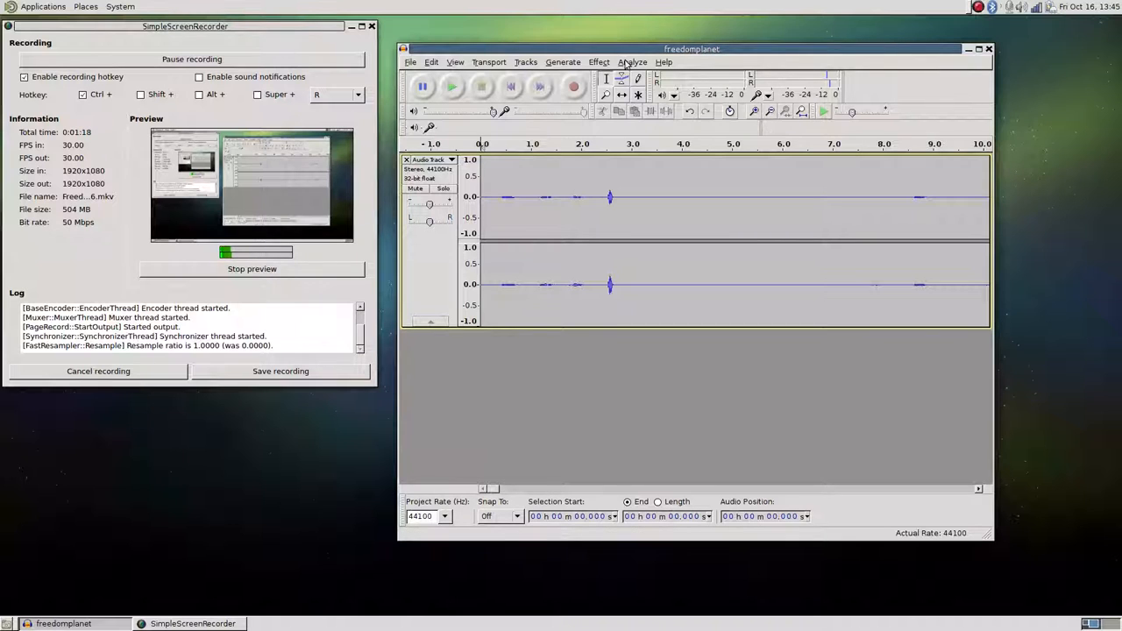
Select the whole freedomplanet stereo track and apply the Compressor effect to it
click(562, 61)
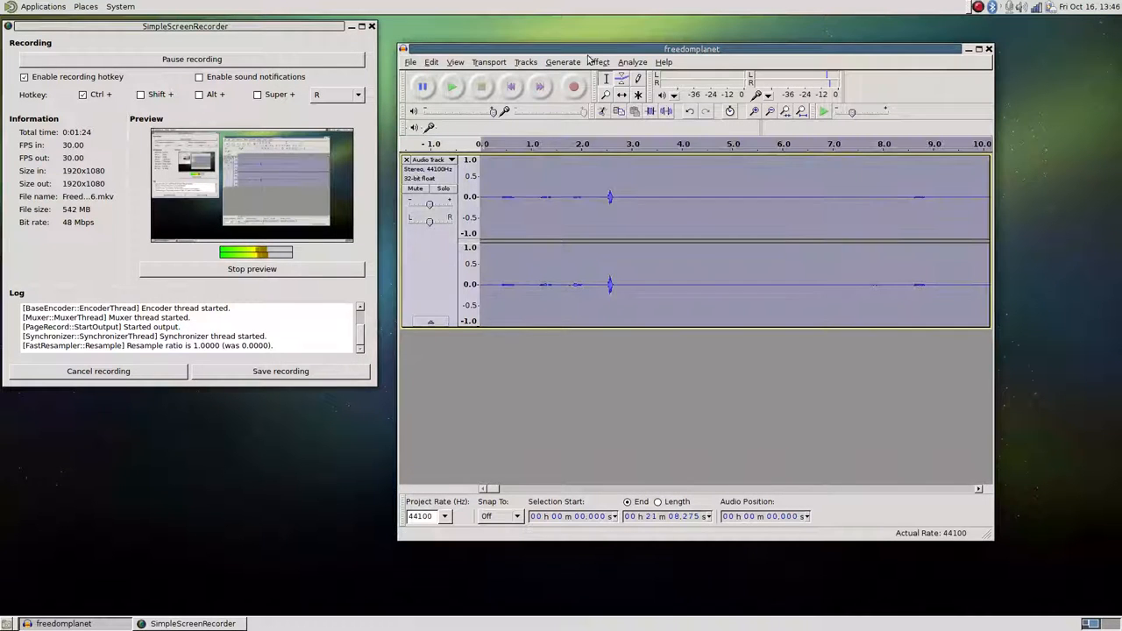
click(563, 62)
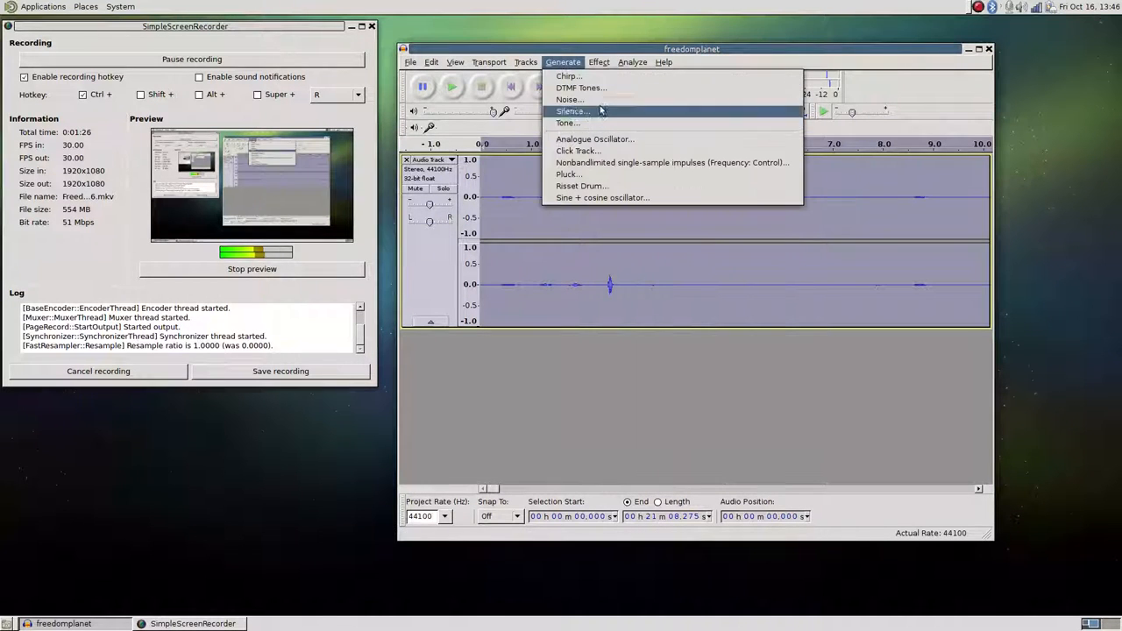
click(599, 62)
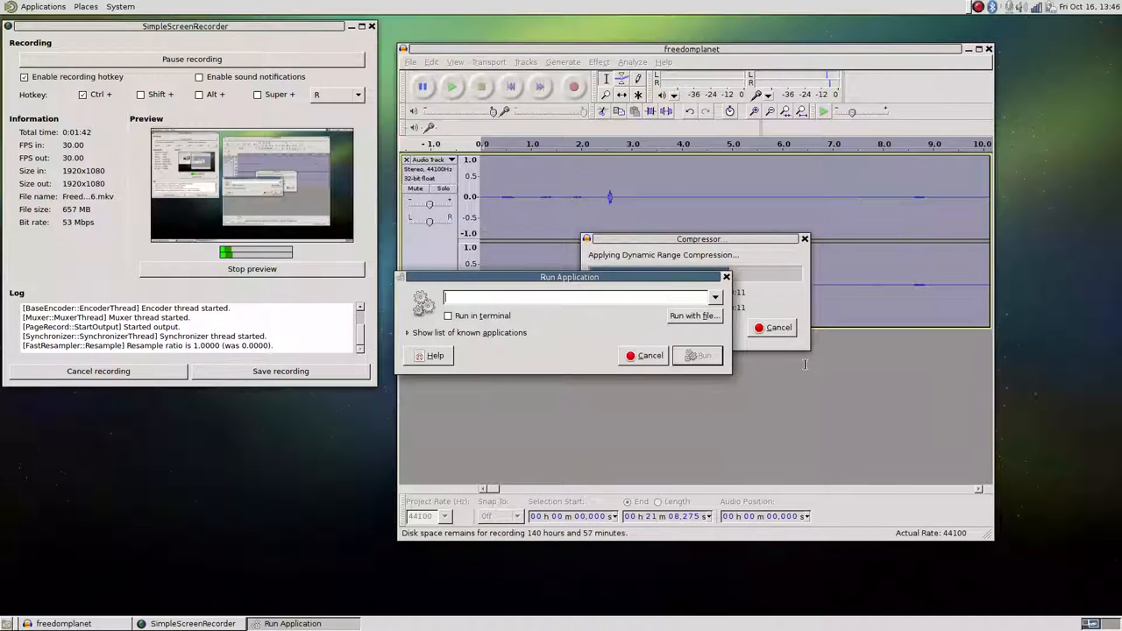
Launch Kdenlive and save the Audacity project as freedomplanet.aup in the Raw folder
text(kdenlive)
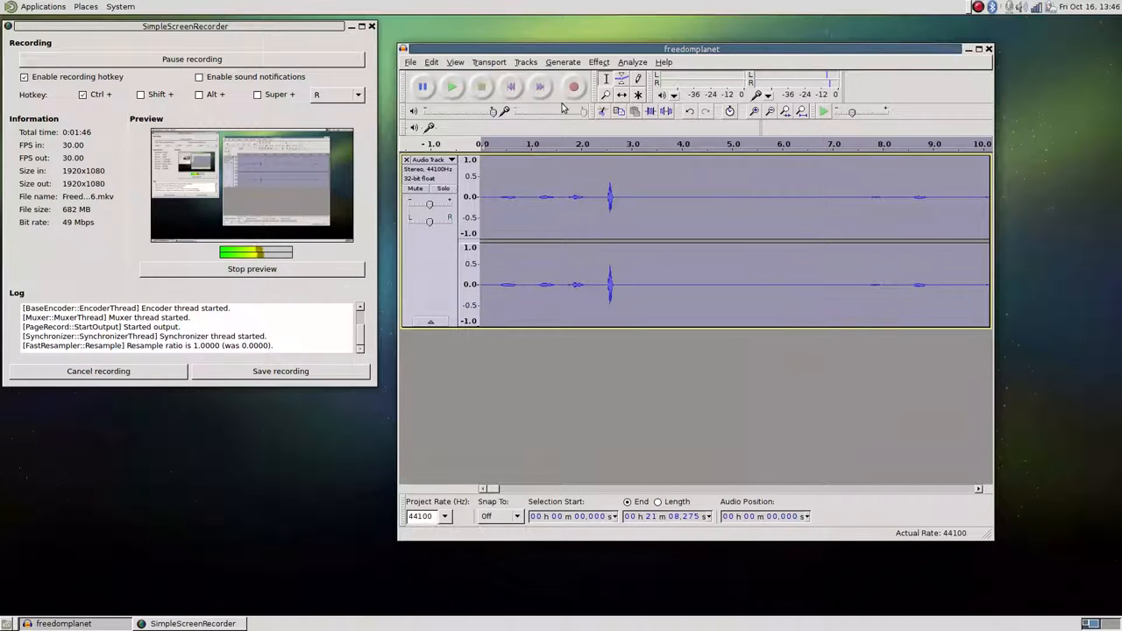
click(664, 61)
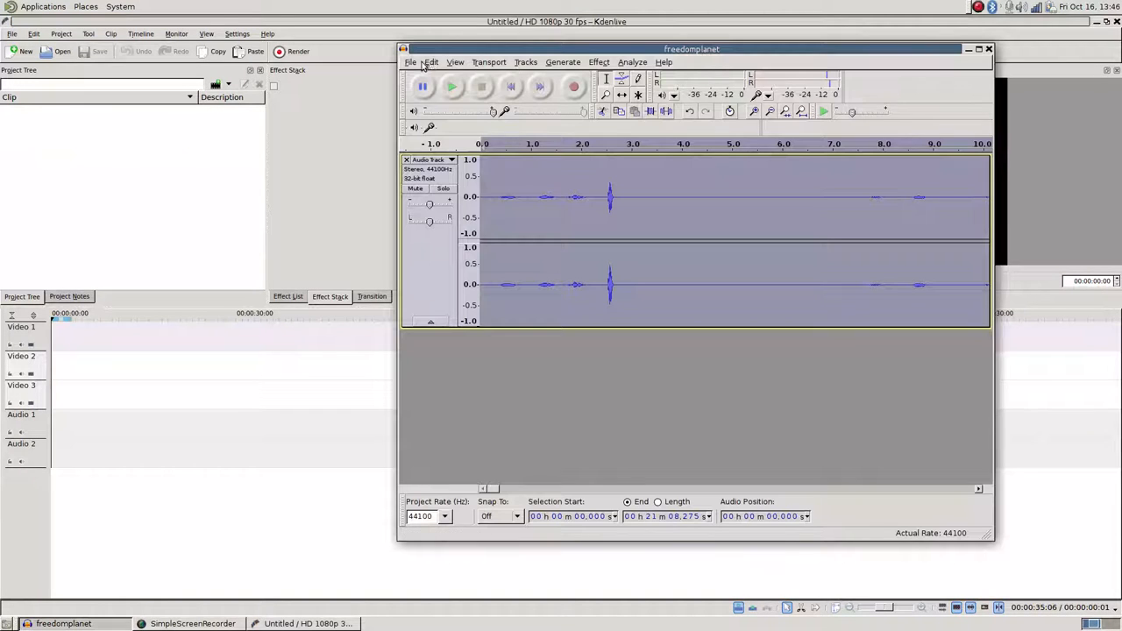
click(409, 63)
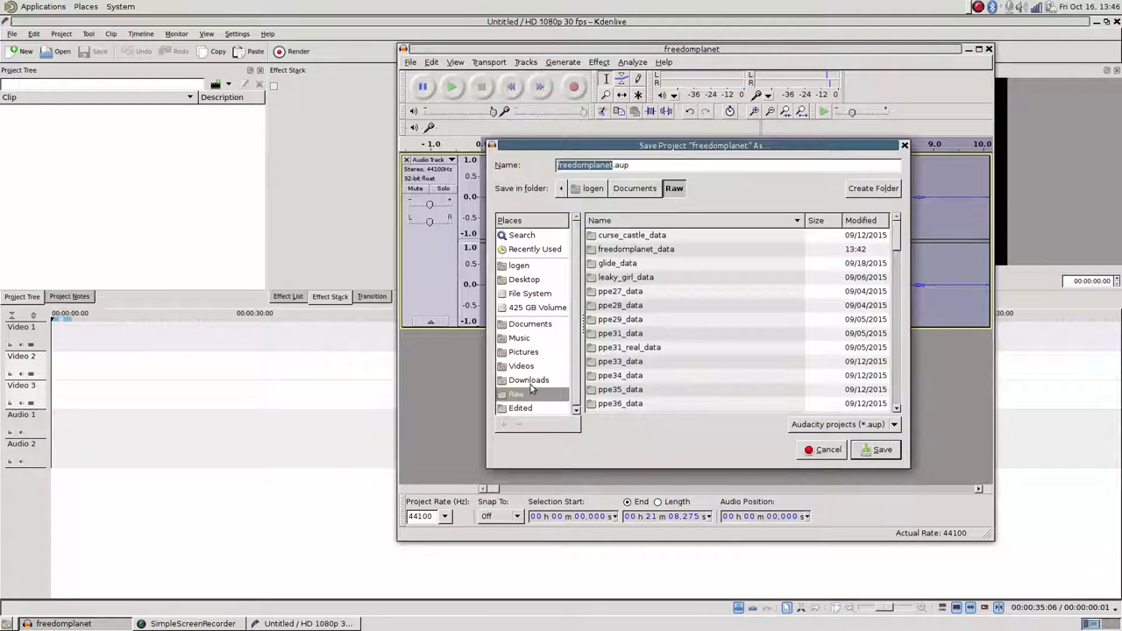
click(876, 449)
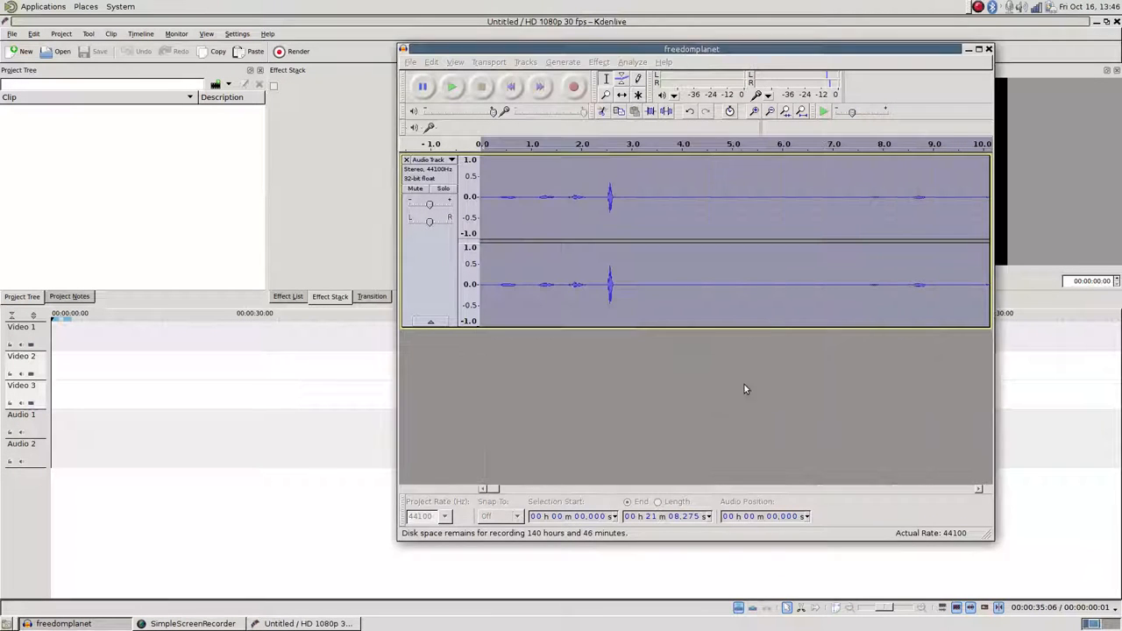
key(ctrl+s)
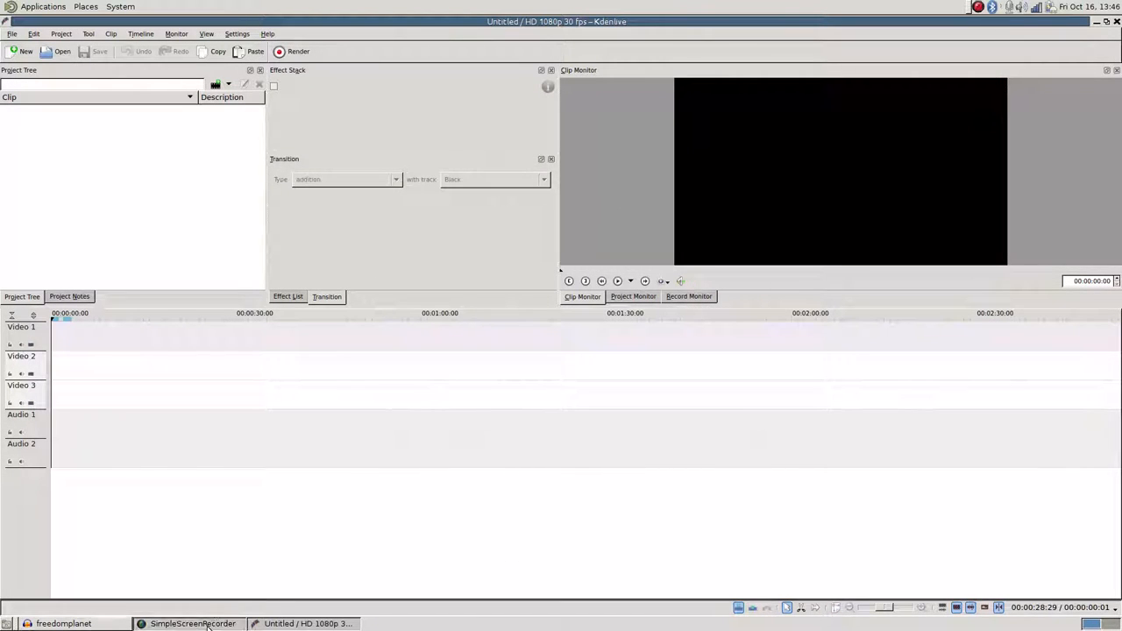
Export the audio as Ogg Vorbis freedomplanet.ogg into Videos, accepting blank metadata
click(192, 624)
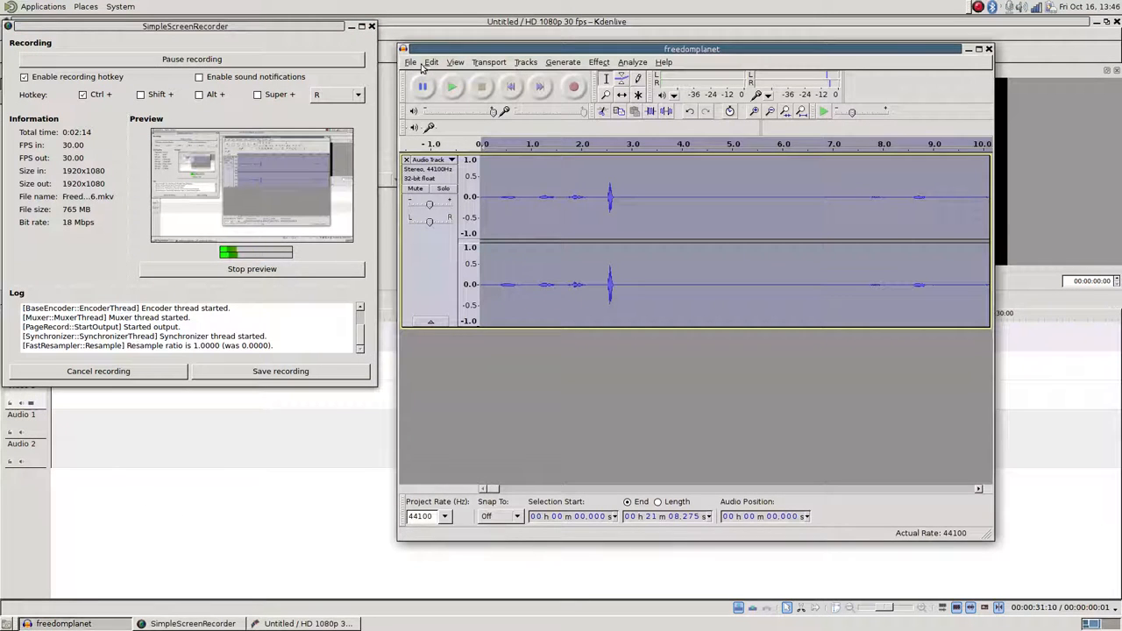
click(409, 63)
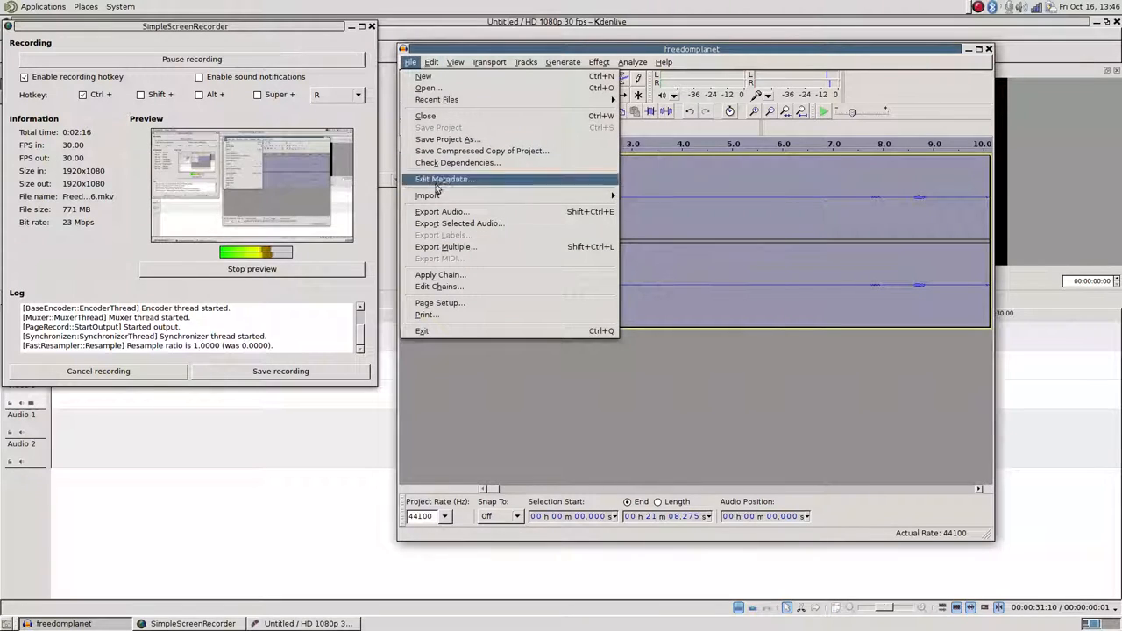
click(442, 211)
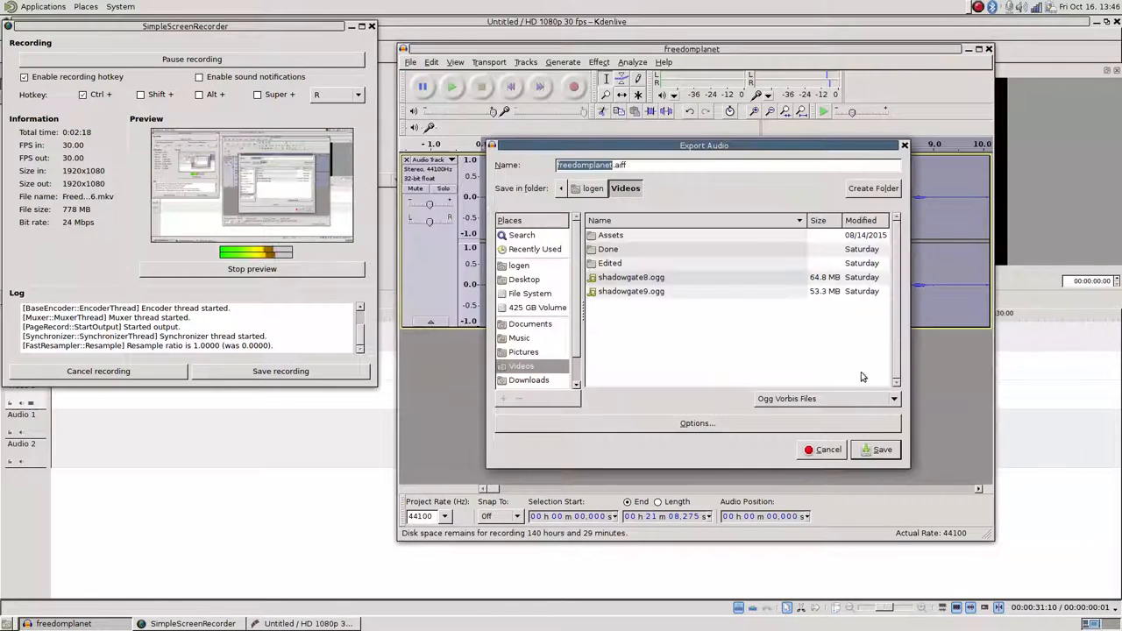
click(824, 398)
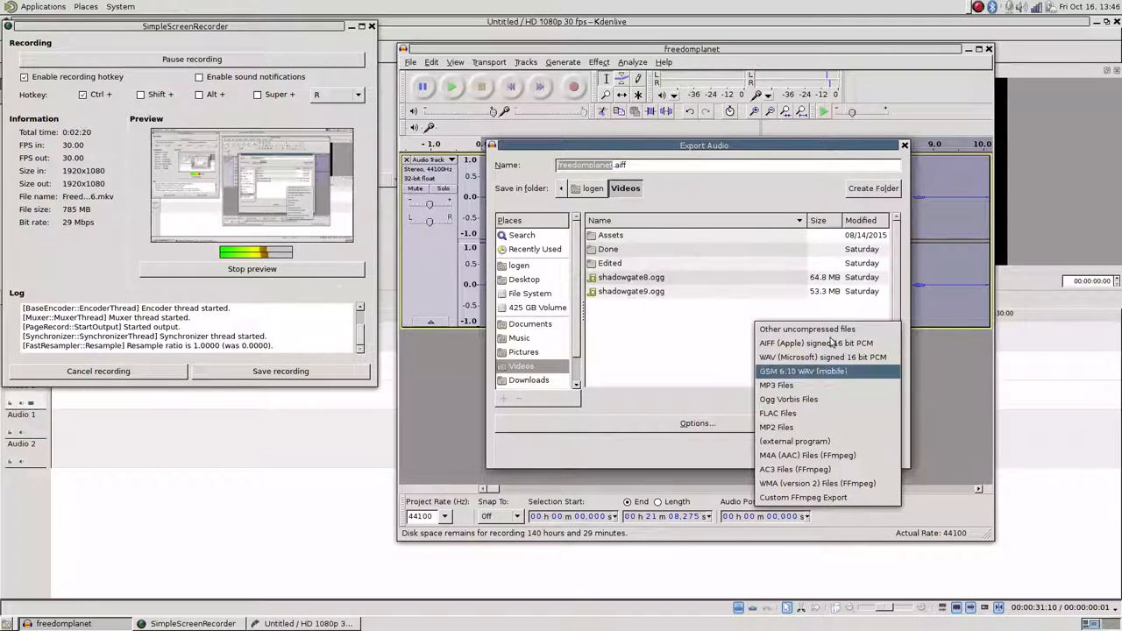
click(788, 399)
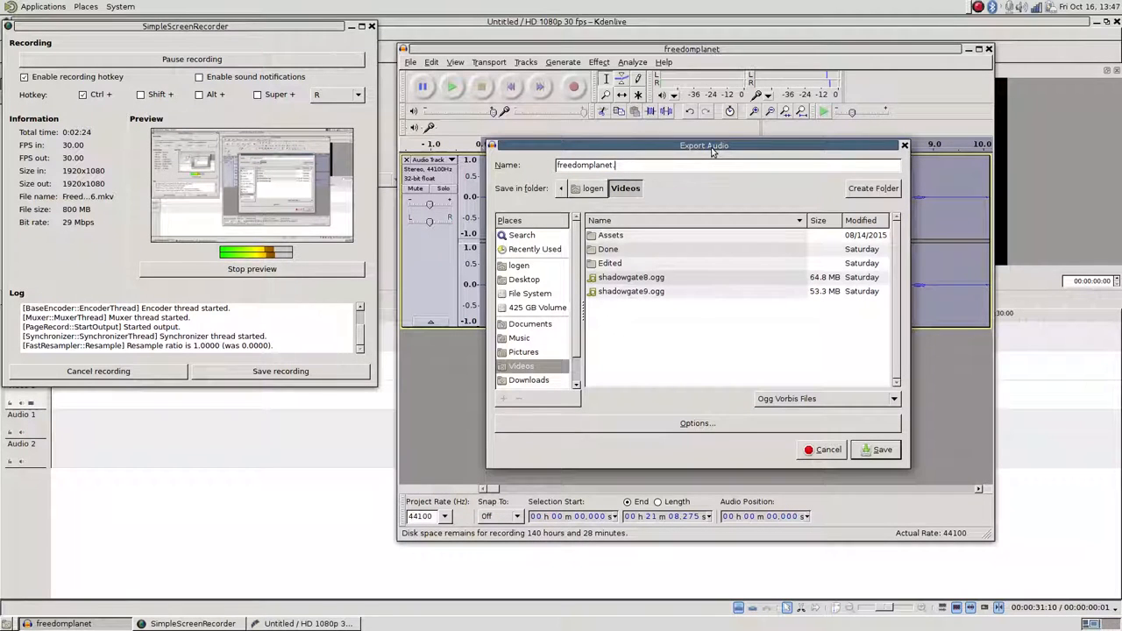
text(ogg)
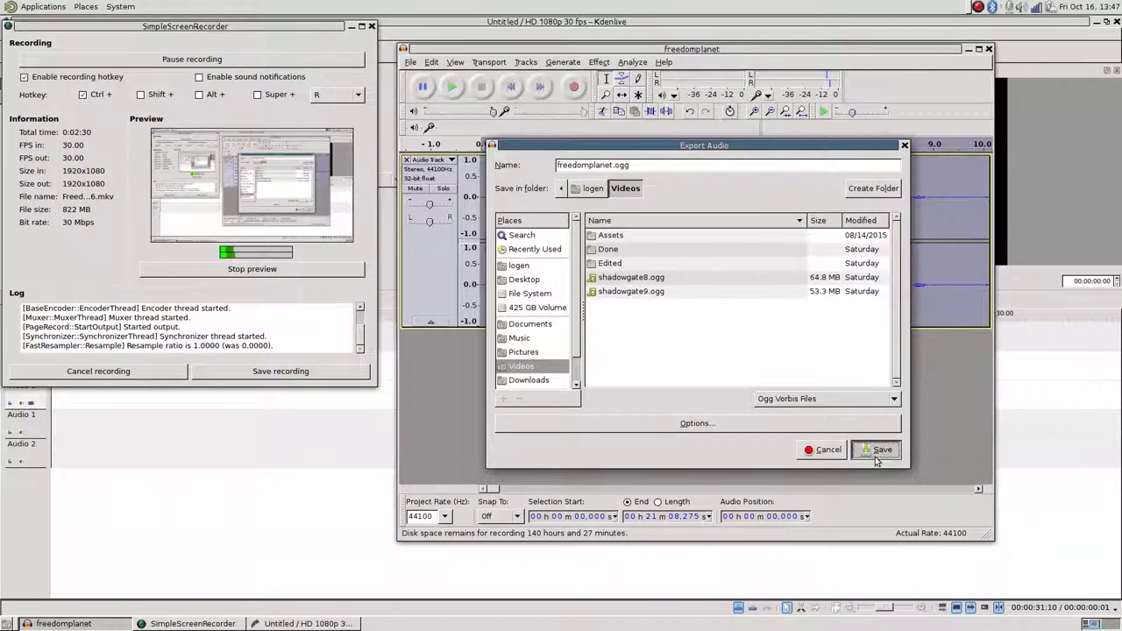
click(877, 450)
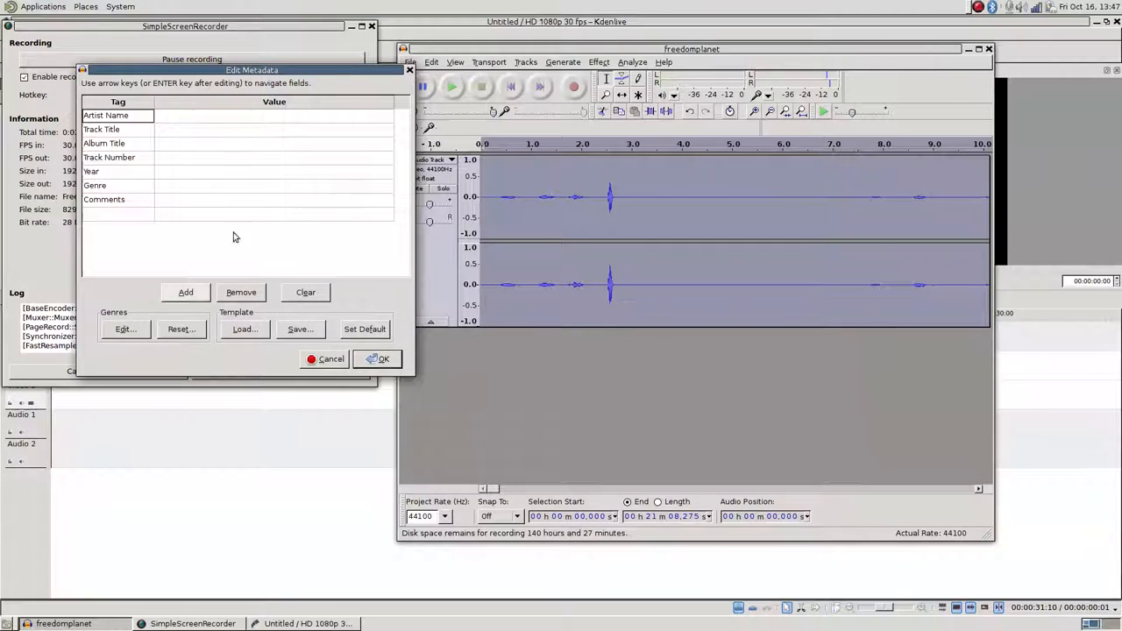
click(383, 358)
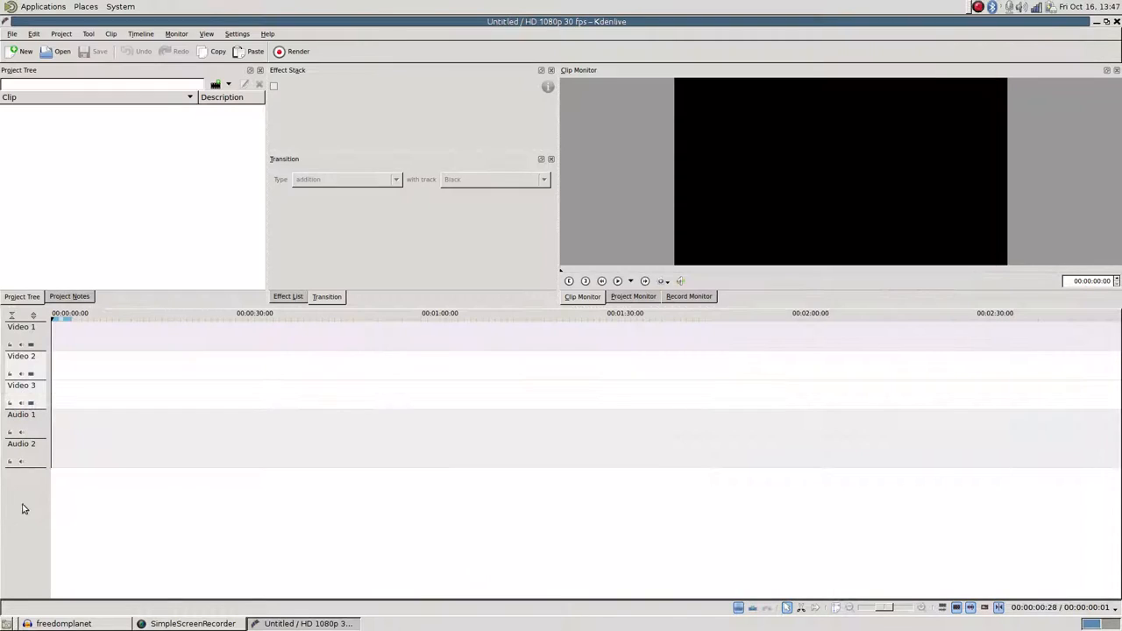
Advance the Kdenlive config wizard past the codecs check to the HD 1080p 30 fps profile page
click(177, 33)
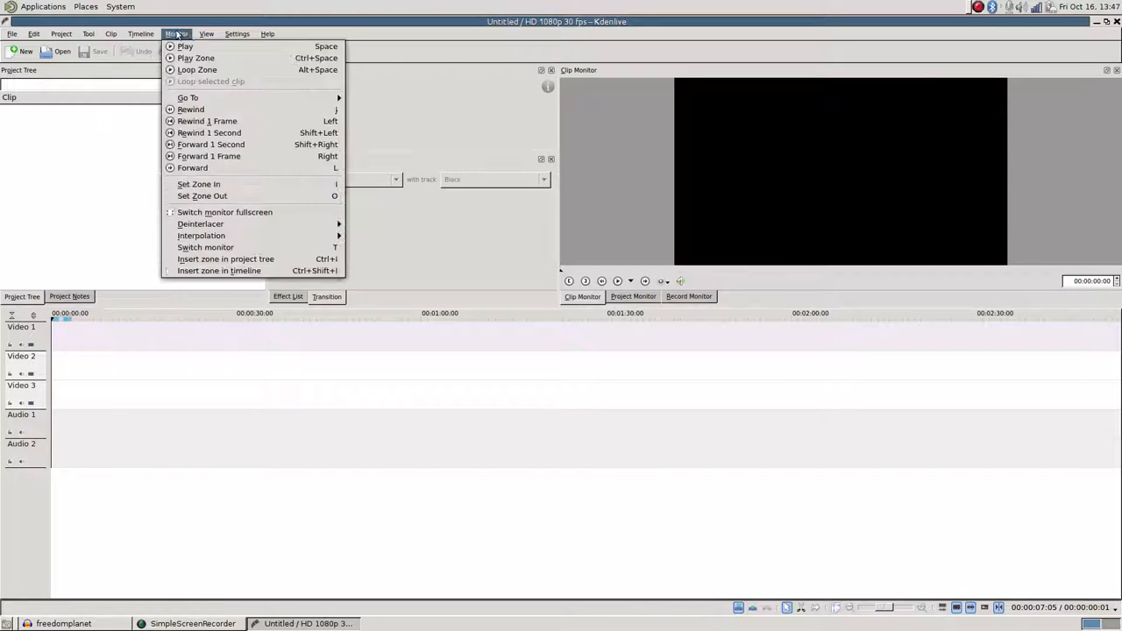
click(237, 33)
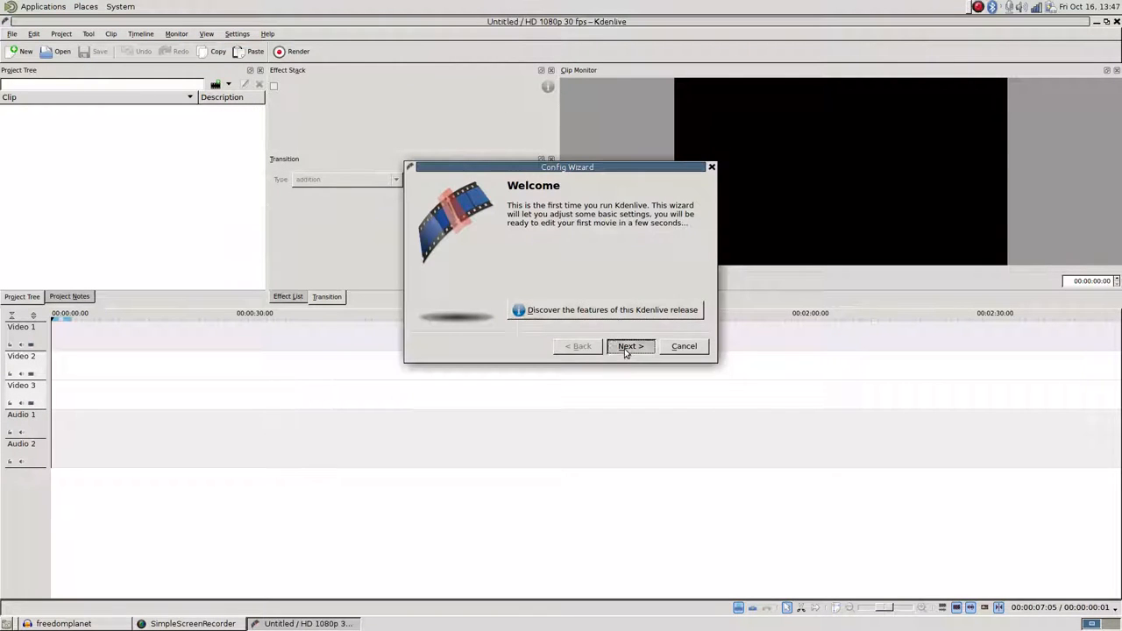
click(629, 346)
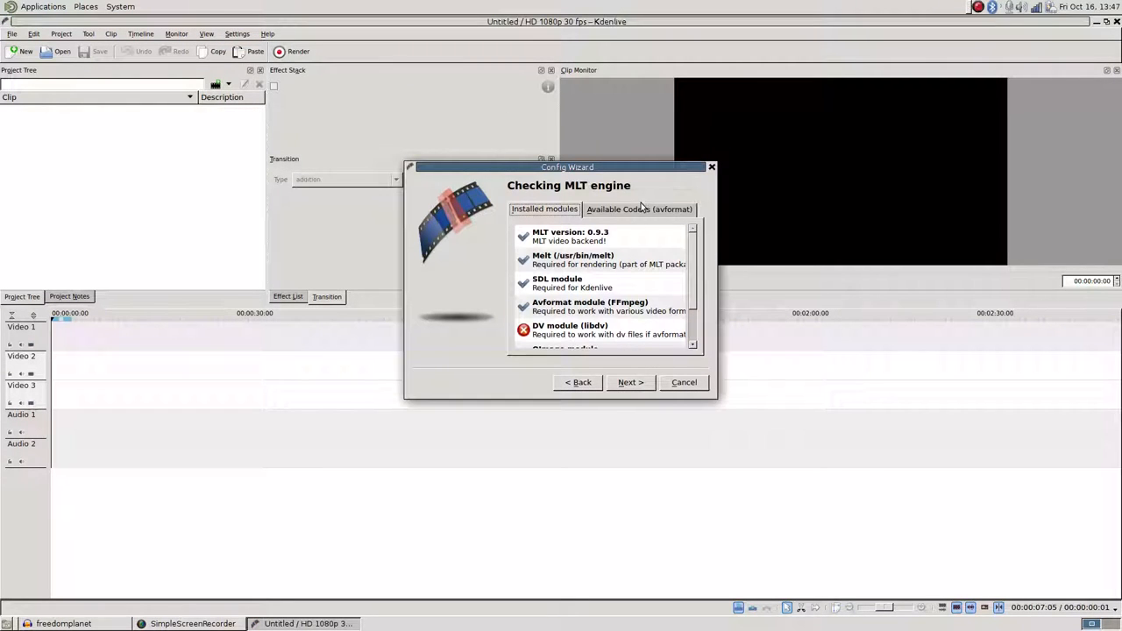
click(639, 209)
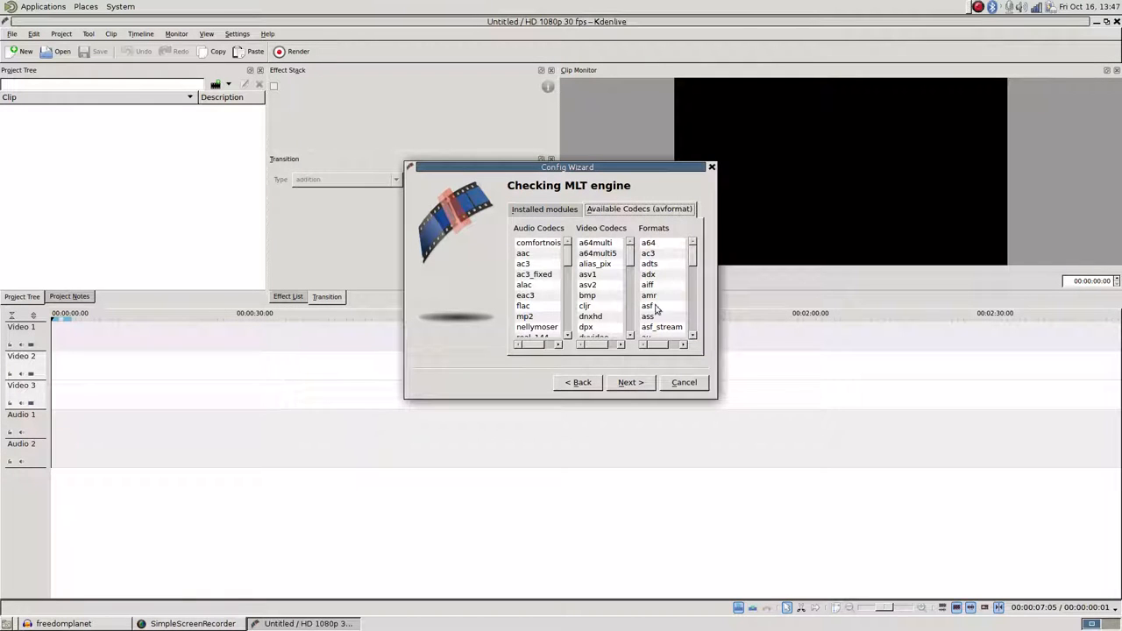
click(630, 383)
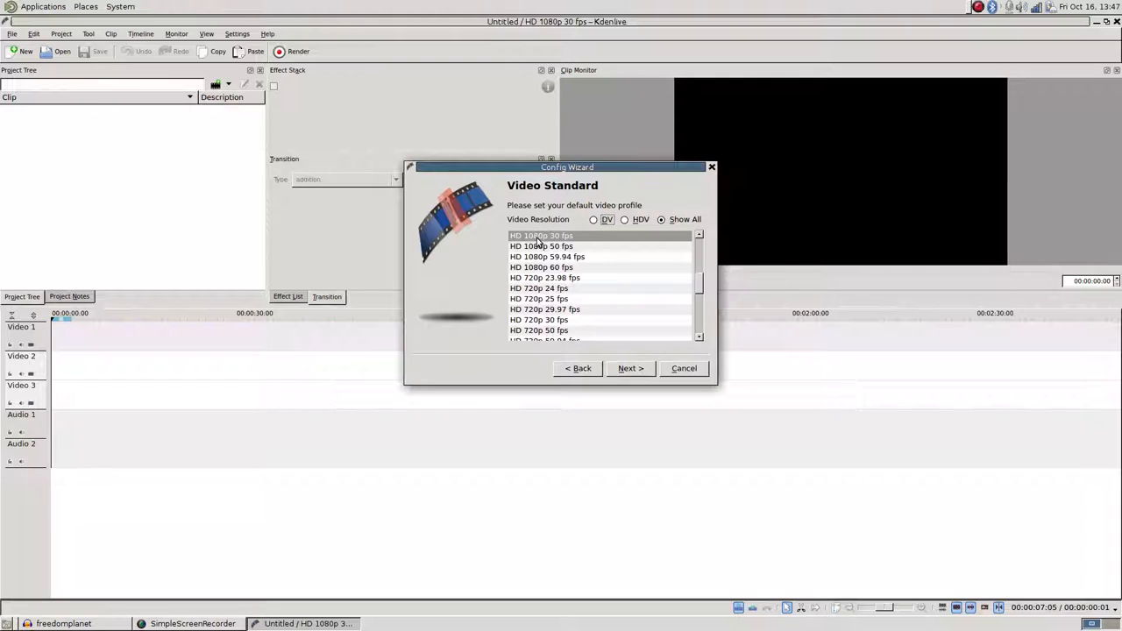
mouse_move(697, 288)
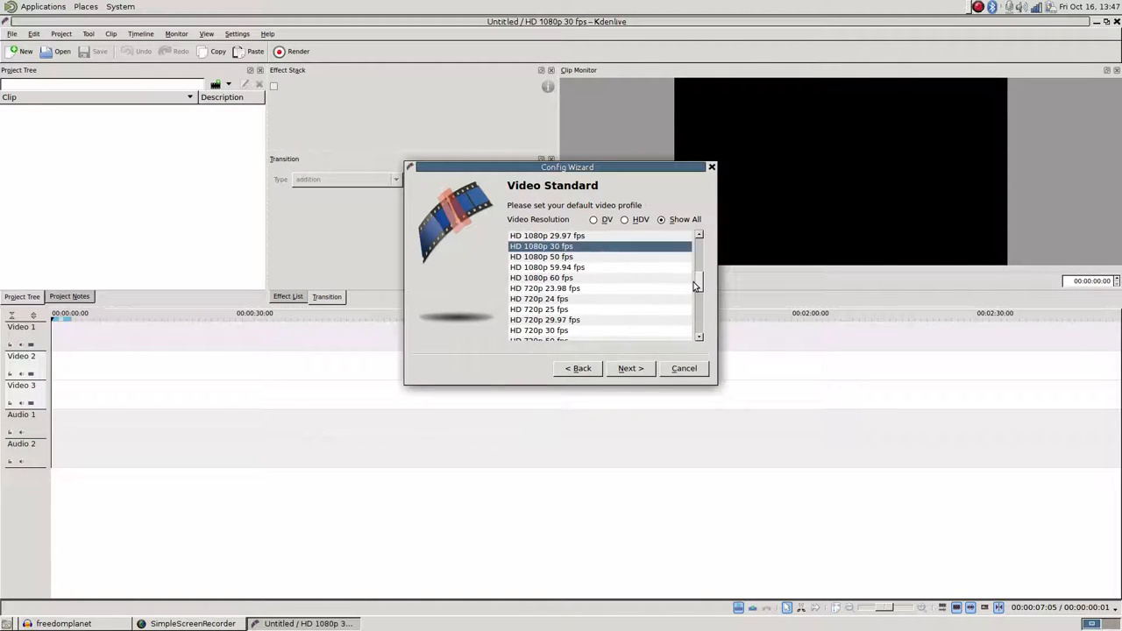
scroll(down, 3)
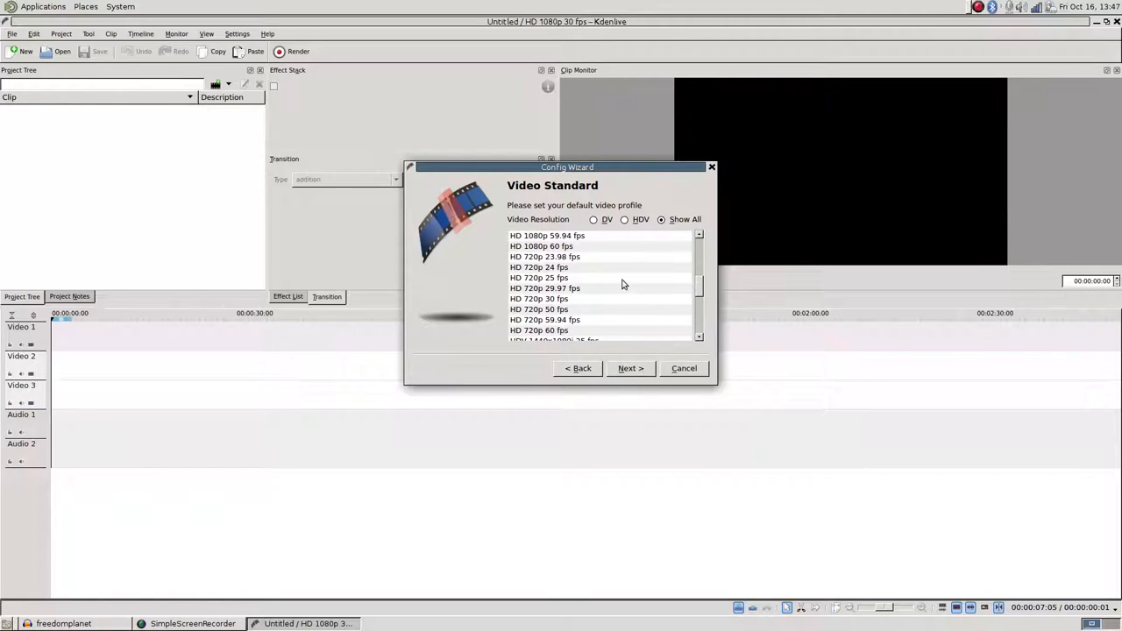
mouse_move(574, 288)
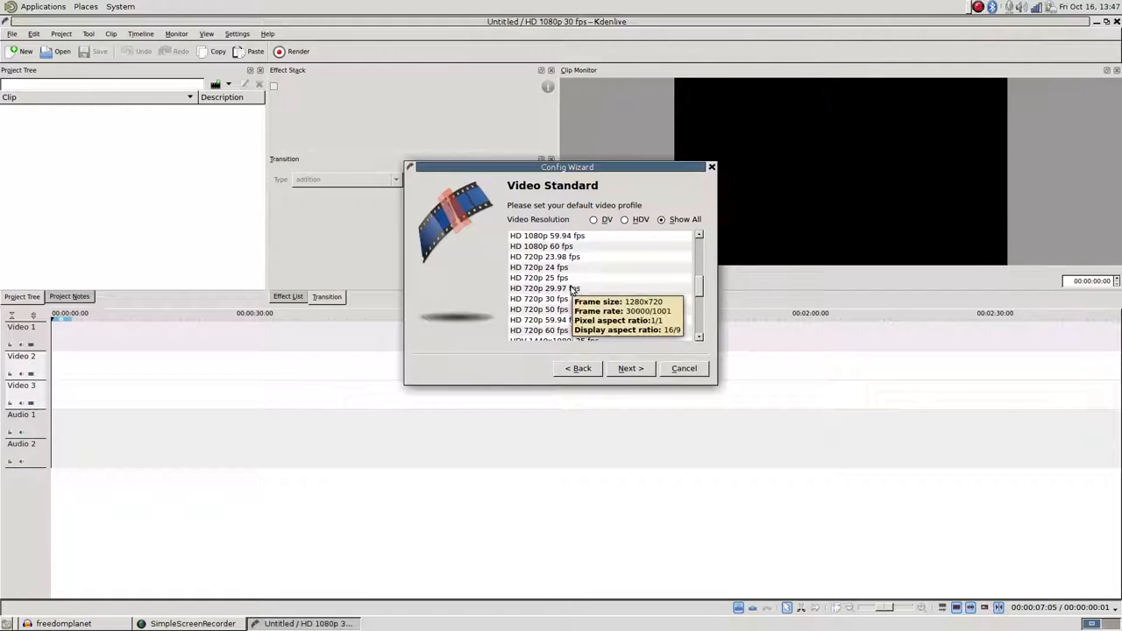
mouse_move(538, 278)
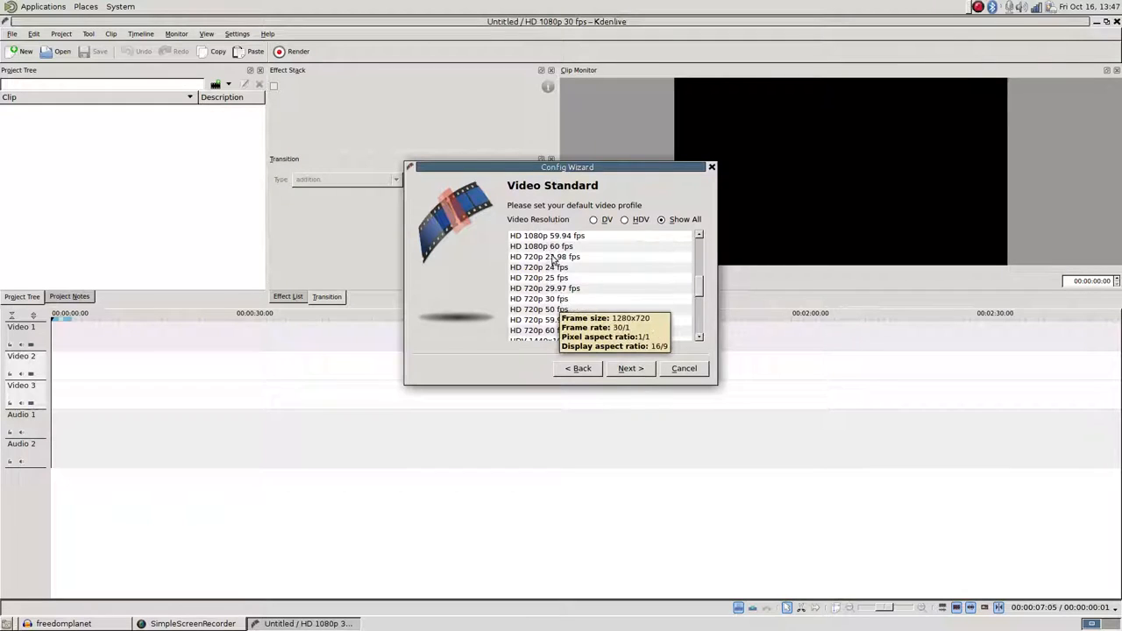
mouse_move(700, 276)
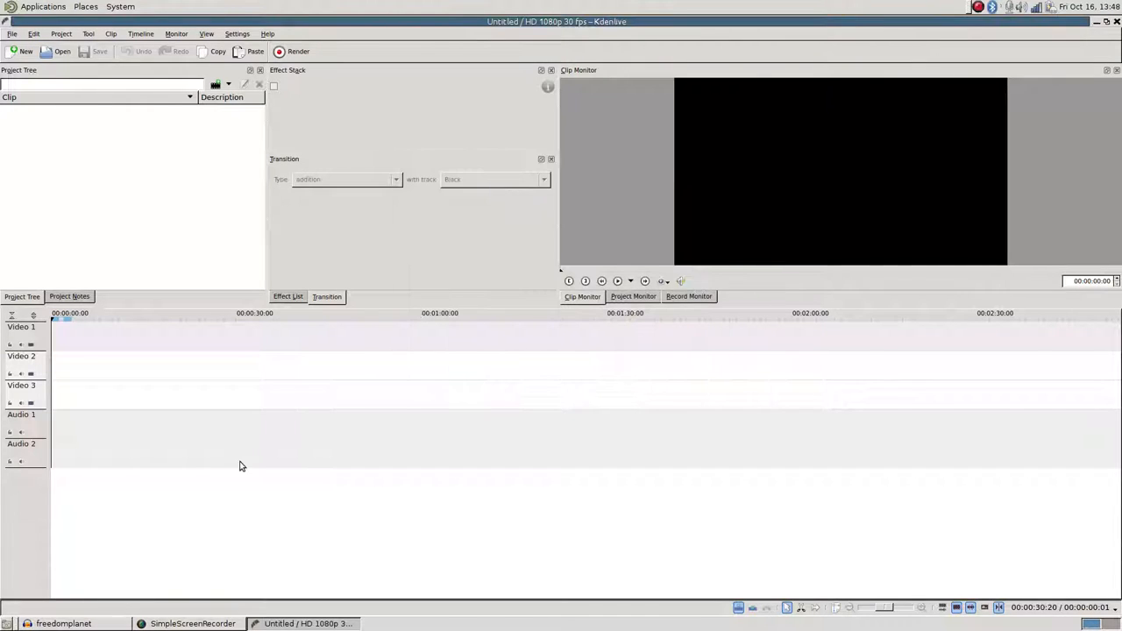
Delete the extra Video 2 track and remove the surplus audio tracks, keeping Video 1 and Audio 1
right_click(44, 360)
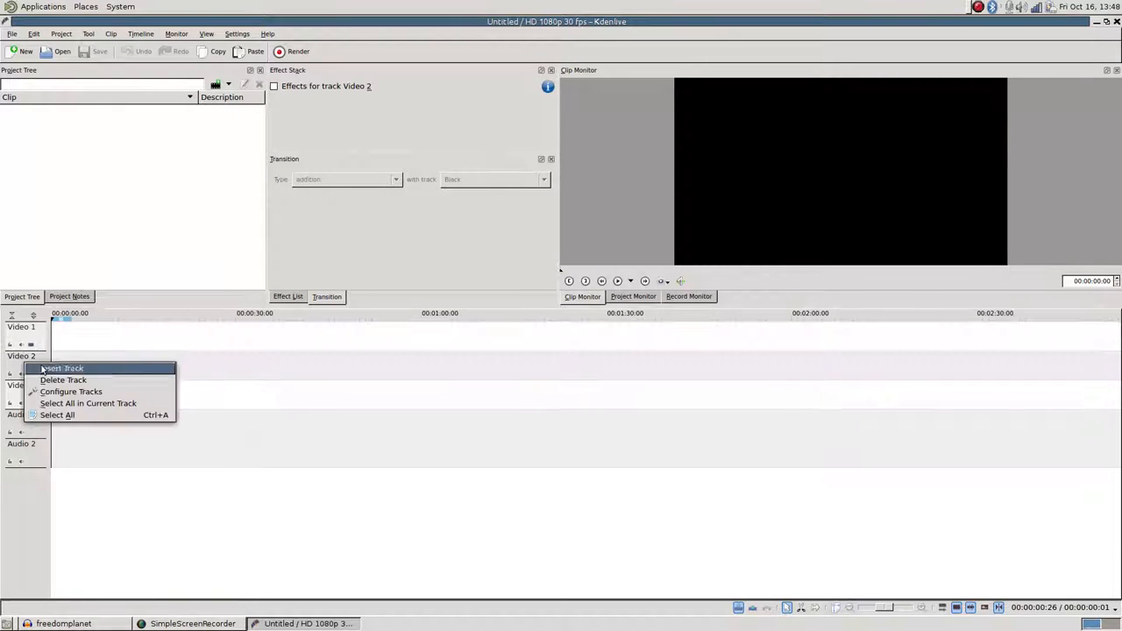
mouse_move(63, 380)
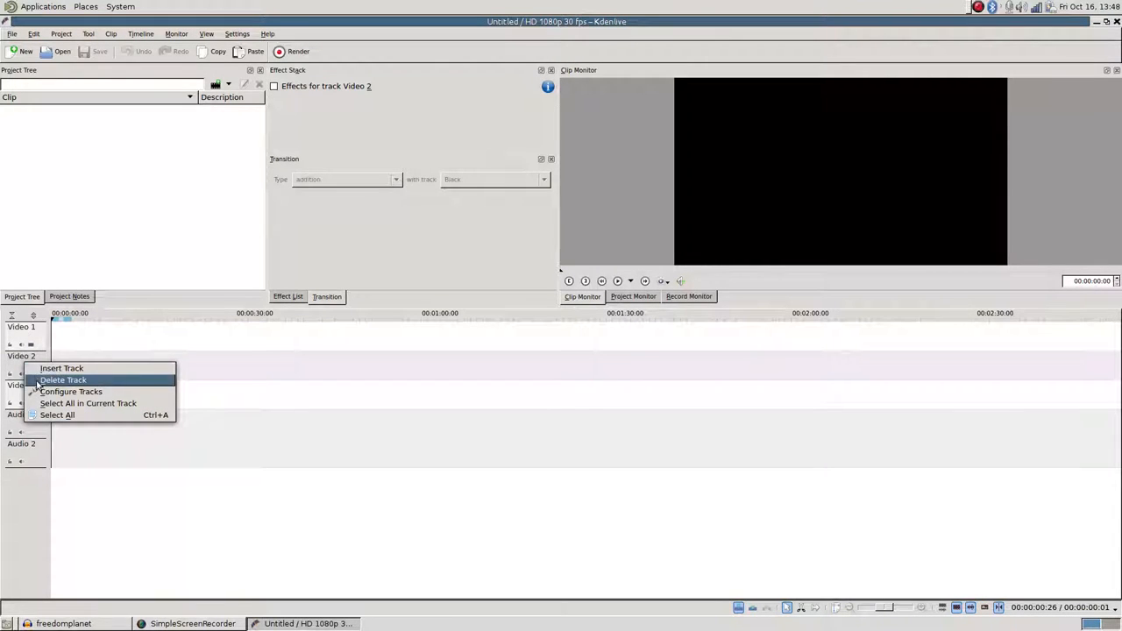
click(62, 379)
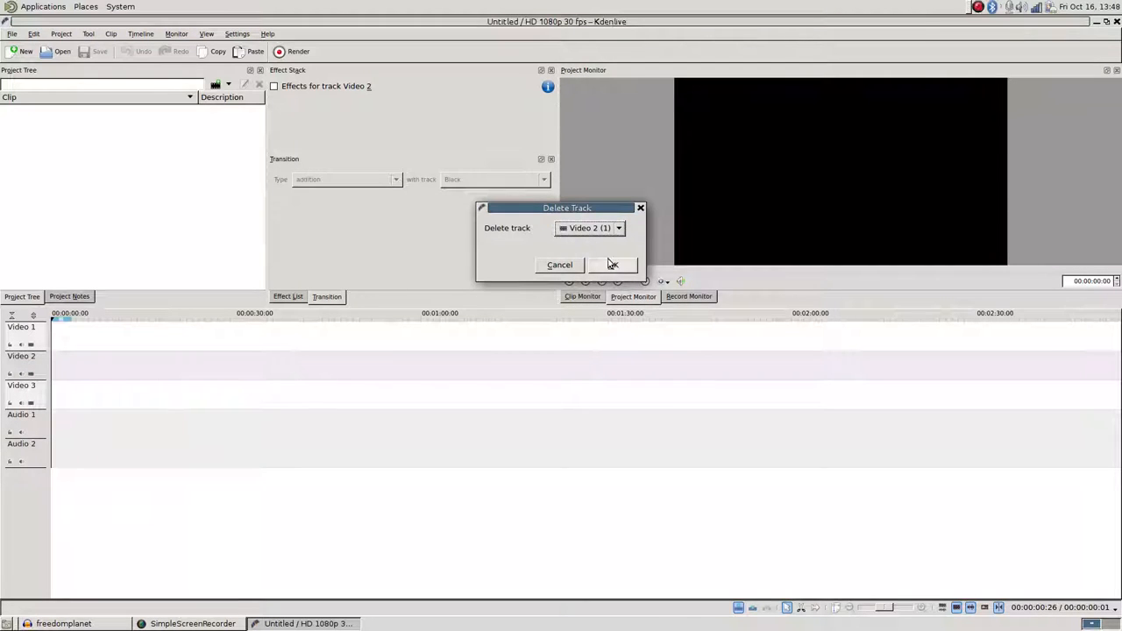
click(612, 264)
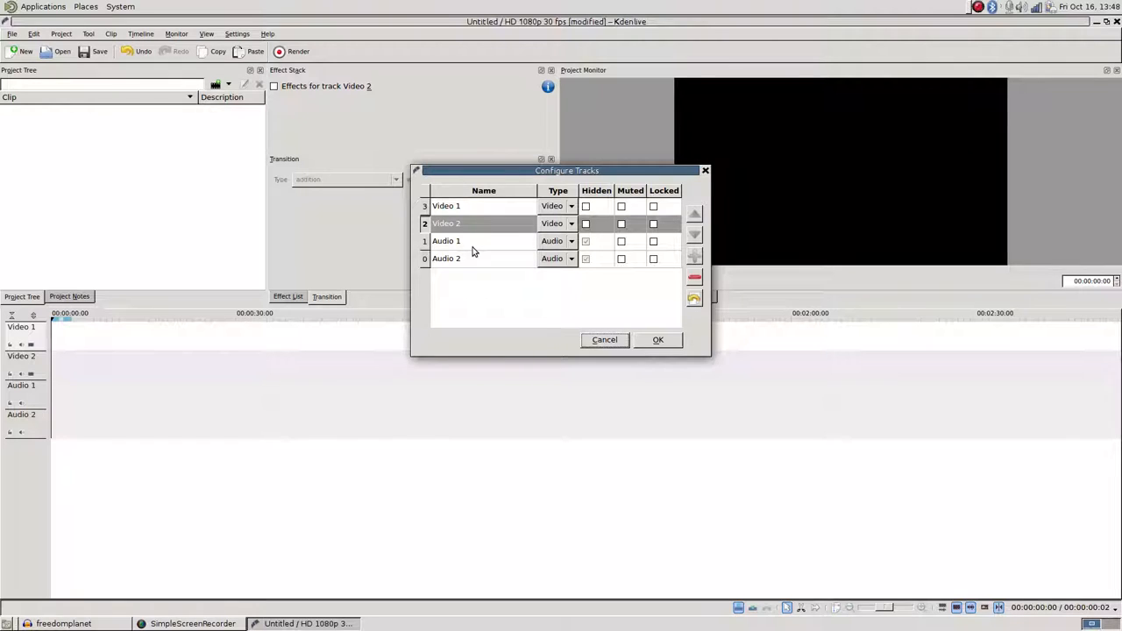
mouse_move(421, 241)
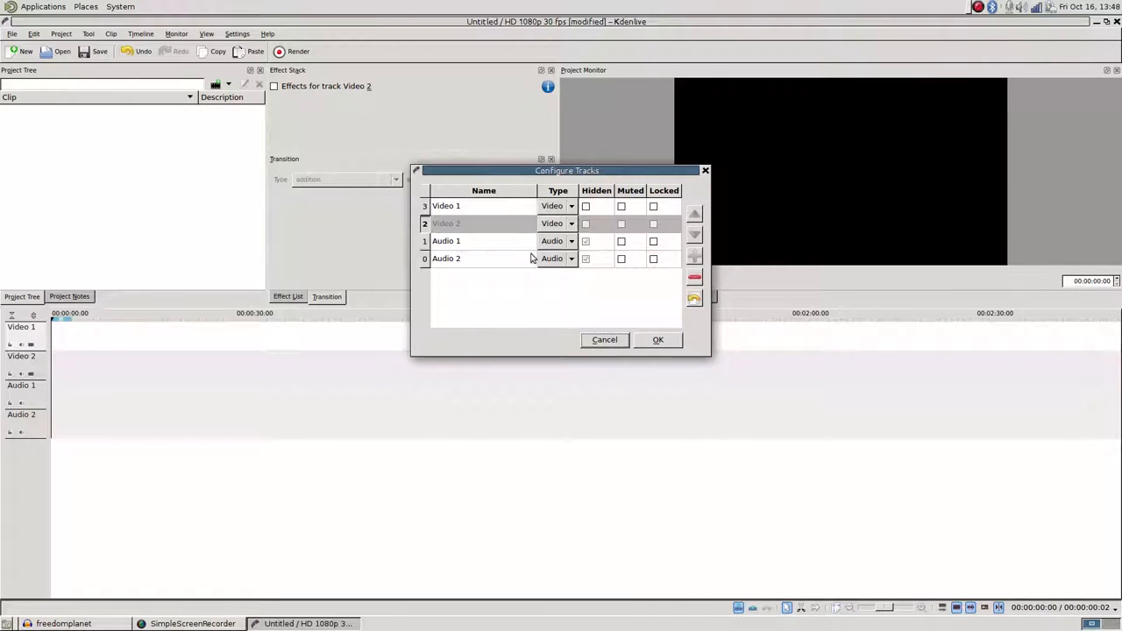
click(446, 258)
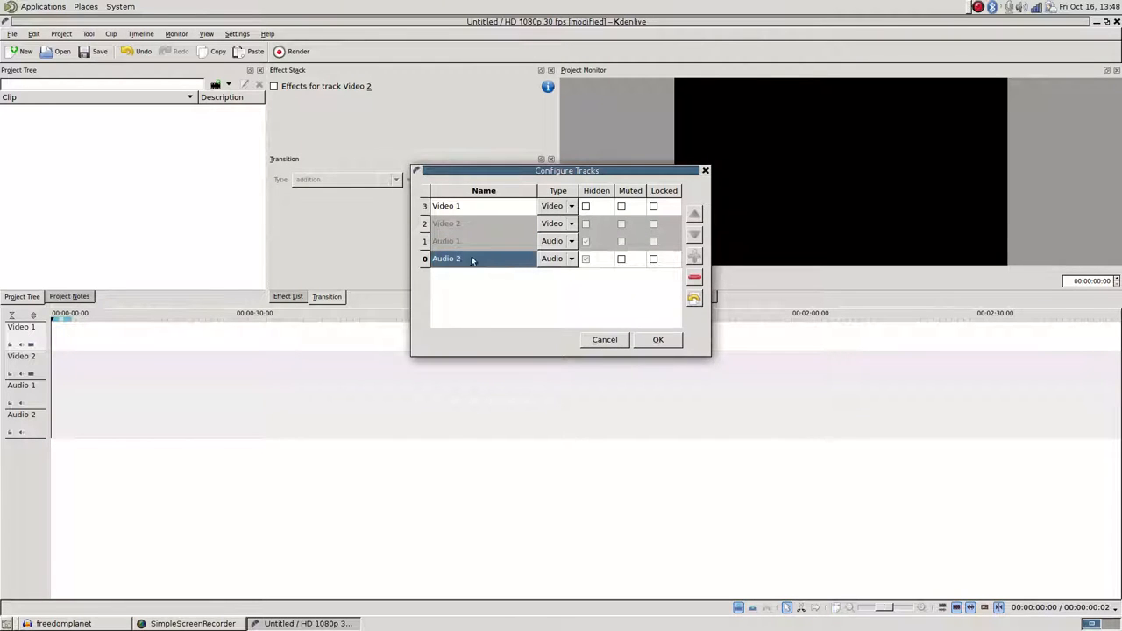
click(446, 205)
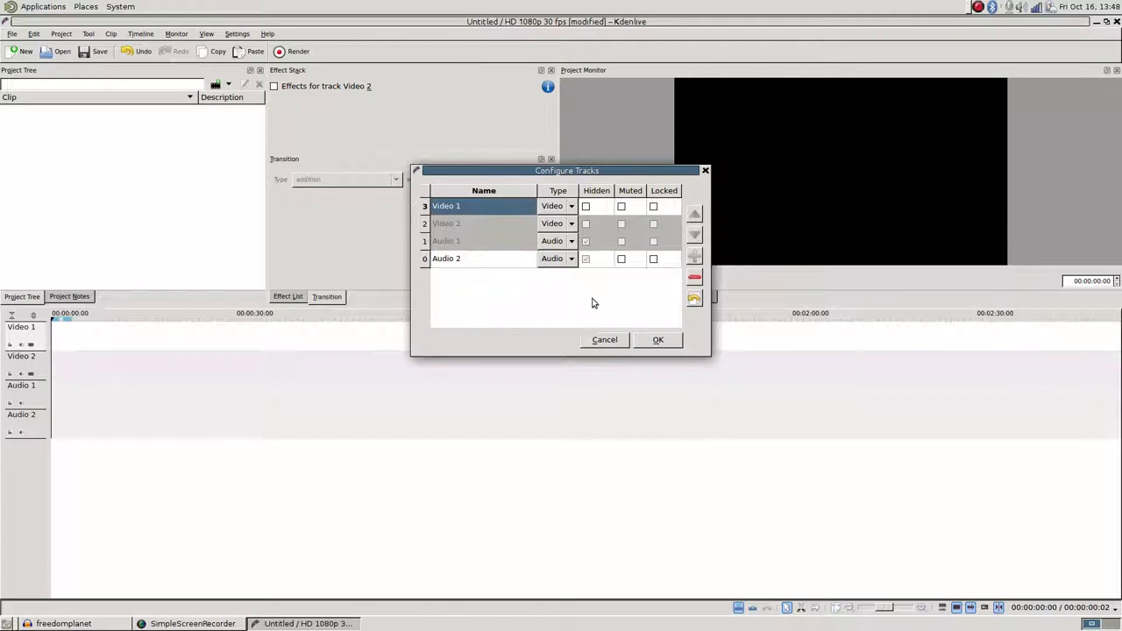
click(658, 339)
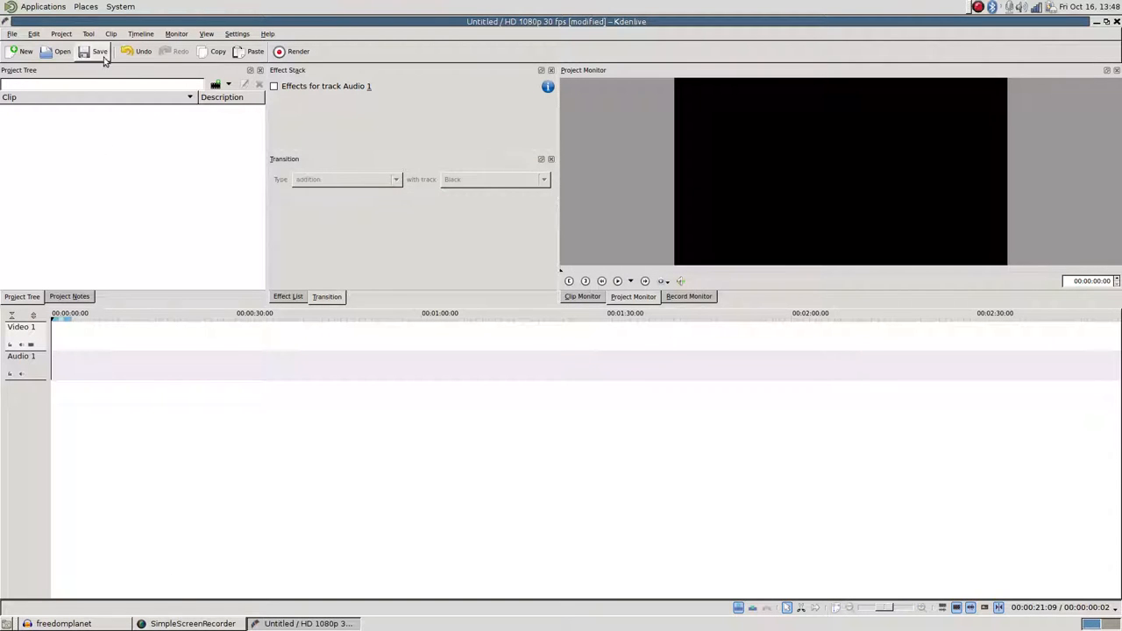
Add the FreedomPlanet recording and freedomplanet.ogg from Videos, then open Assets > Twisted Q
click(95, 51)
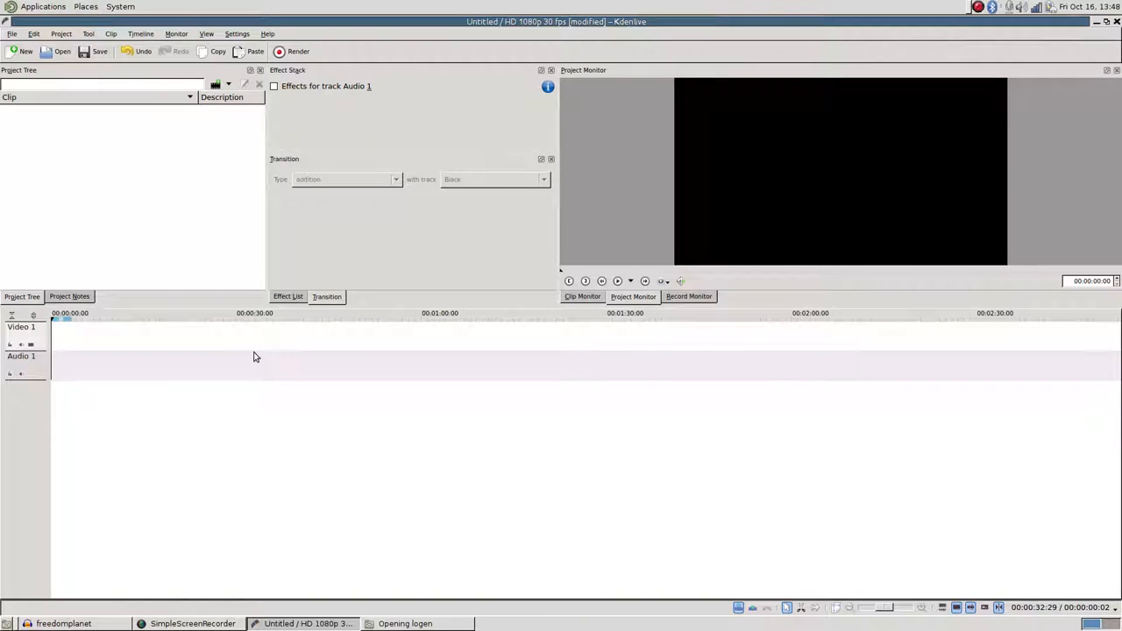
mouse_move(282, 439)
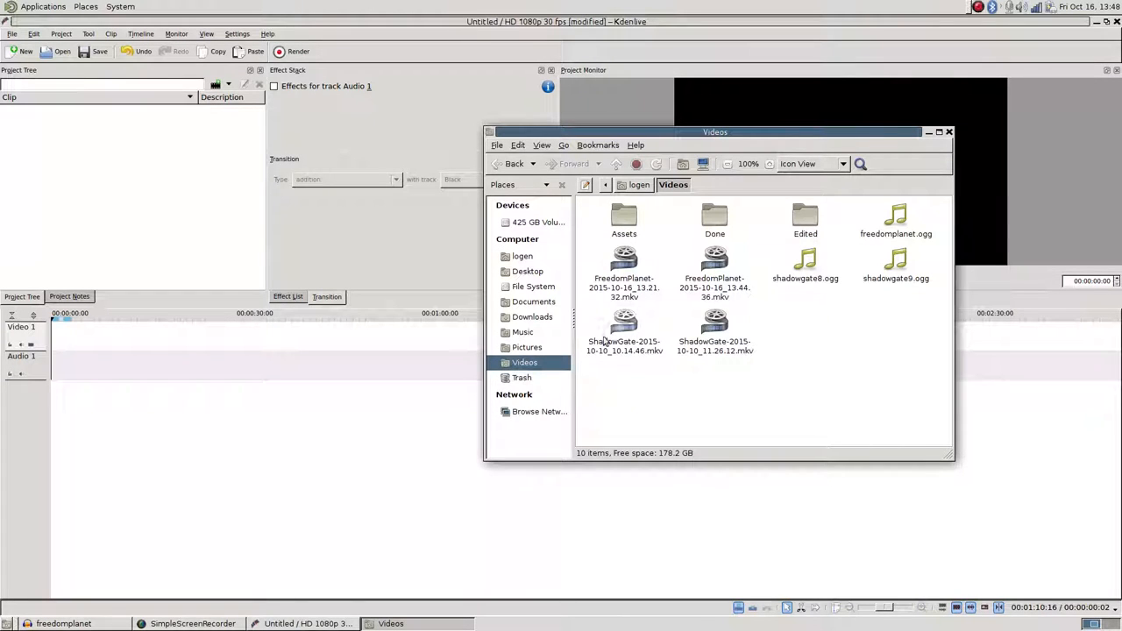
mouse_move(649, 304)
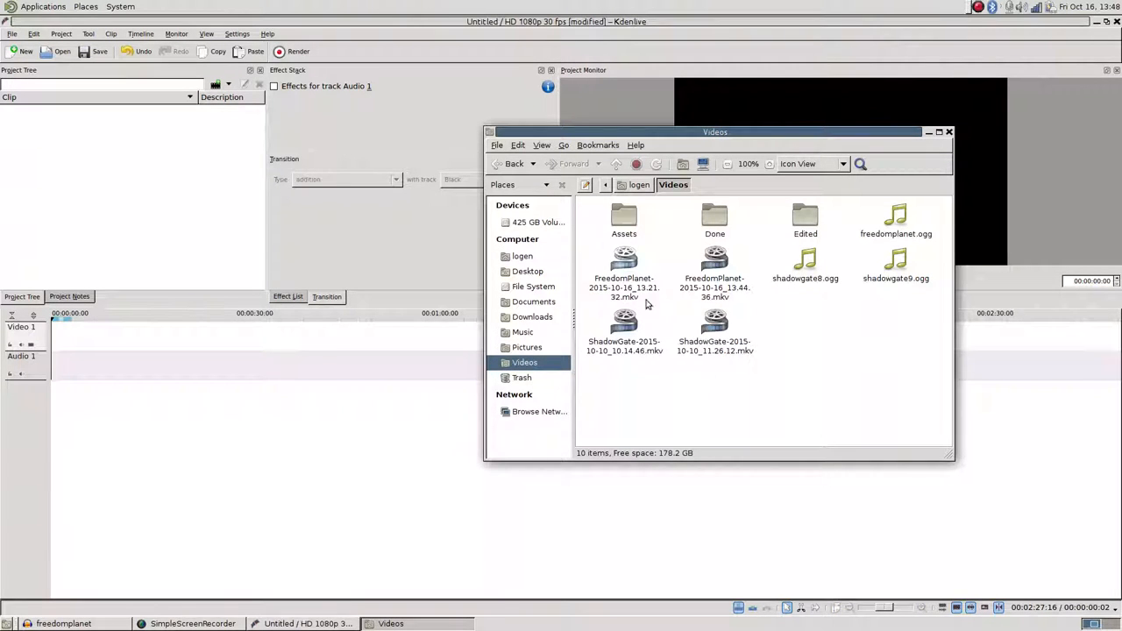
mouse_move(829, 245)
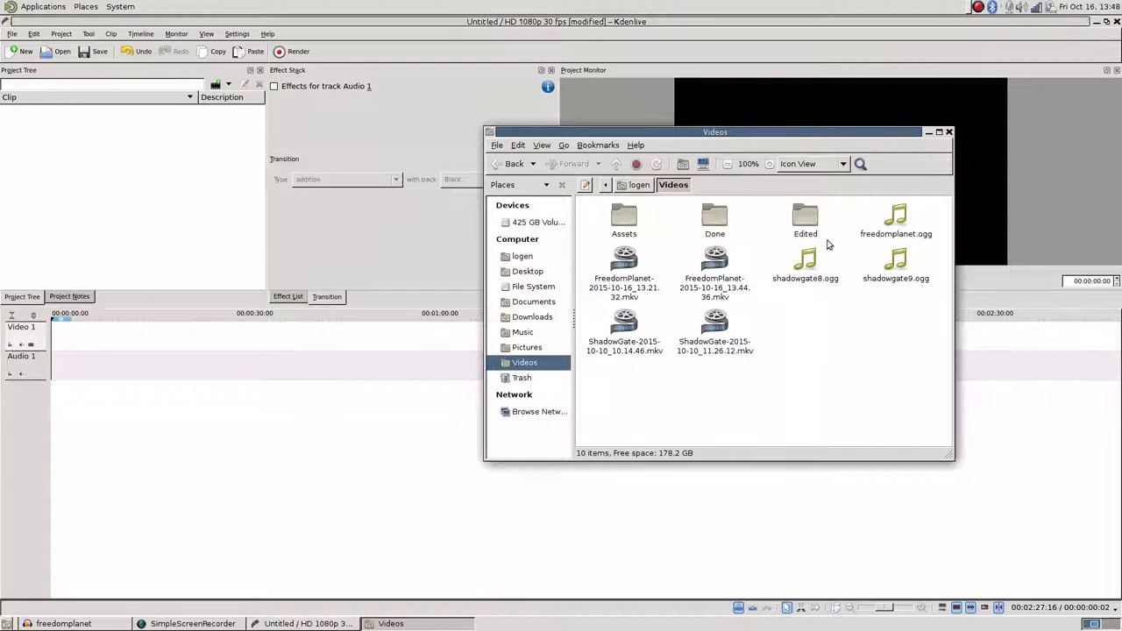
click(624, 263)
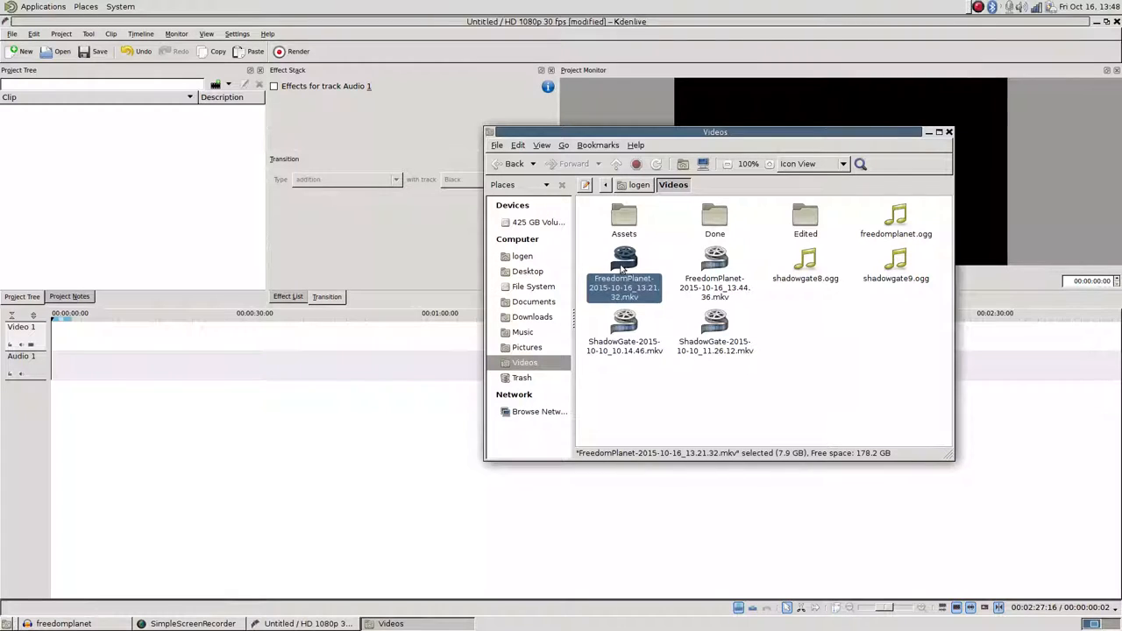
mouse_move(640, 294)
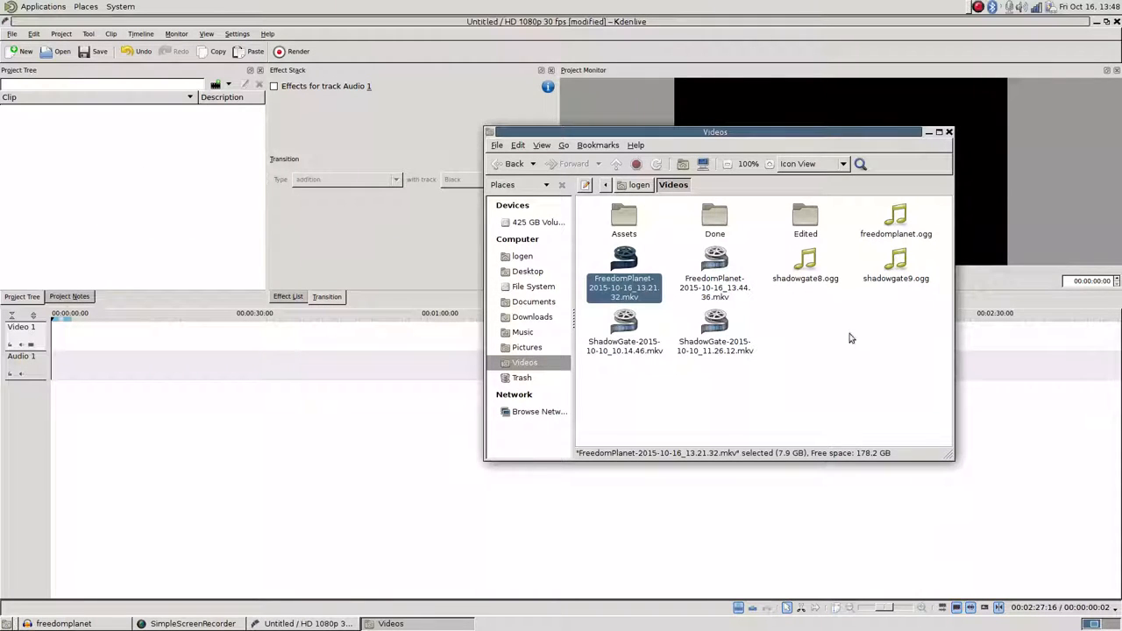
double_click(624, 282)
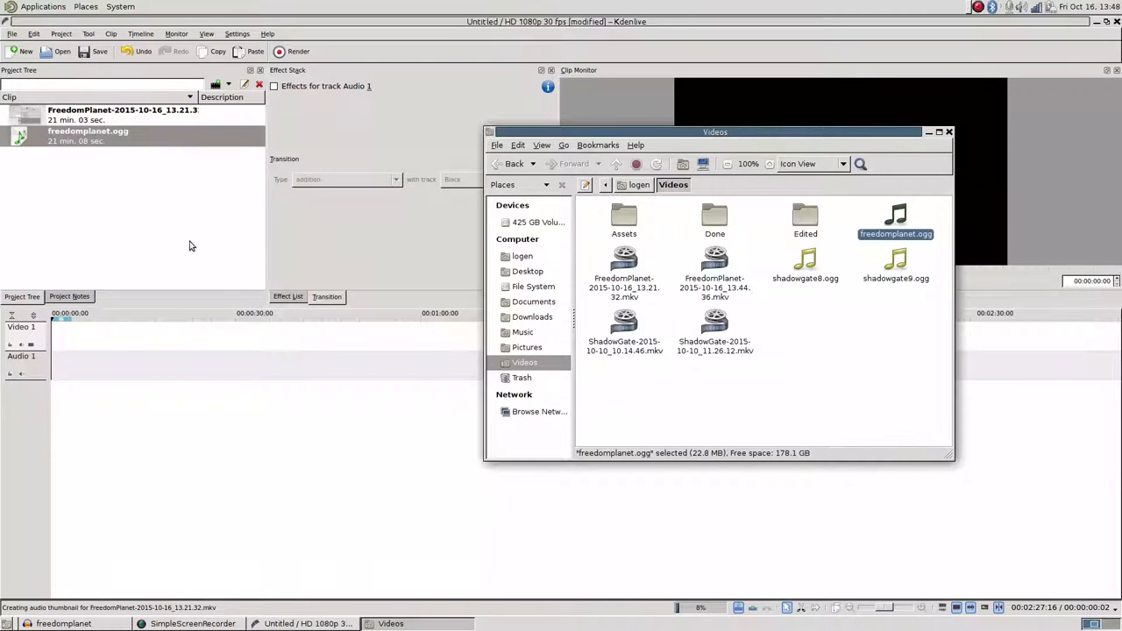
double_click(623, 216)
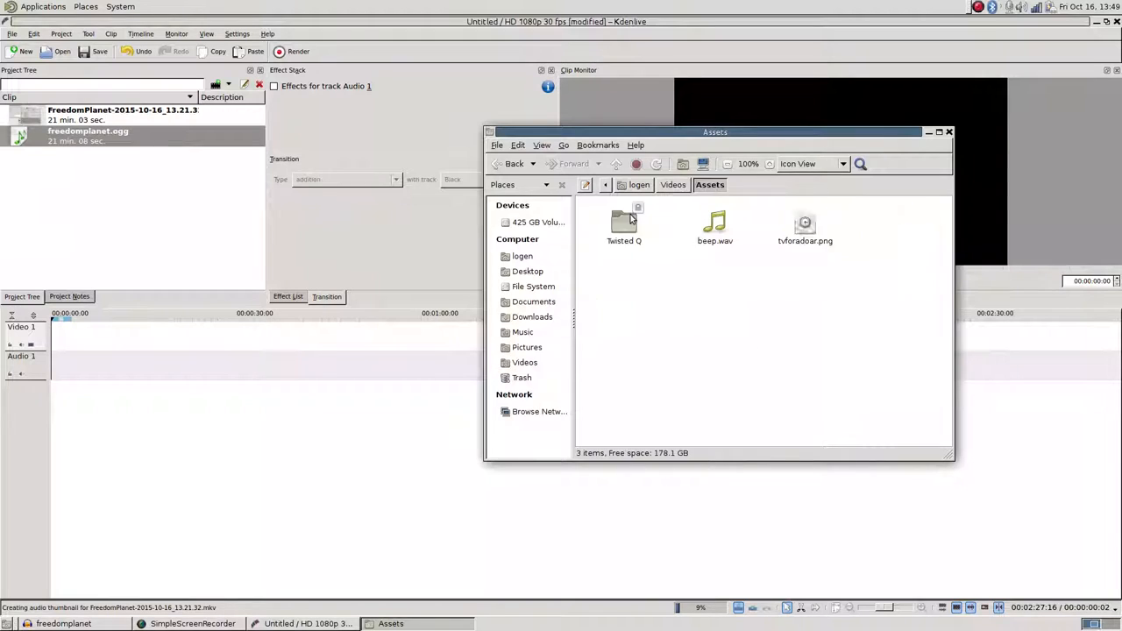
double_click(625, 224)
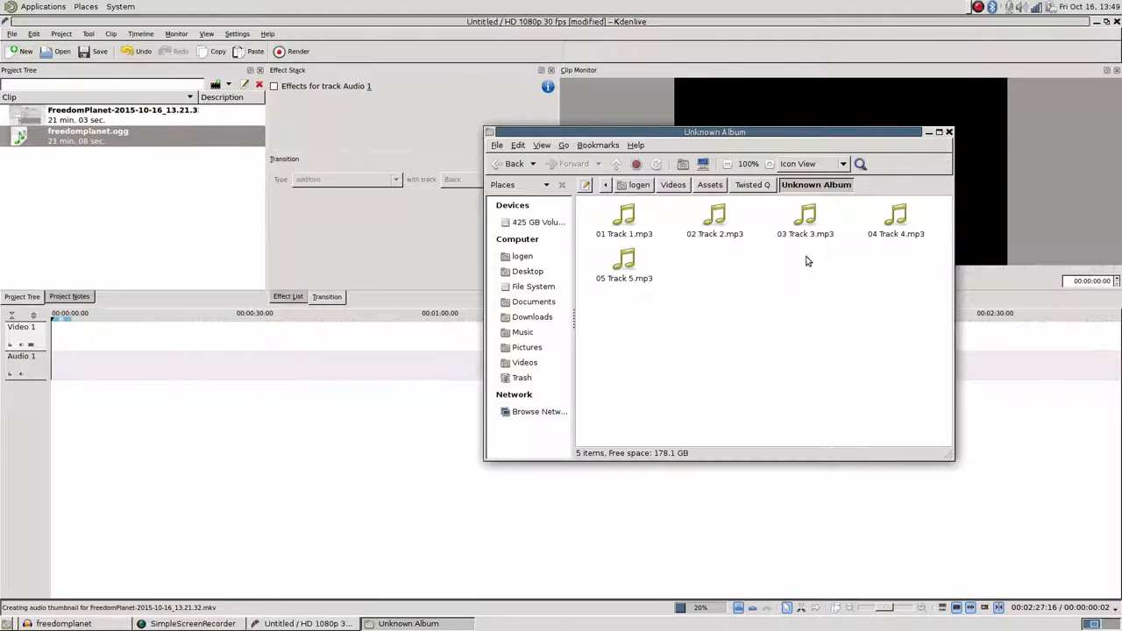
mouse_move(836, 286)
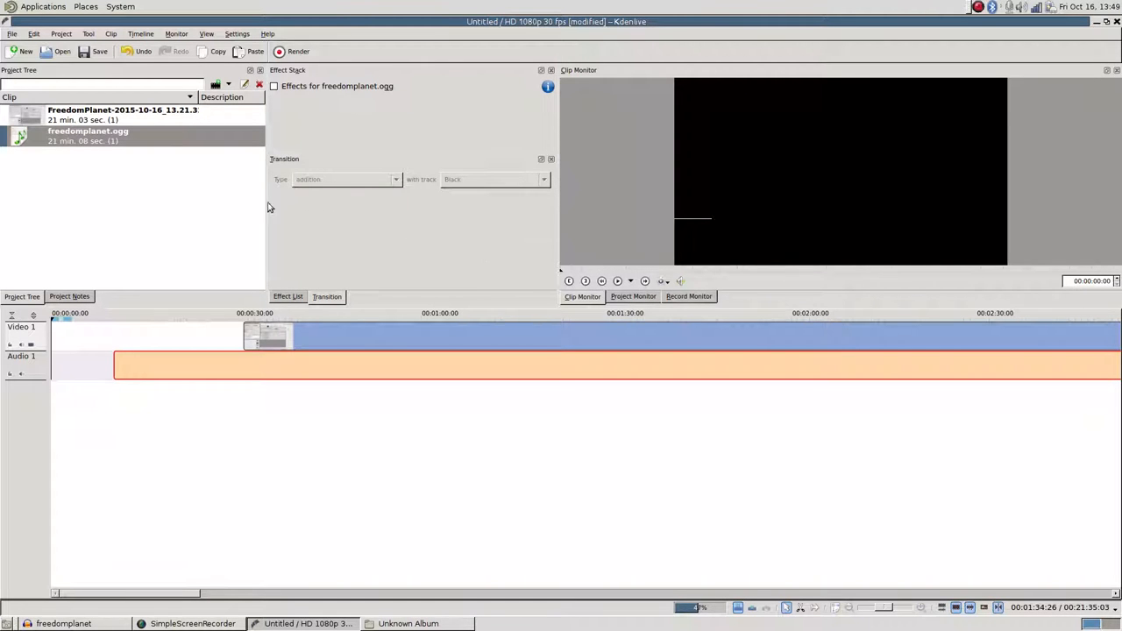
mouse_move(98, 262)
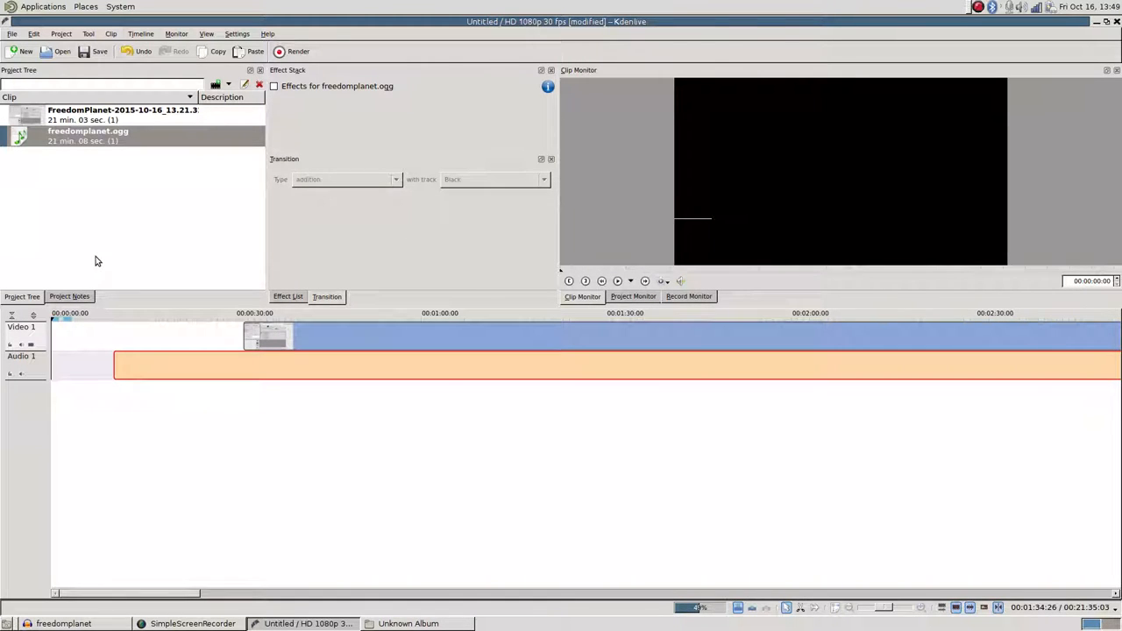
Place the FreedomPlanet clip on Video 1 near 00:30 and freedomplanet.ogg on Audio 1 near 00:10
click(192, 624)
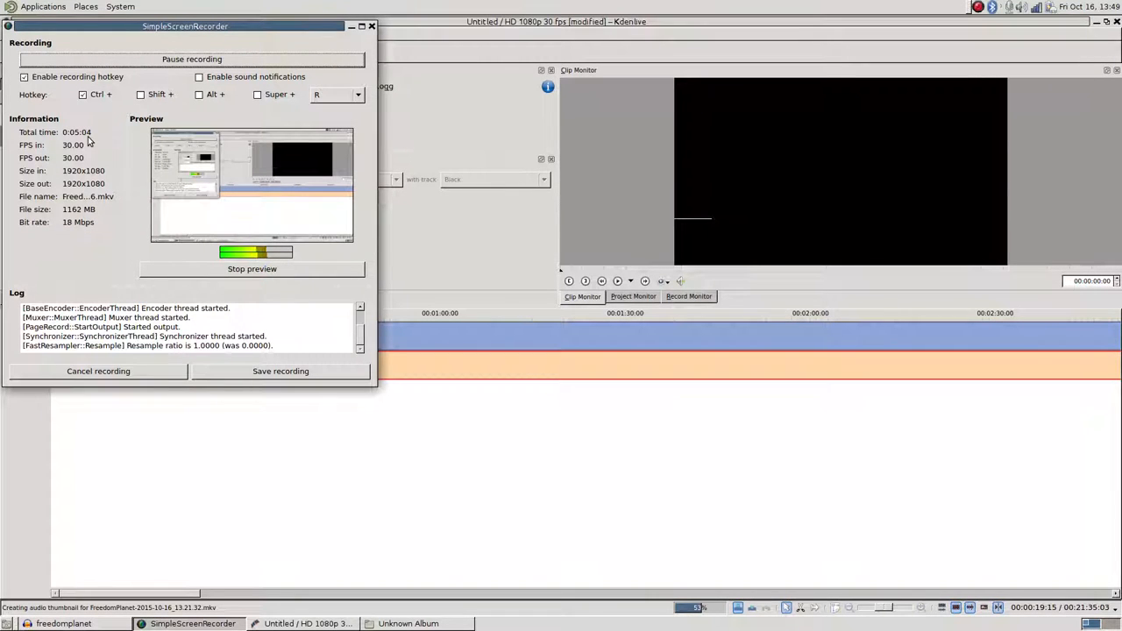
click(351, 25)
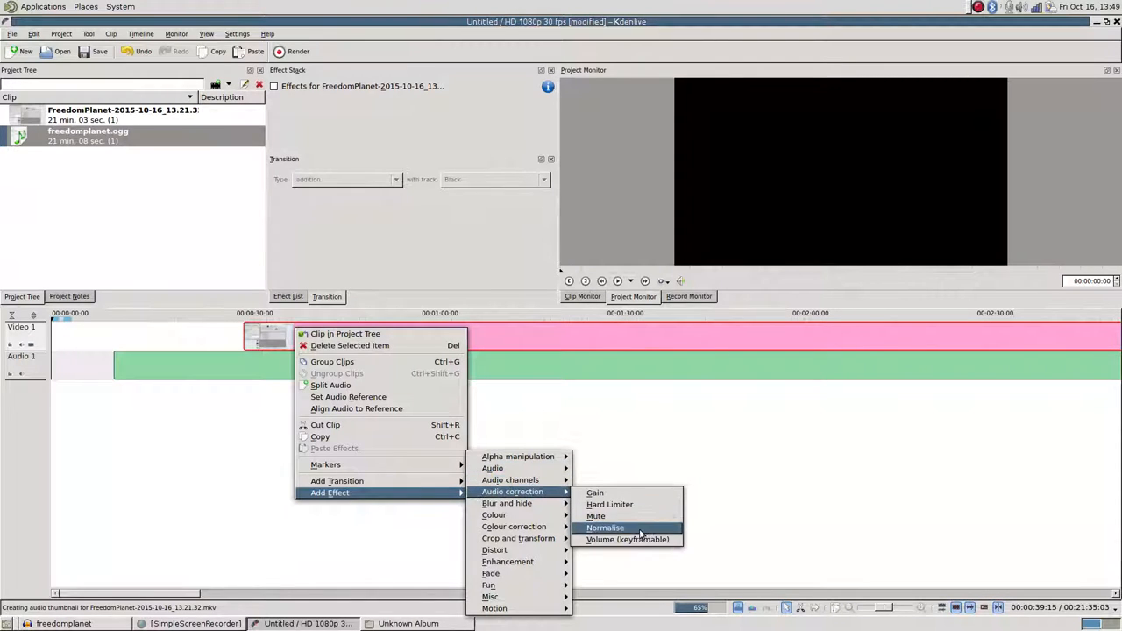
Add a keyframable Volume effect with gain 10 to the FreedomPlanet clip and float the Effect Stack
click(628, 539)
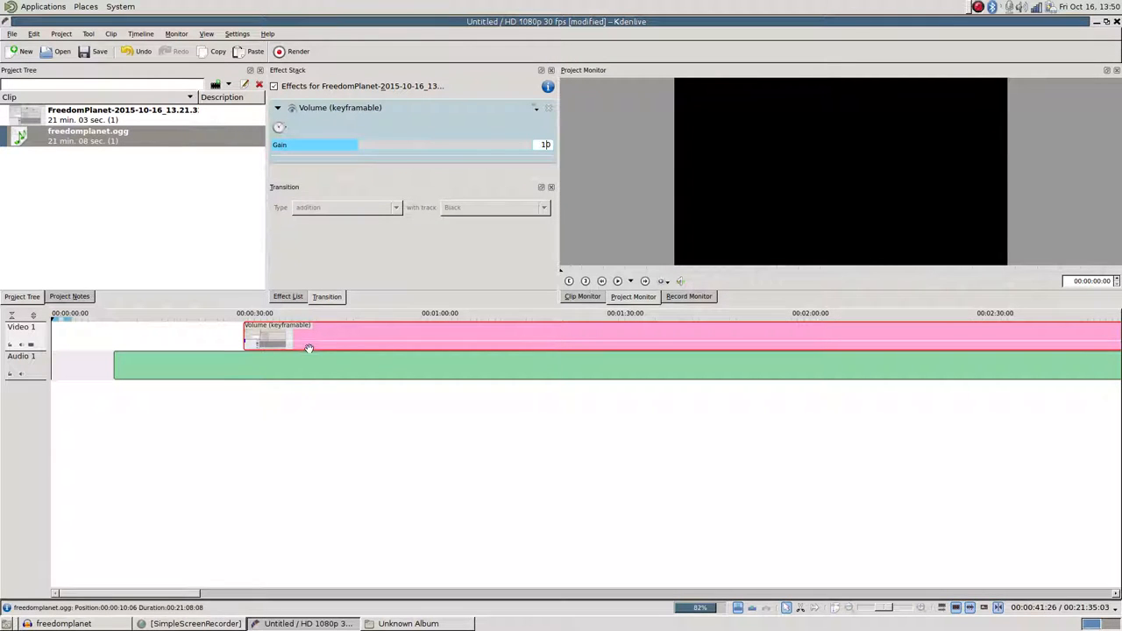
click(307, 366)
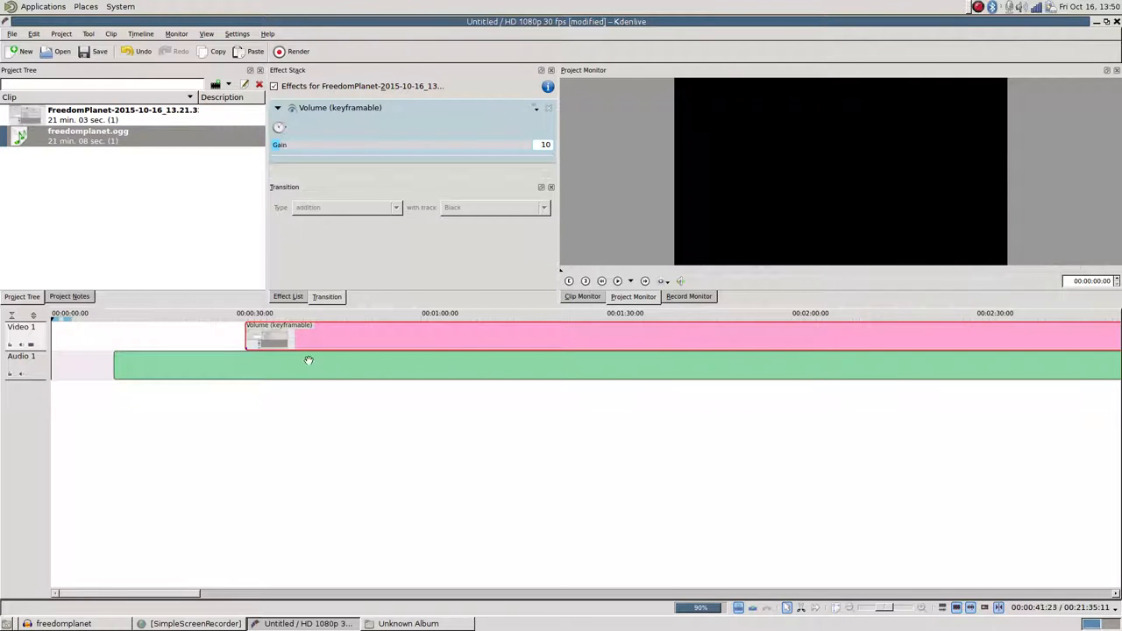
click(288, 297)
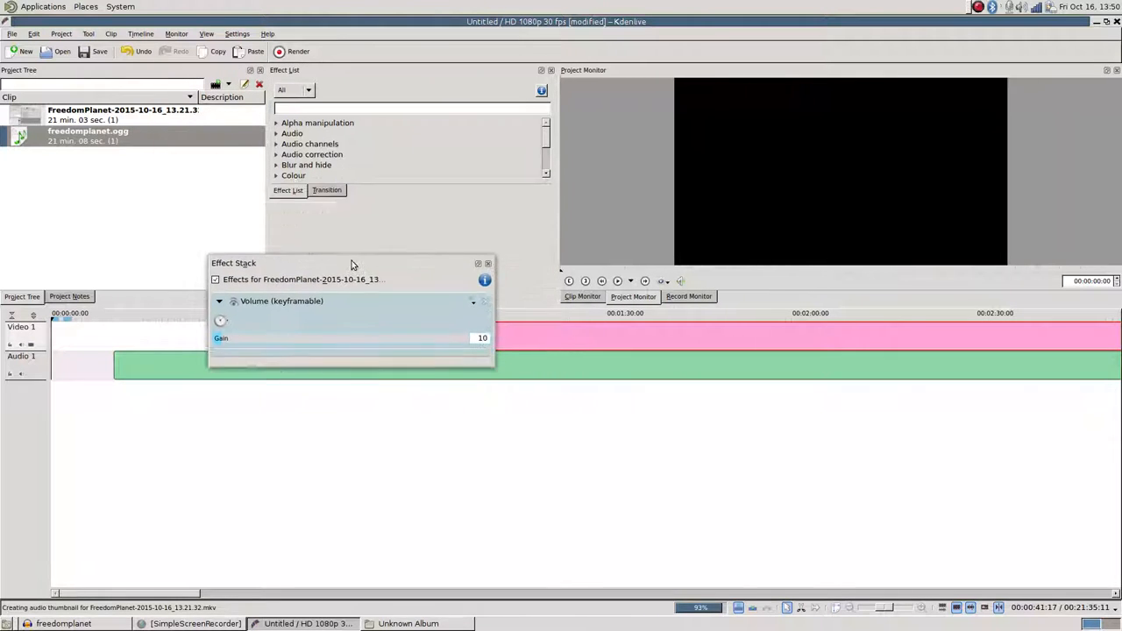
Tab the Effect Stack beside the Effect List, expanding and collapsing the Colour category
drag(350, 263, 370, 239)
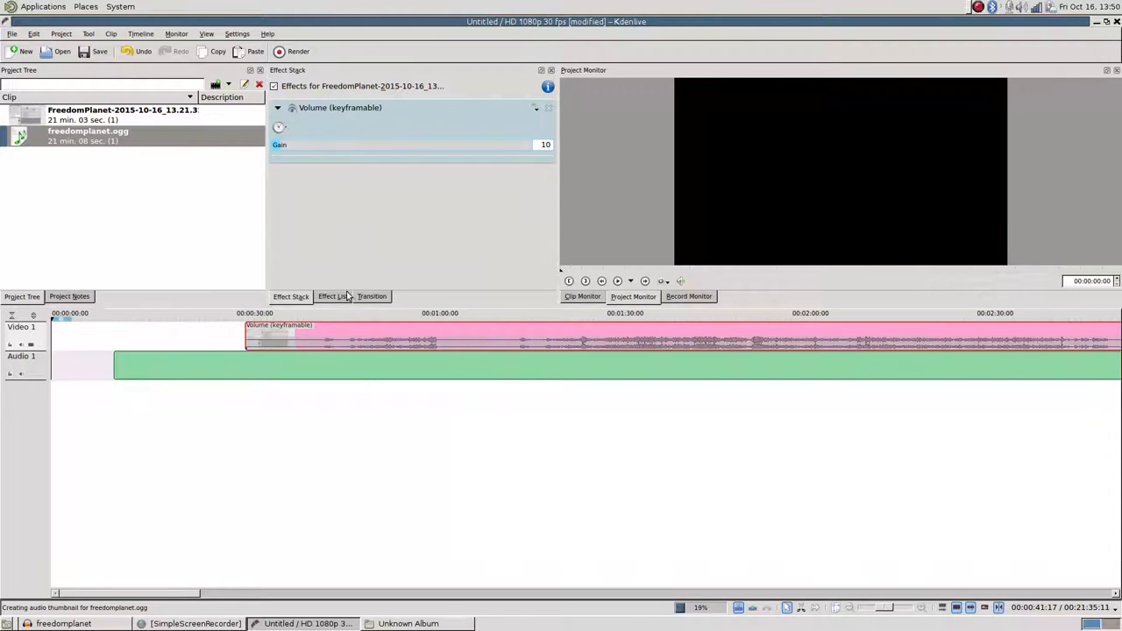
click(328, 297)
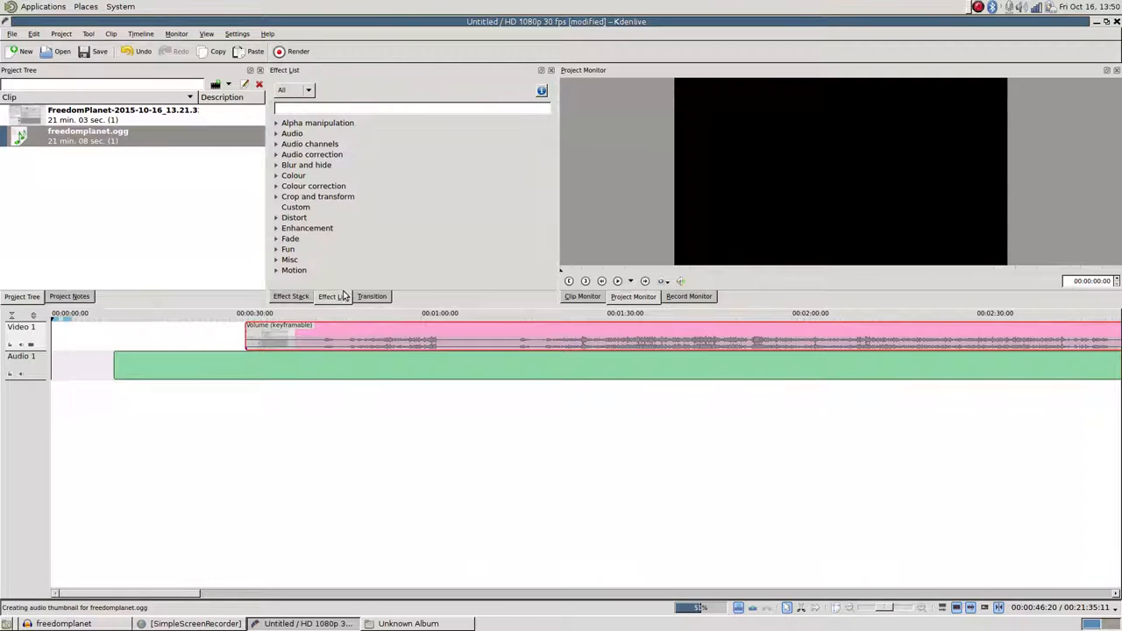
click(277, 175)
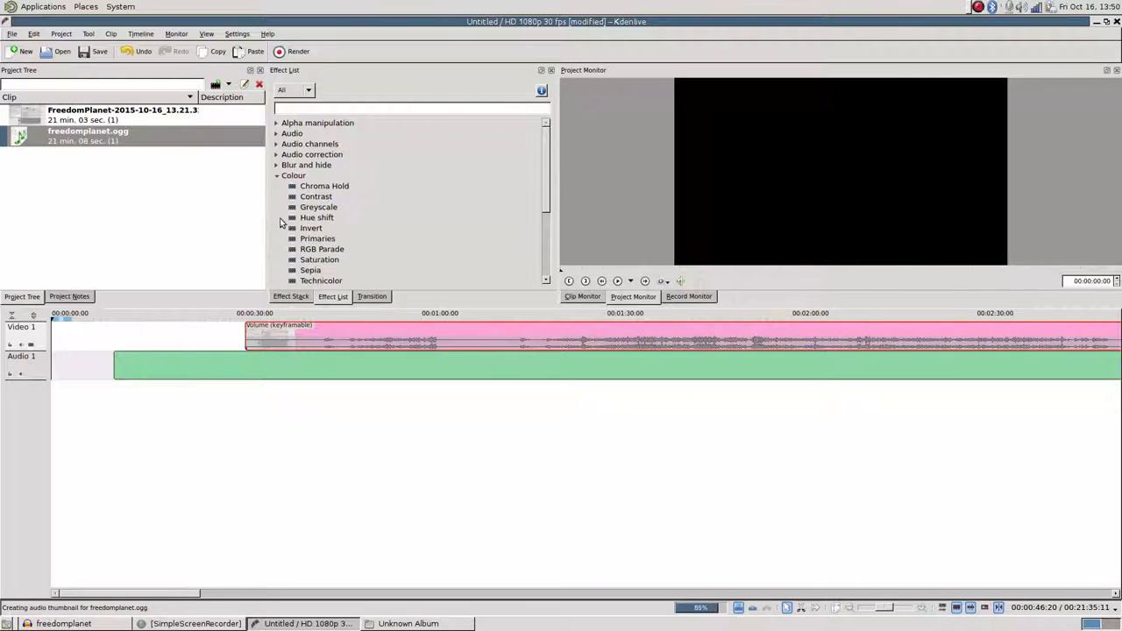
click(276, 175)
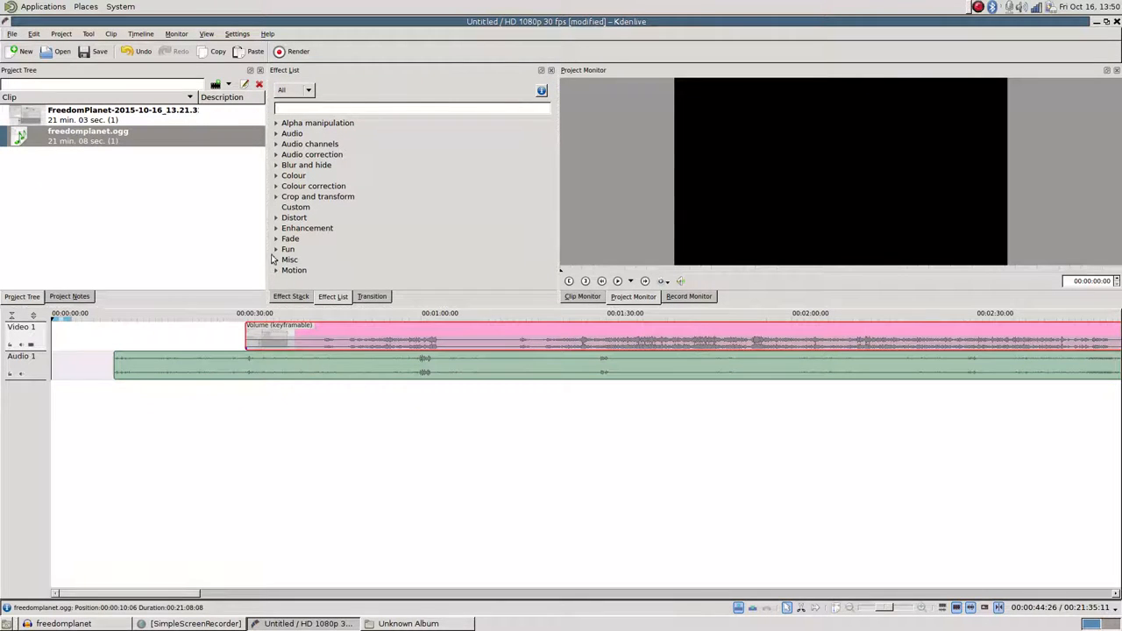
click(290, 296)
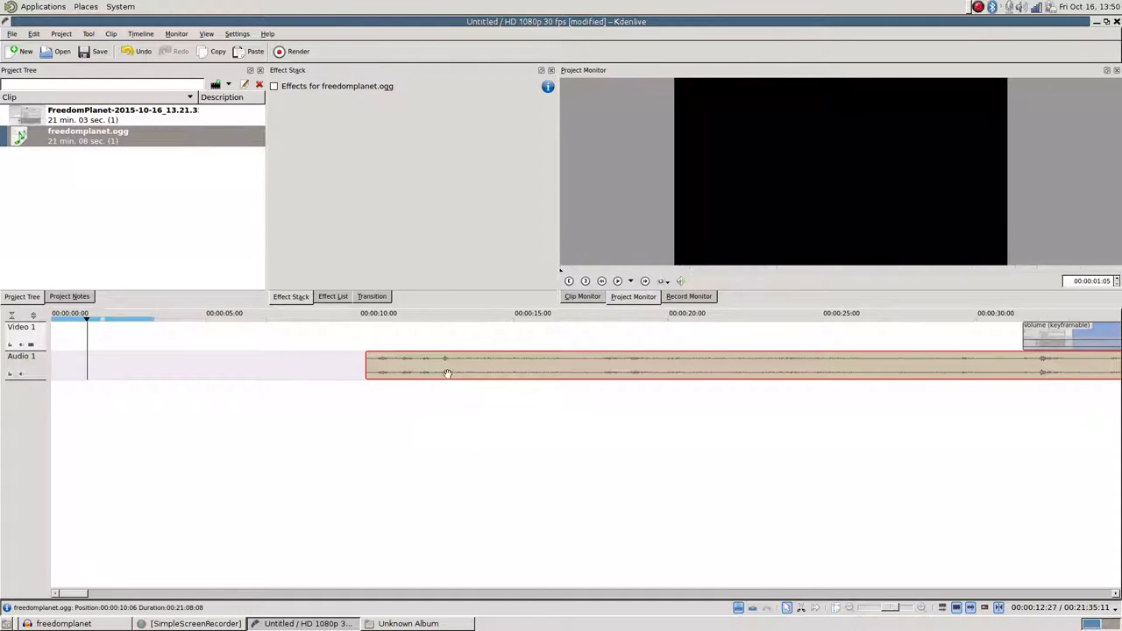
mouse_move(460, 340)
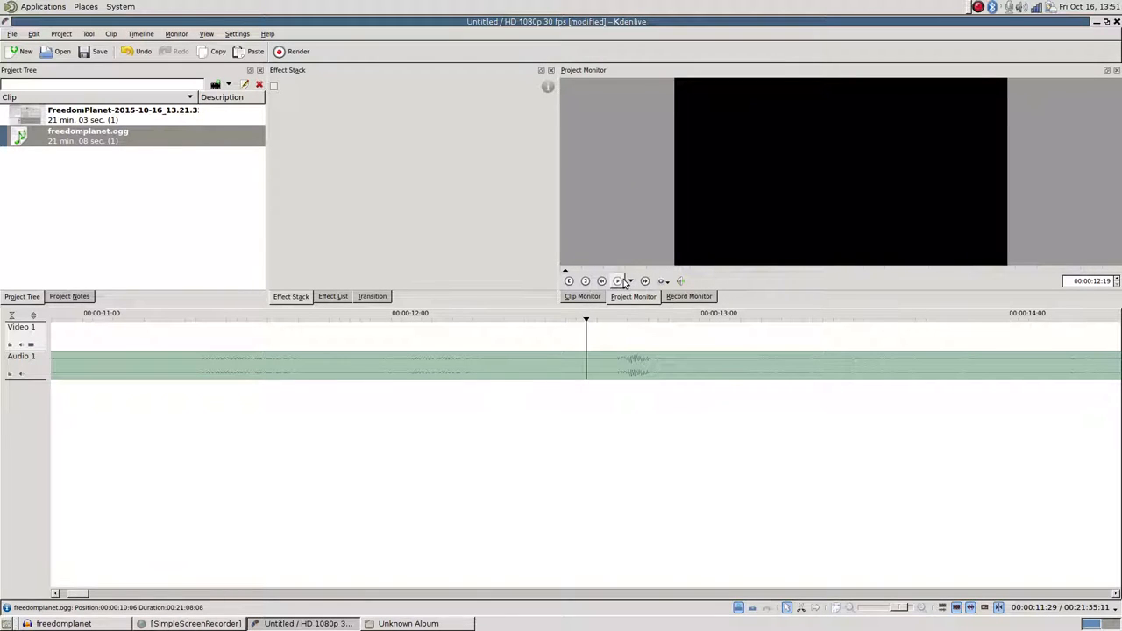
Align FreedomPlanet-2015-10-16 and freedomplanet.ogg at the timeline start, play back, and select the audio clip
click(617, 281)
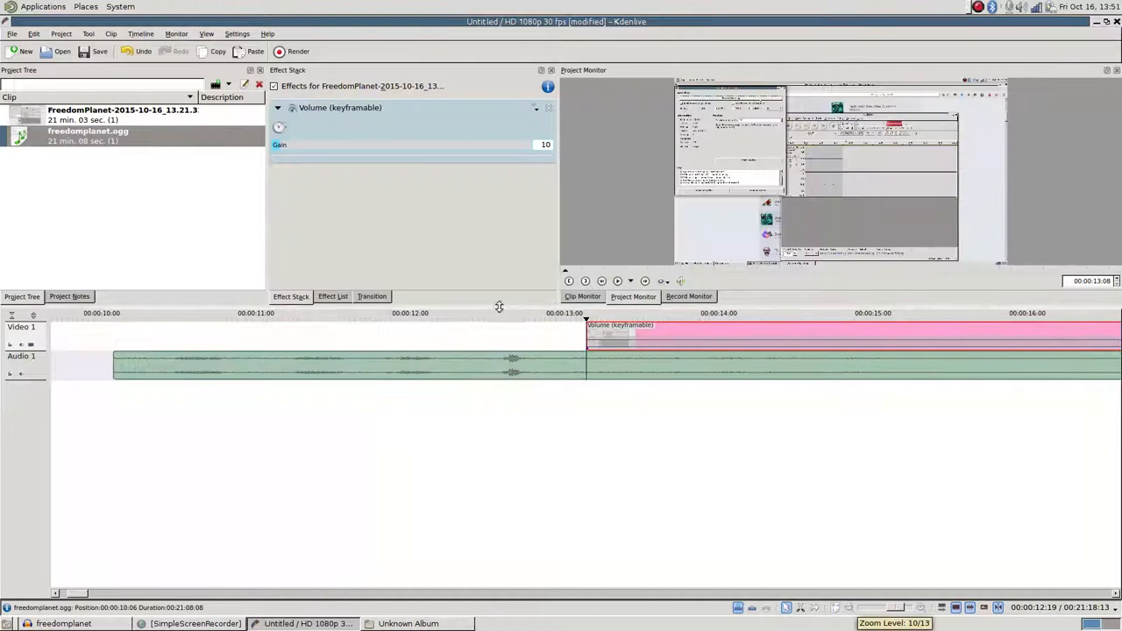
click(508, 313)
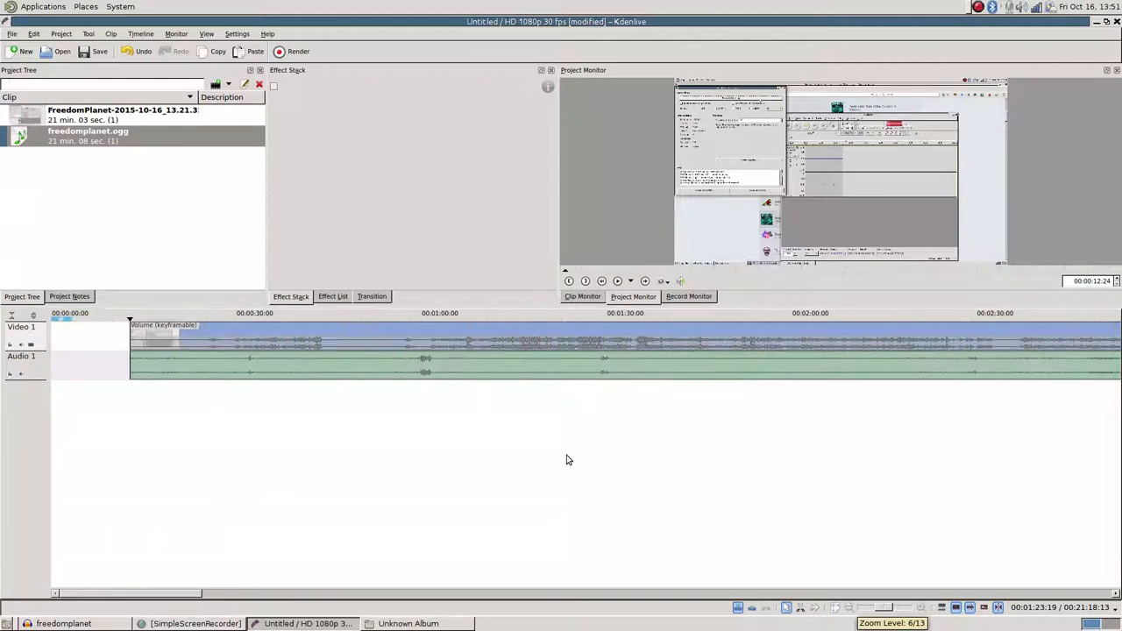
click(120, 349)
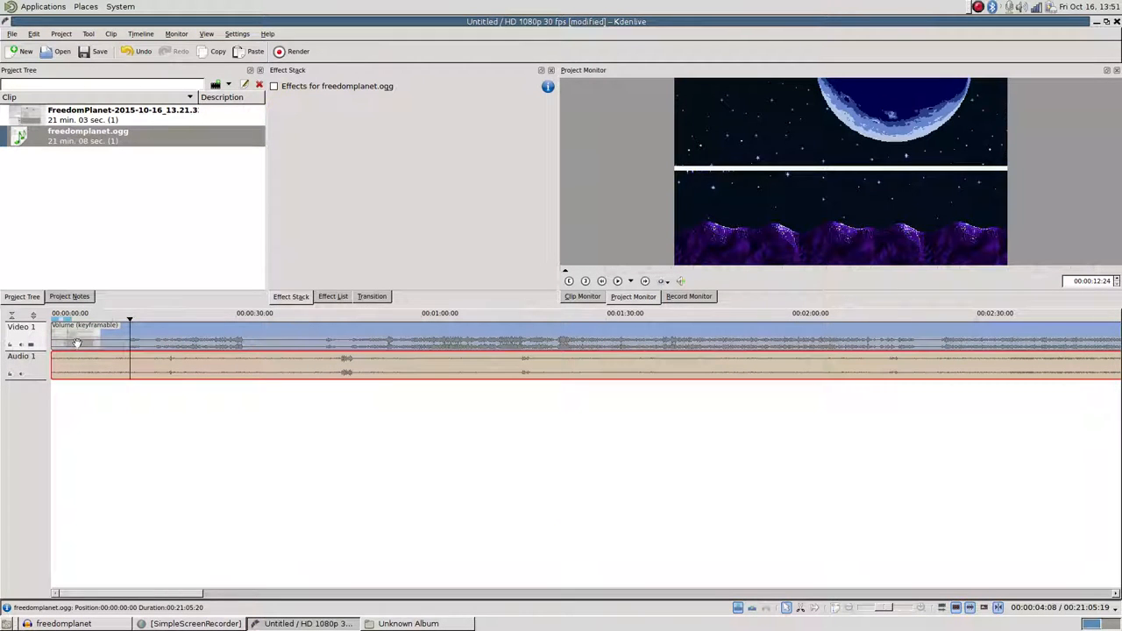
Trim roughly 46 seconds off the start of the gameplay video and freedomplanet.ogg clips
click(618, 280)
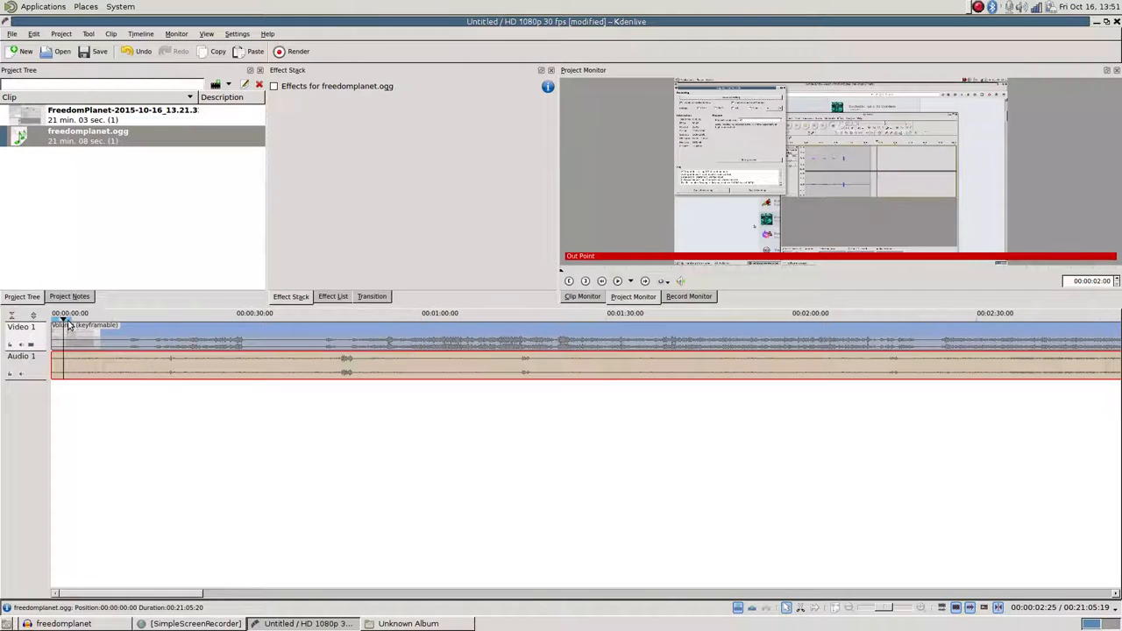
mouse_move(69, 324)
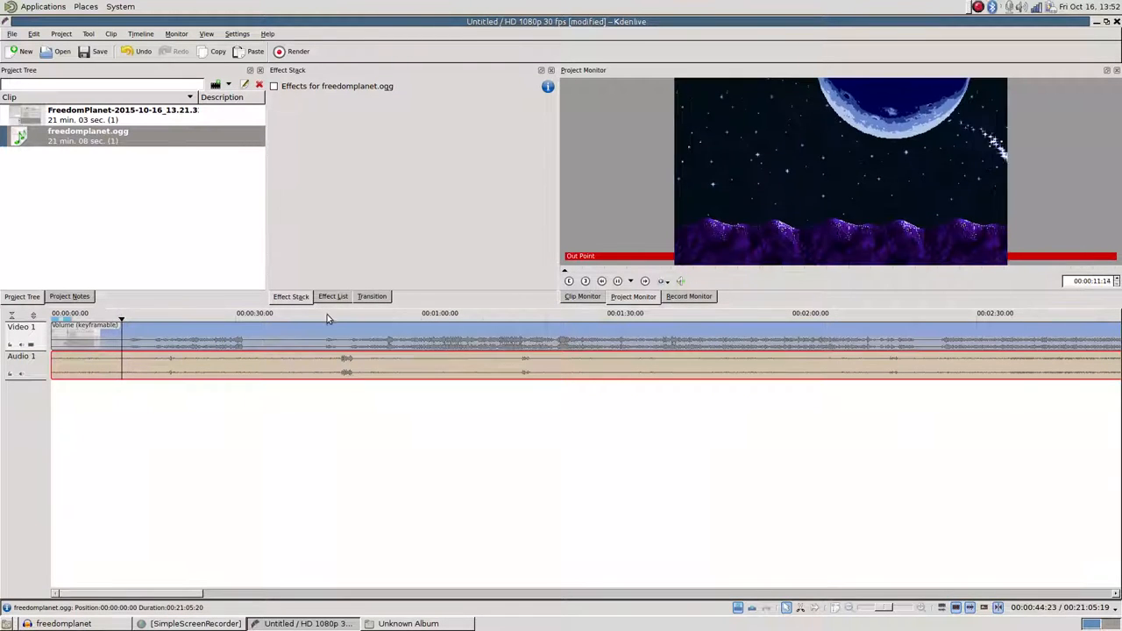
click(335, 313)
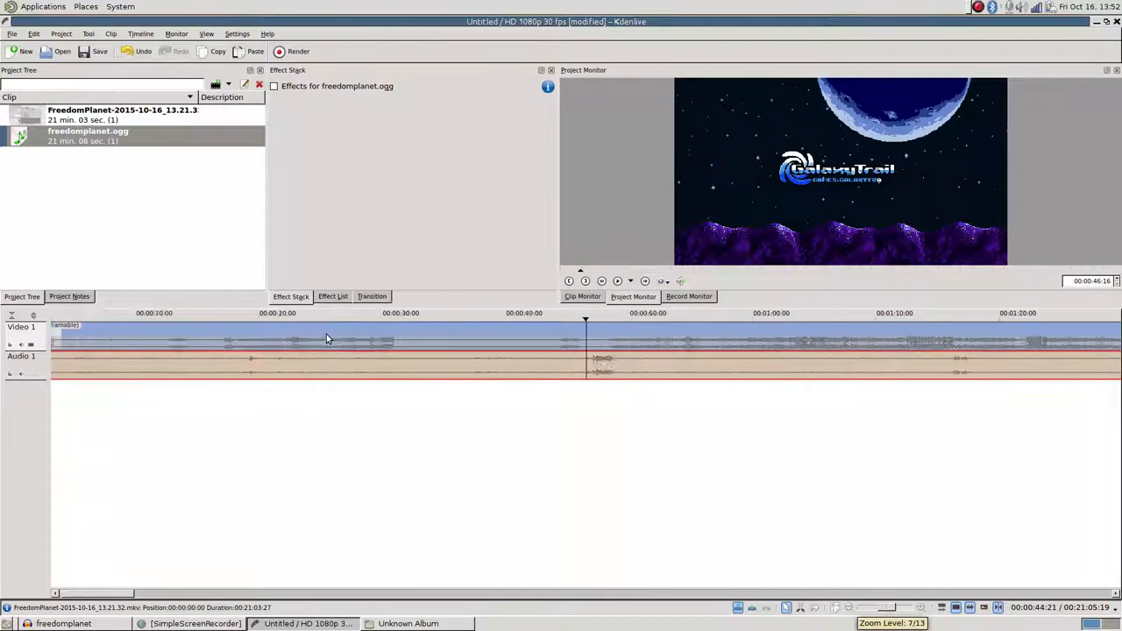
scroll(up, 3)
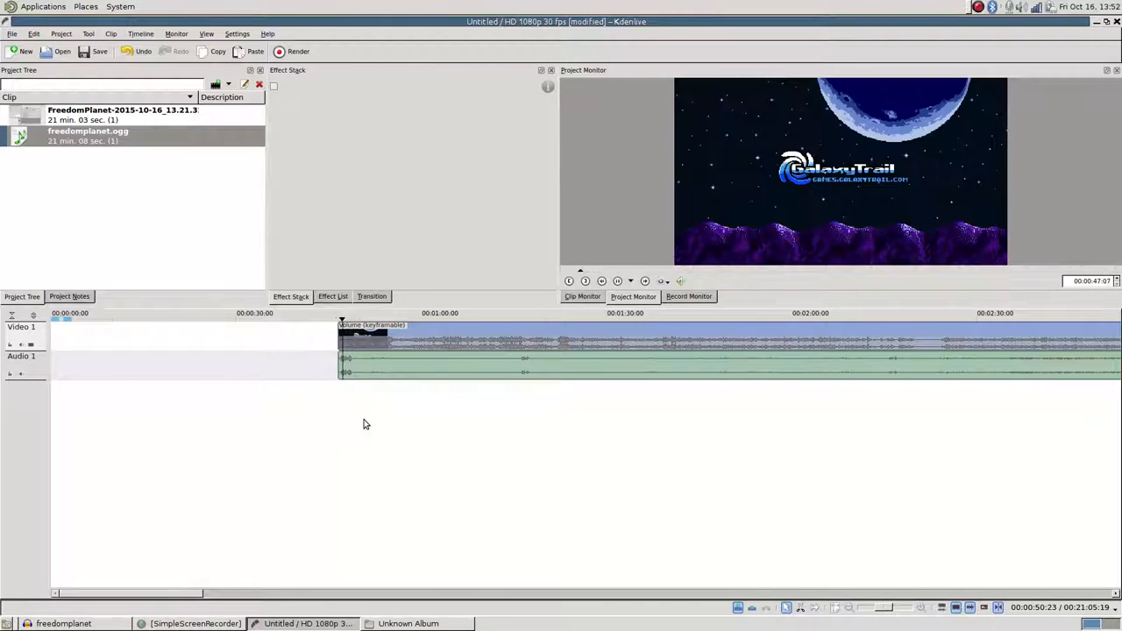
click(362, 362)
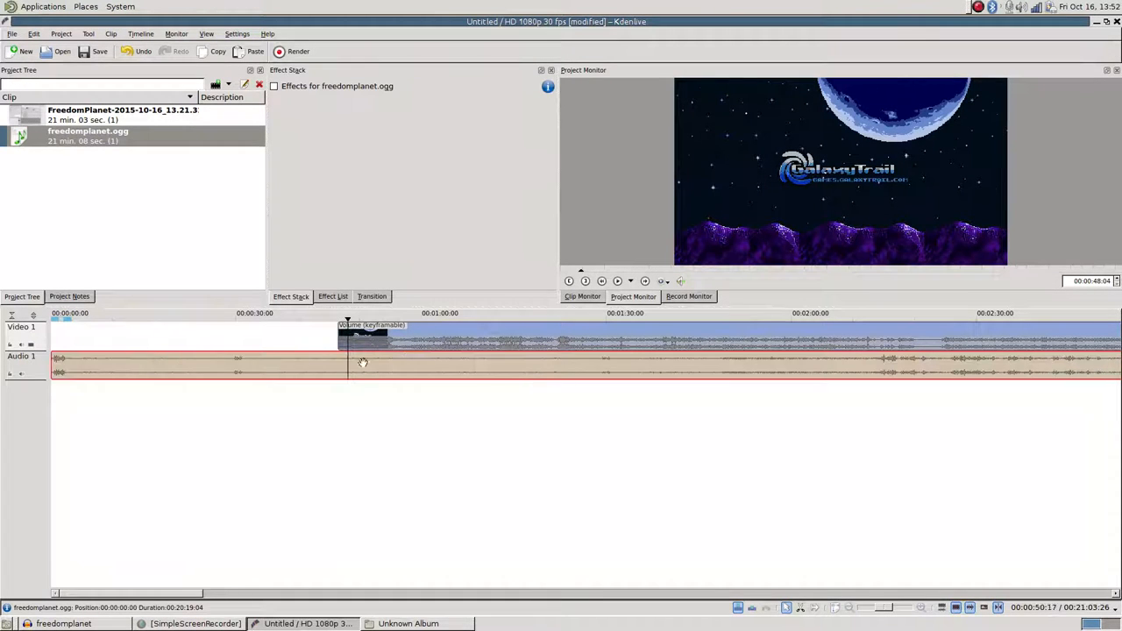
Move the trimmed gameplay video to 00:00:00 on Video 1 alongside the audio
click(75, 341)
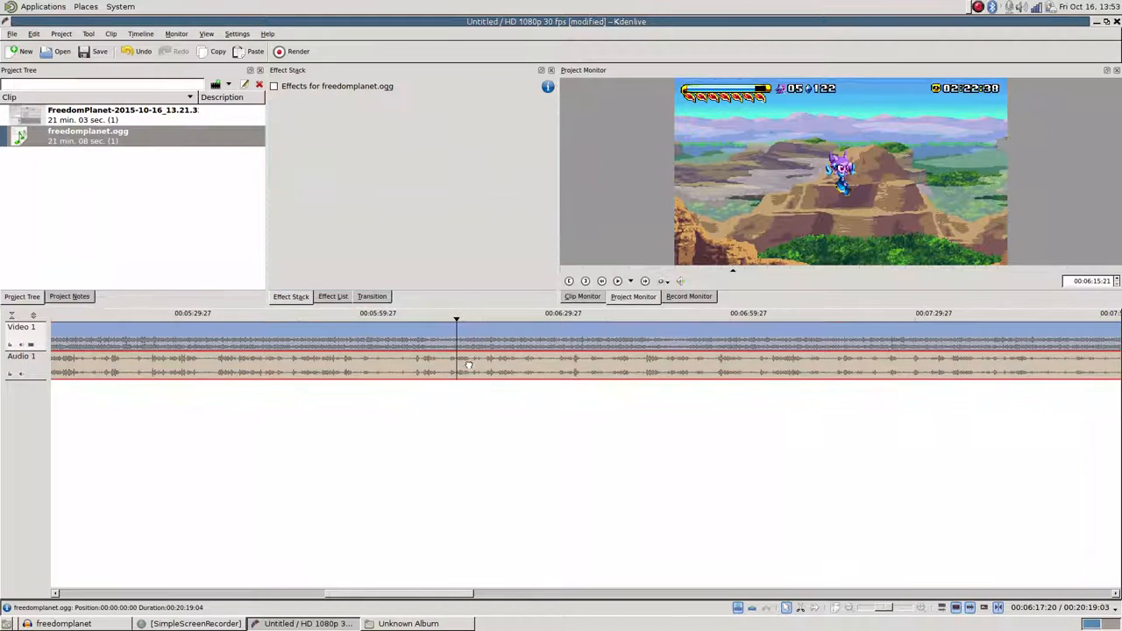
Add a Speed effect to the FreedomPlanet clip and play the project to preview
right_click(473, 349)
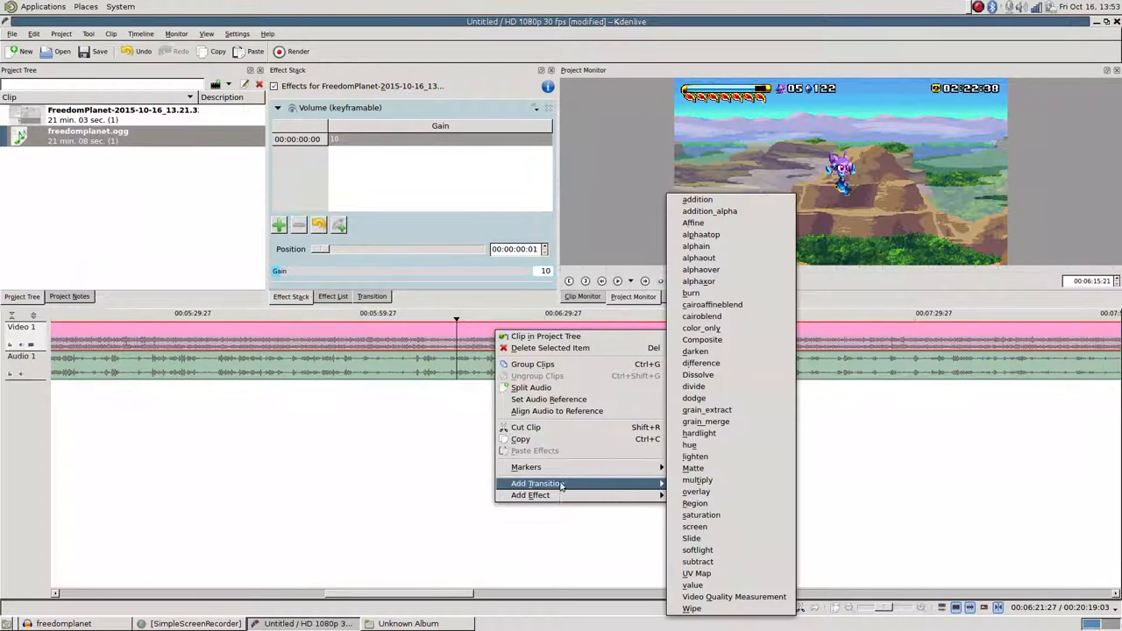
mouse_move(692, 585)
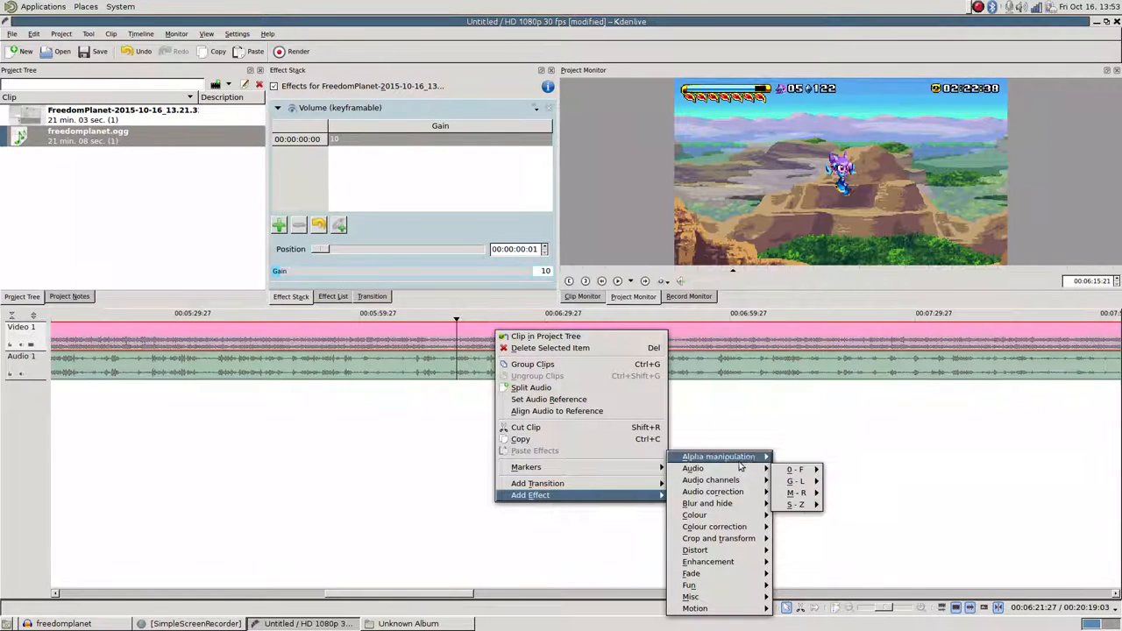
mouse_move(693, 467)
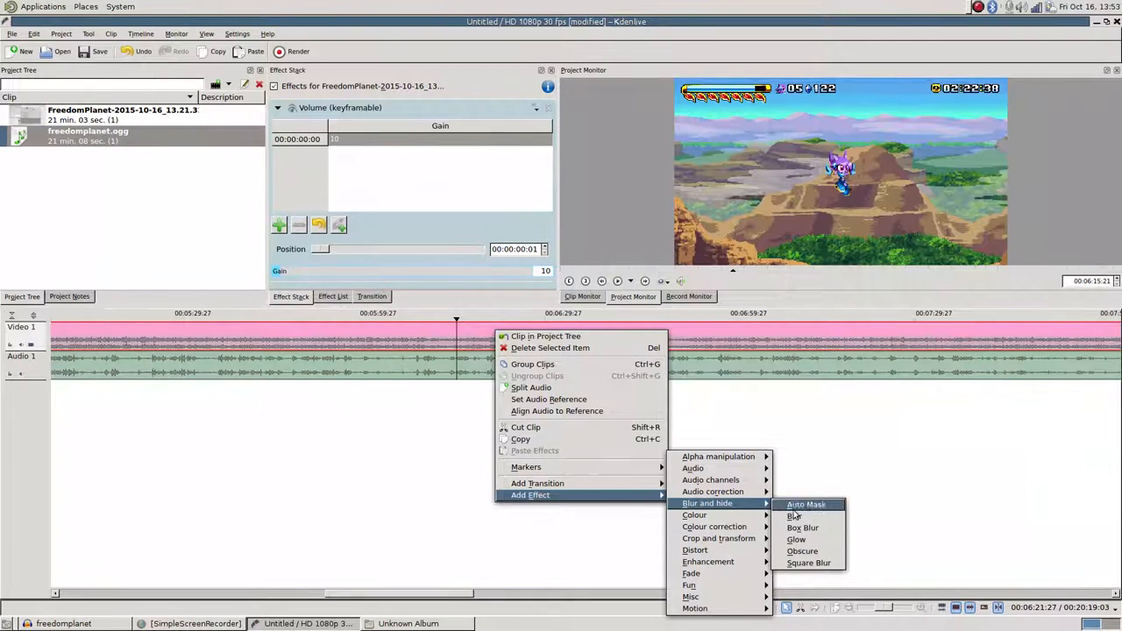
mouse_move(691, 597)
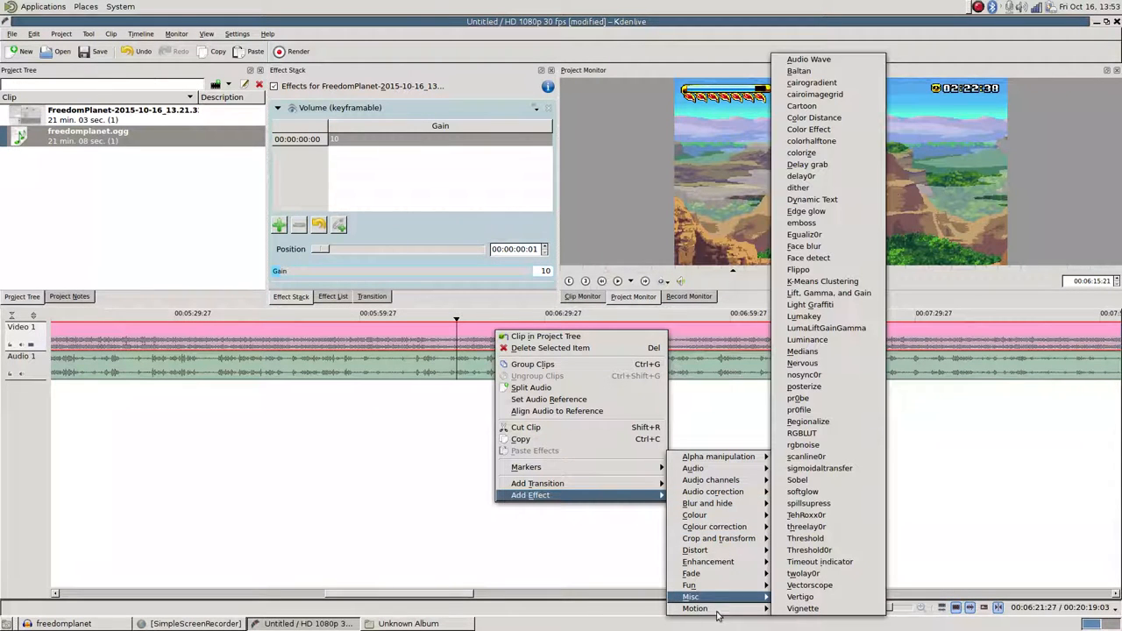
mouse_move(802, 608)
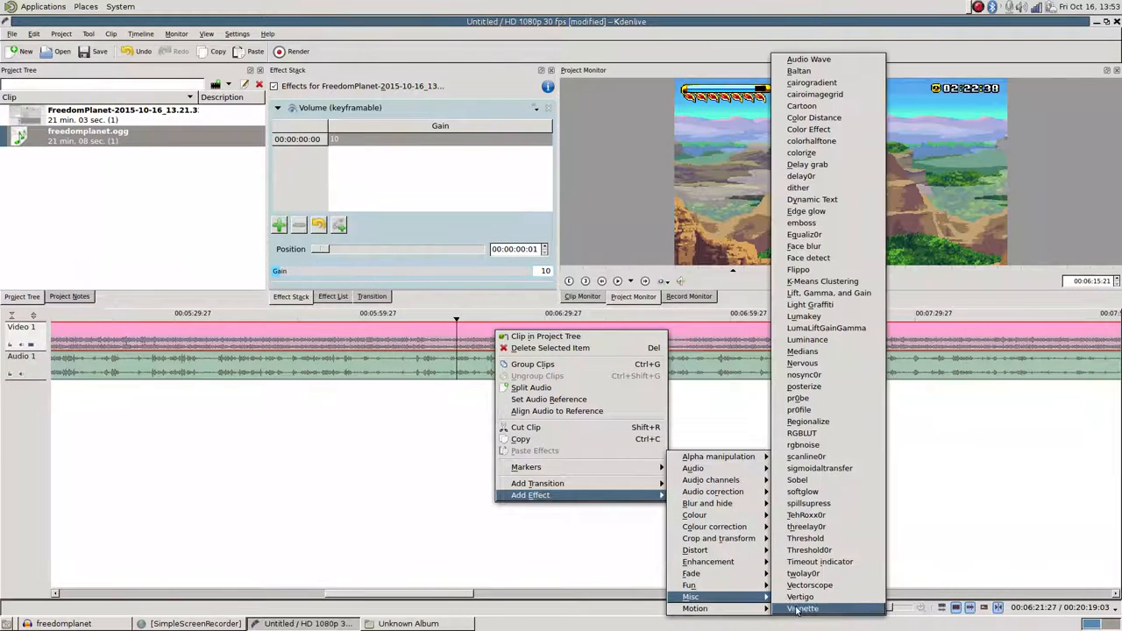
click(801, 607)
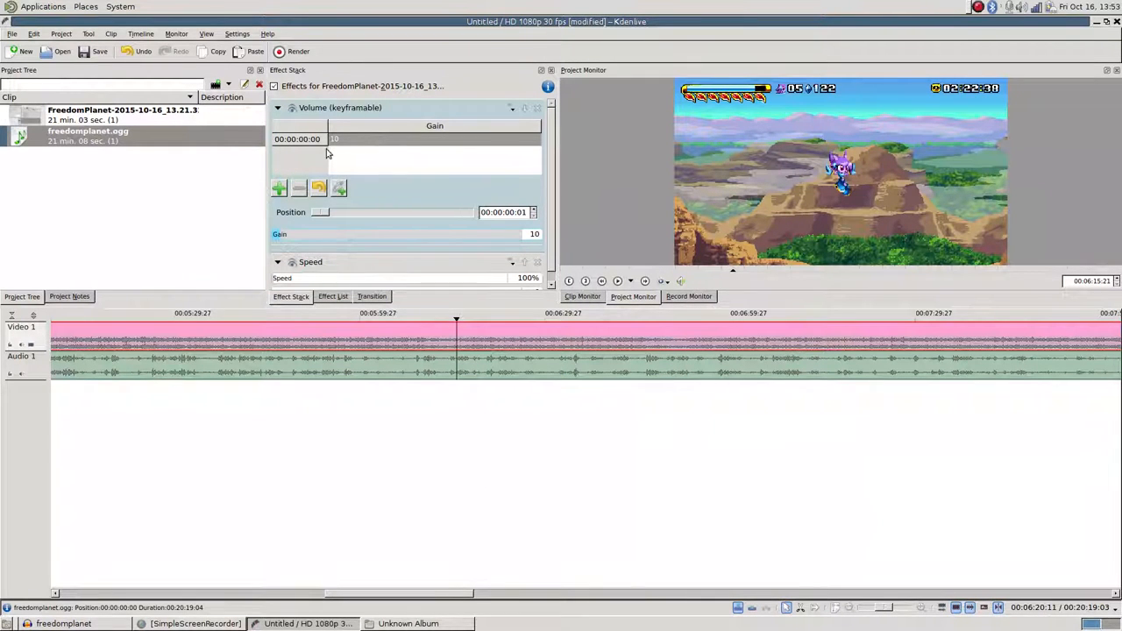
scroll(down, 3)
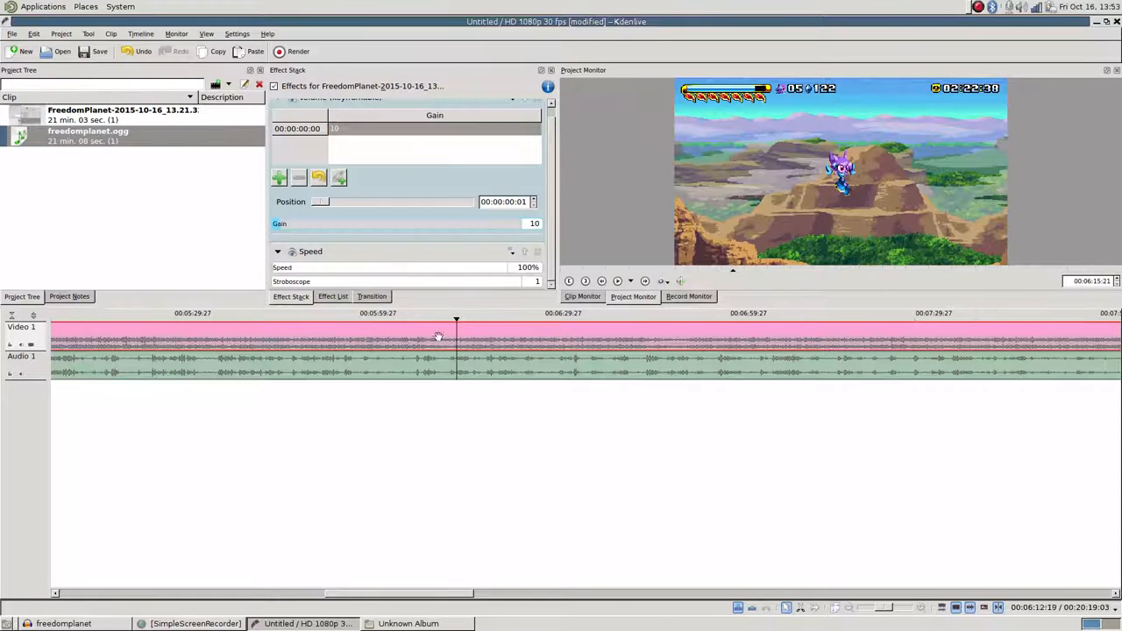
click(618, 281)
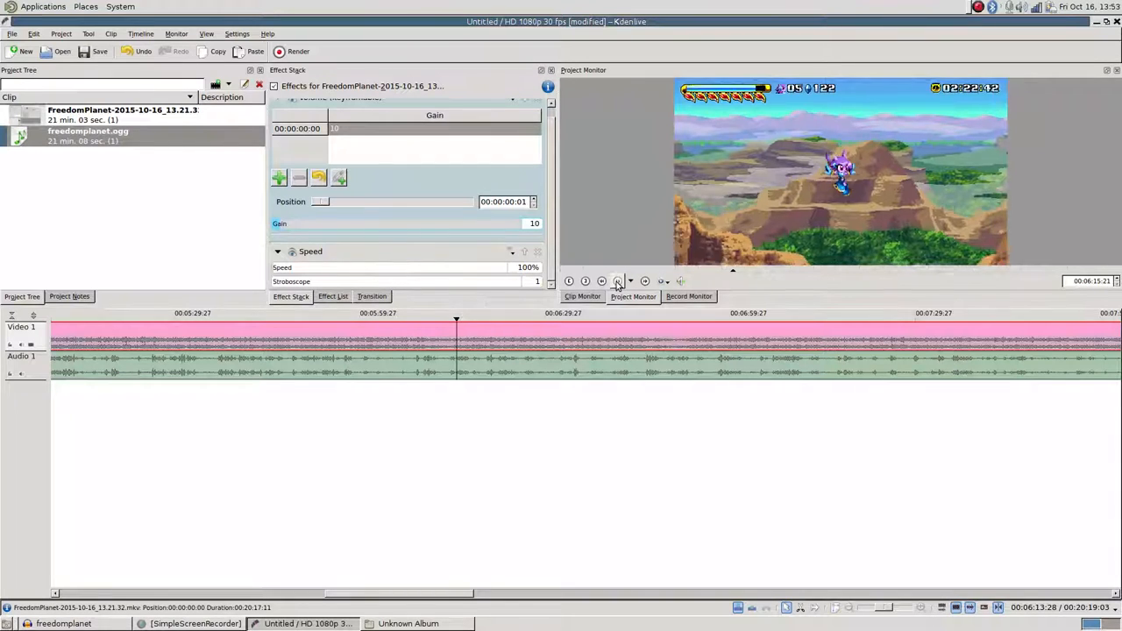
click(617, 281)
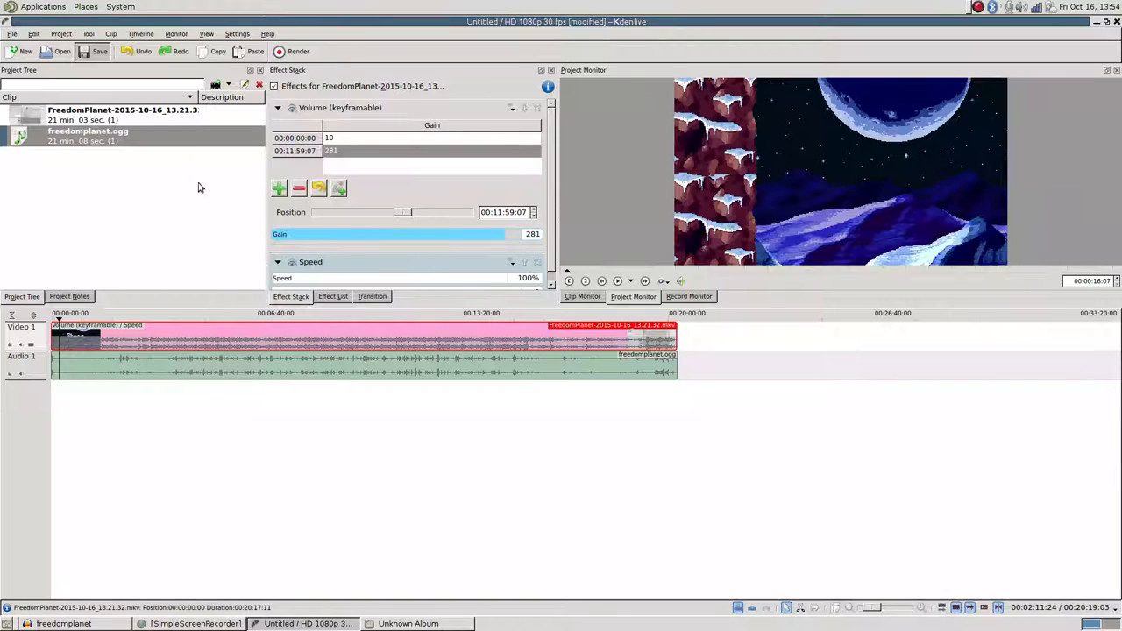
mouse_move(199, 251)
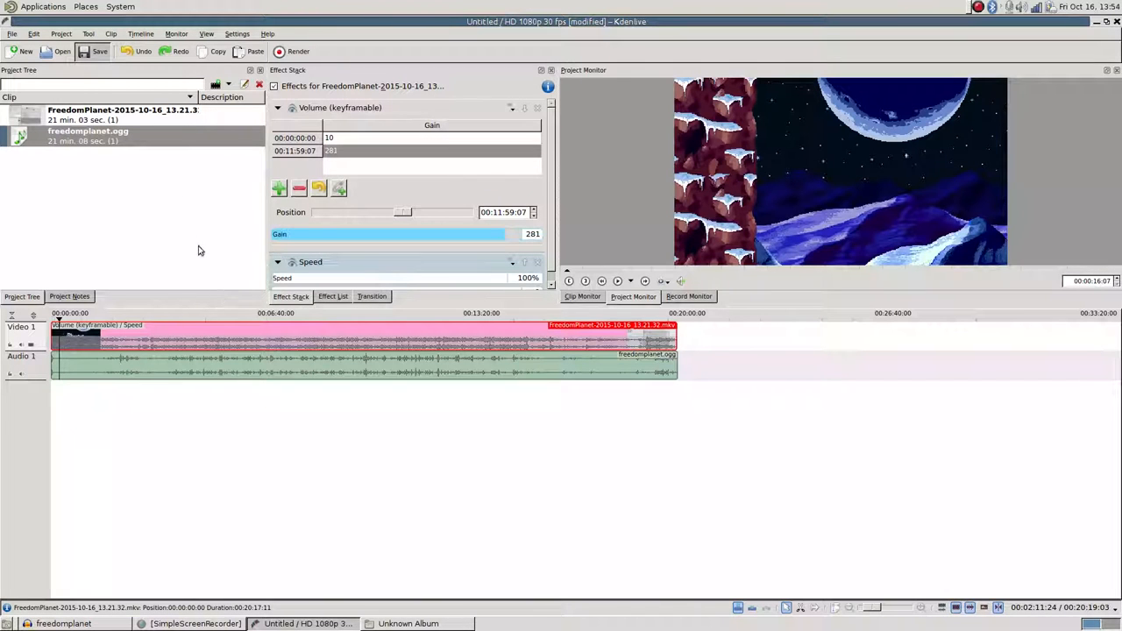
Save the project under the name freedomplanet.kdenlive
click(99, 50)
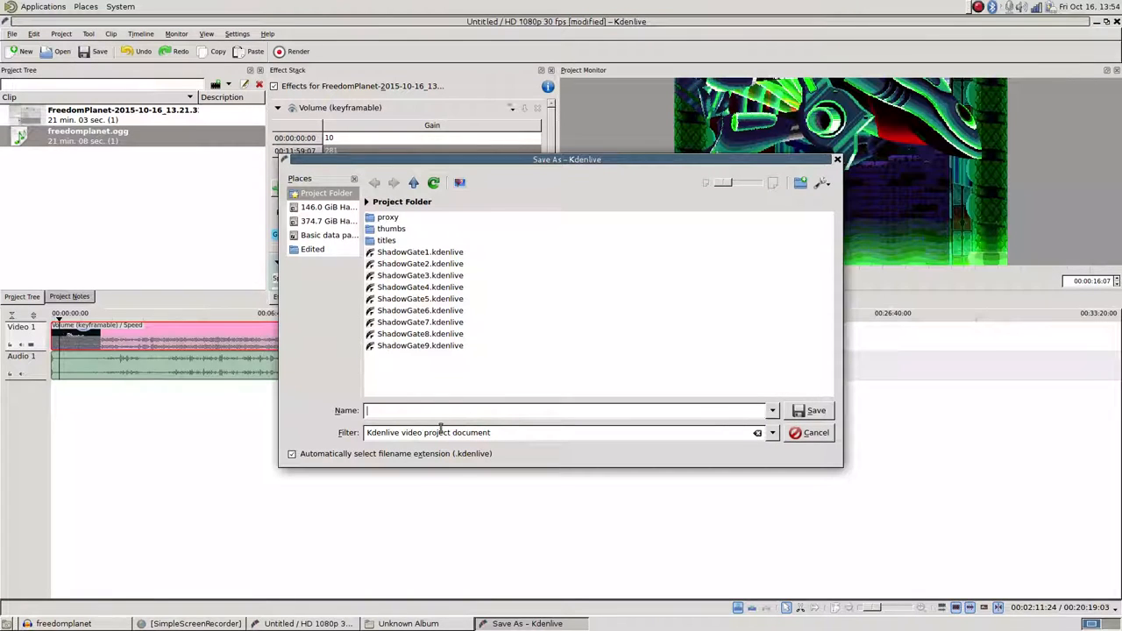
text(freedomplanet)
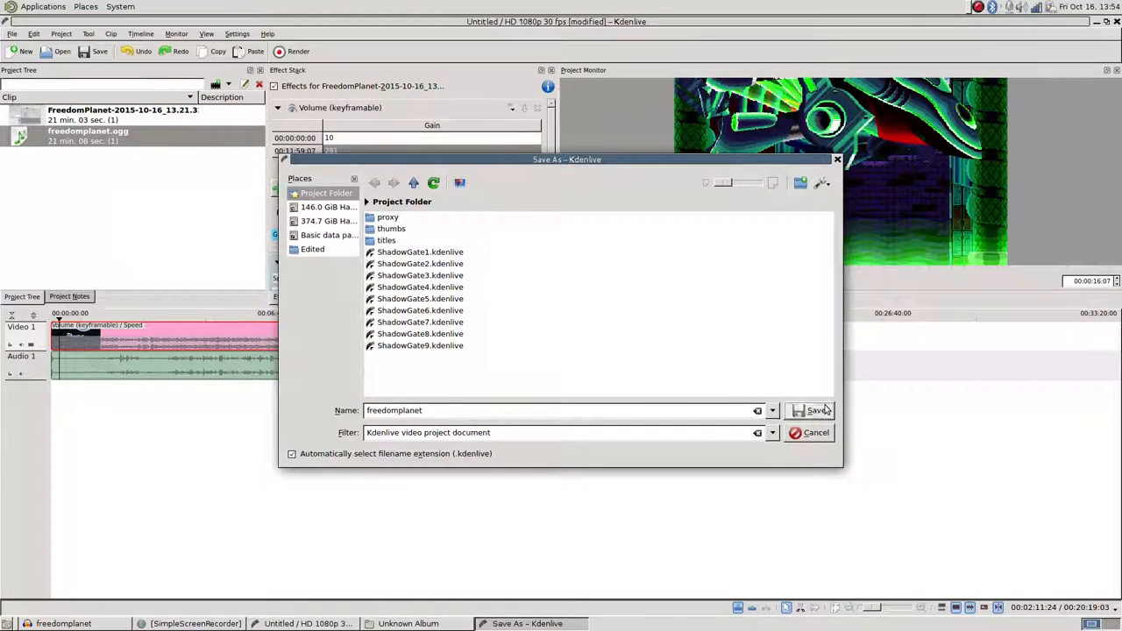
click(811, 410)
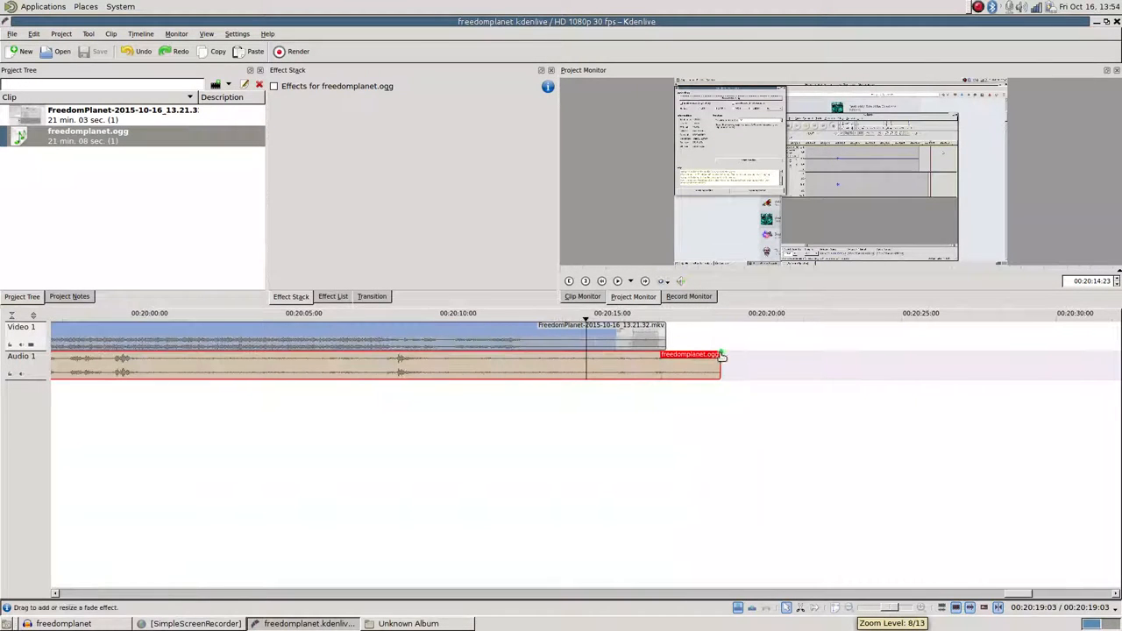
drag(718, 355, 719, 355)
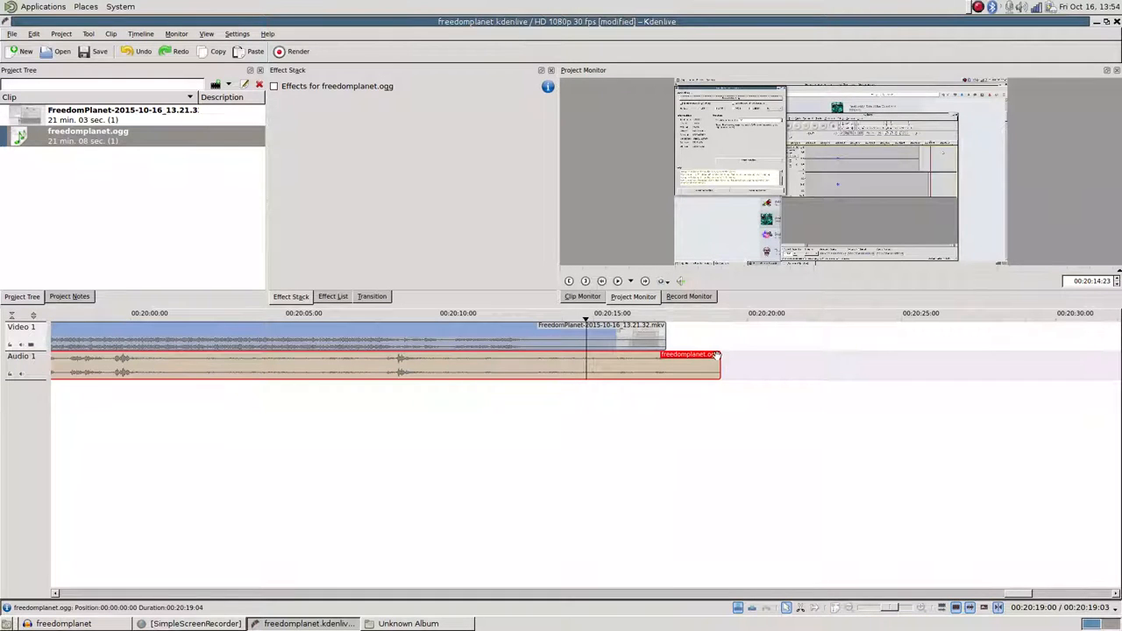
mouse_move(718, 355)
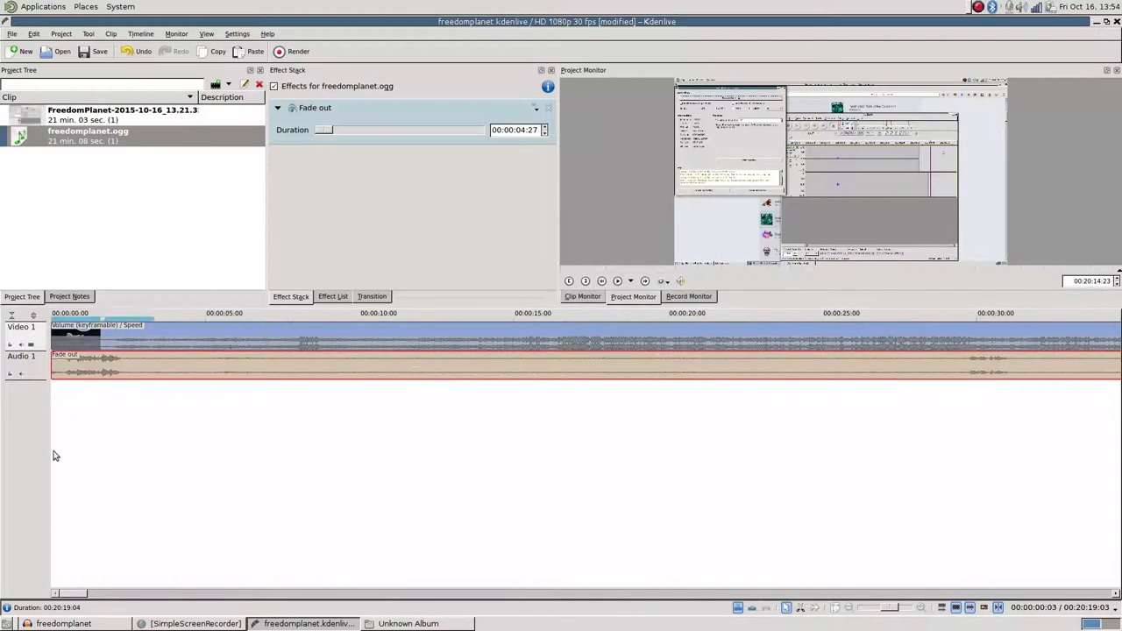
mouse_move(52, 355)
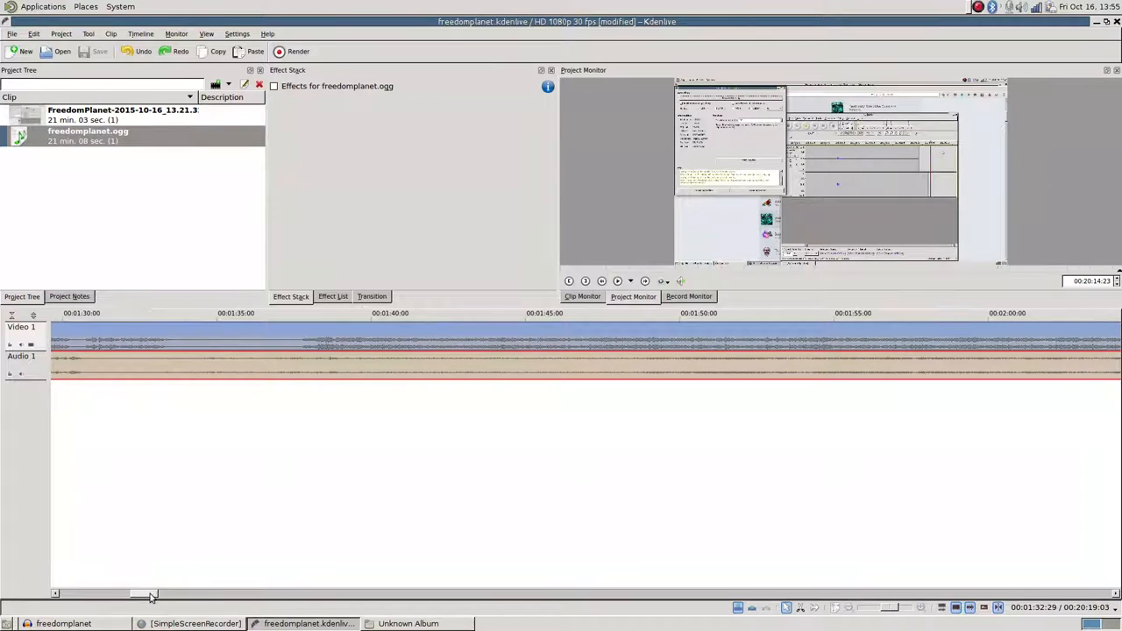
drag(149, 595, 377, 595)
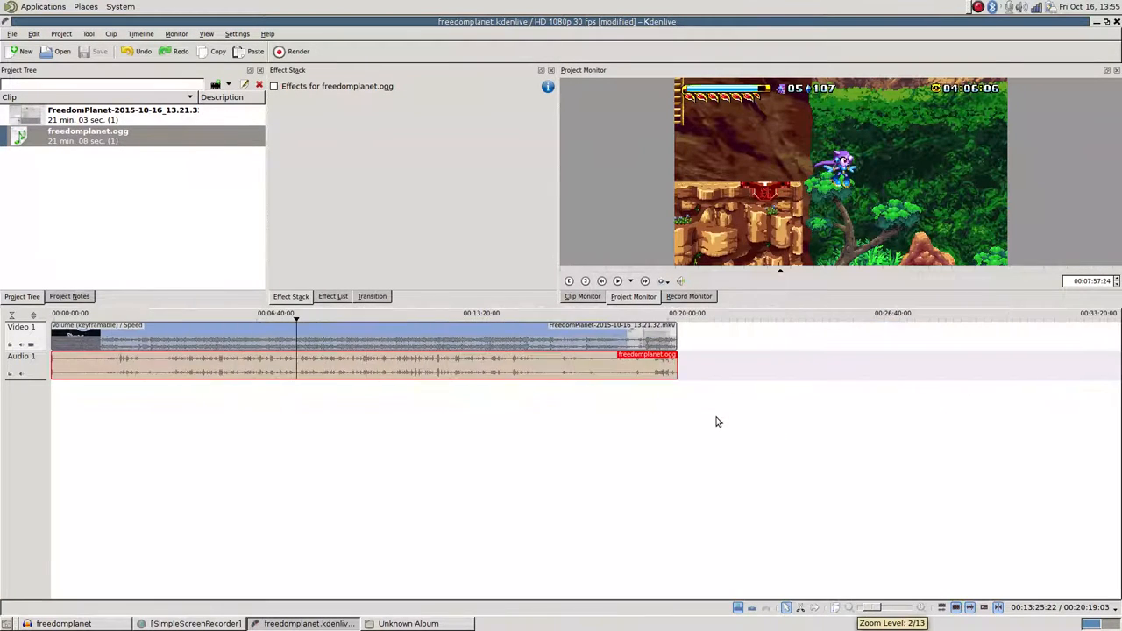
Add a Volume (keyframable) effect with gain 10 to the FreedomPlanet video clip
click(503, 313)
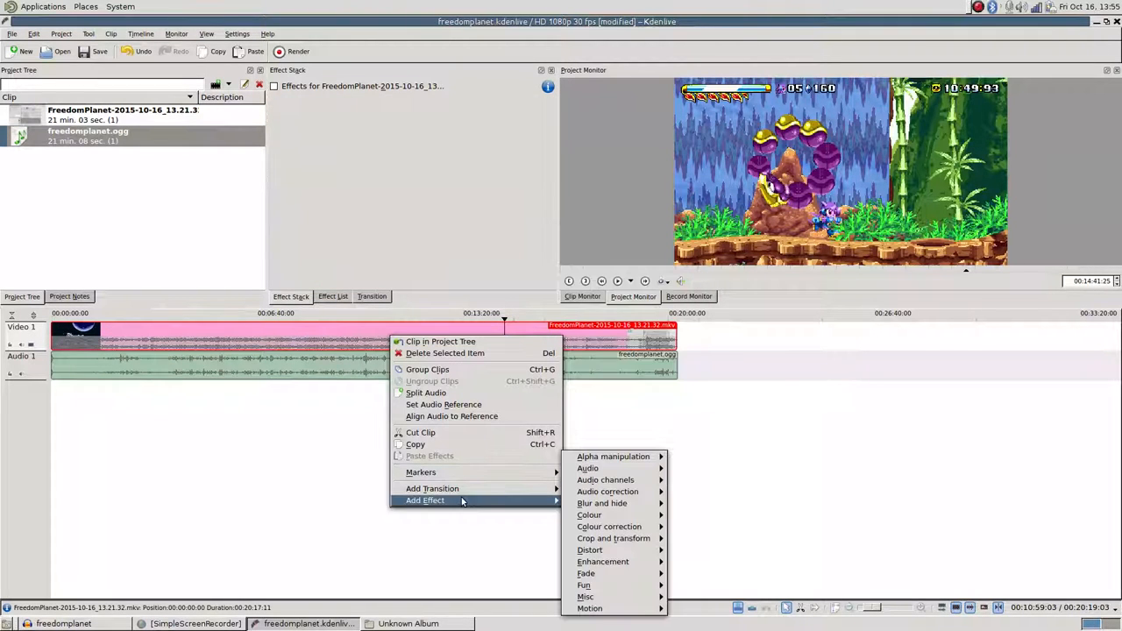
mouse_move(605, 480)
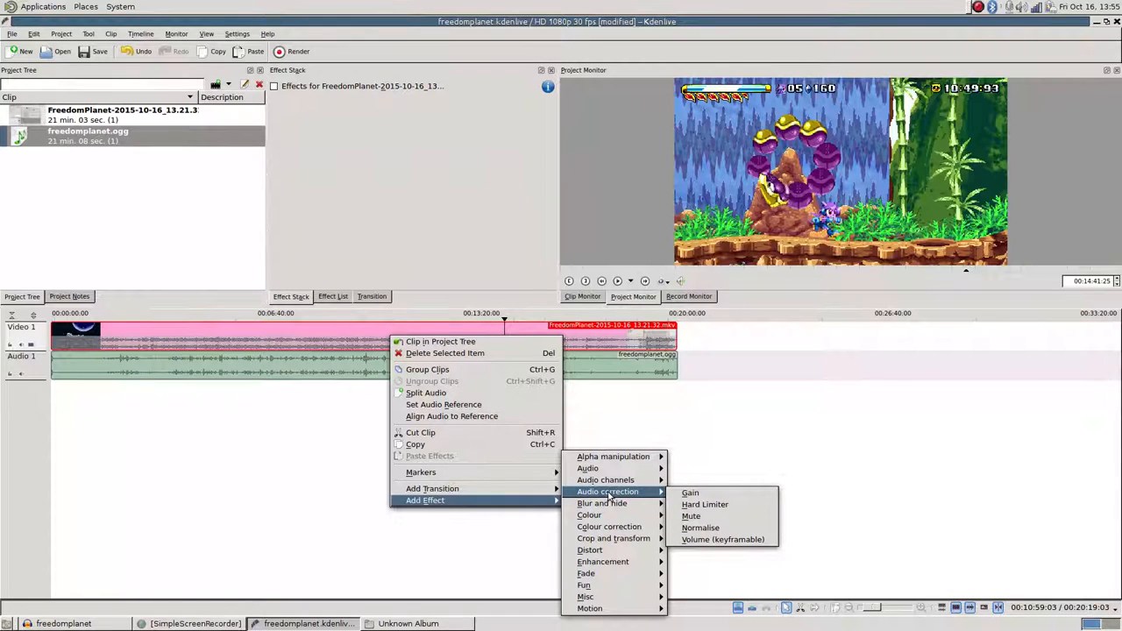
click(723, 539)
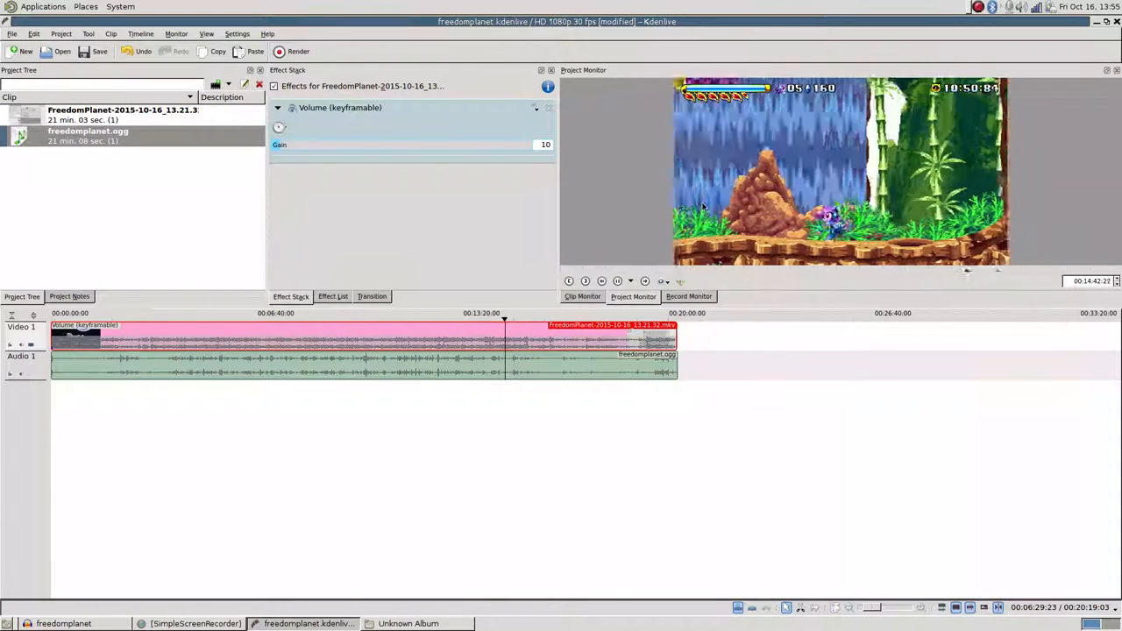
click(617, 280)
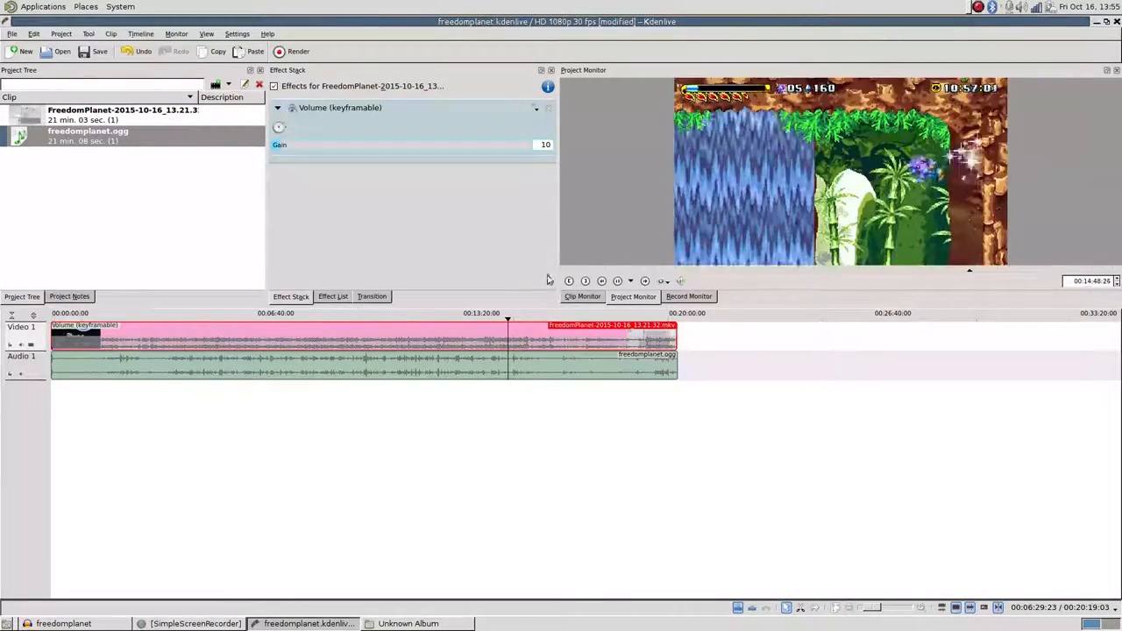
click(550, 313)
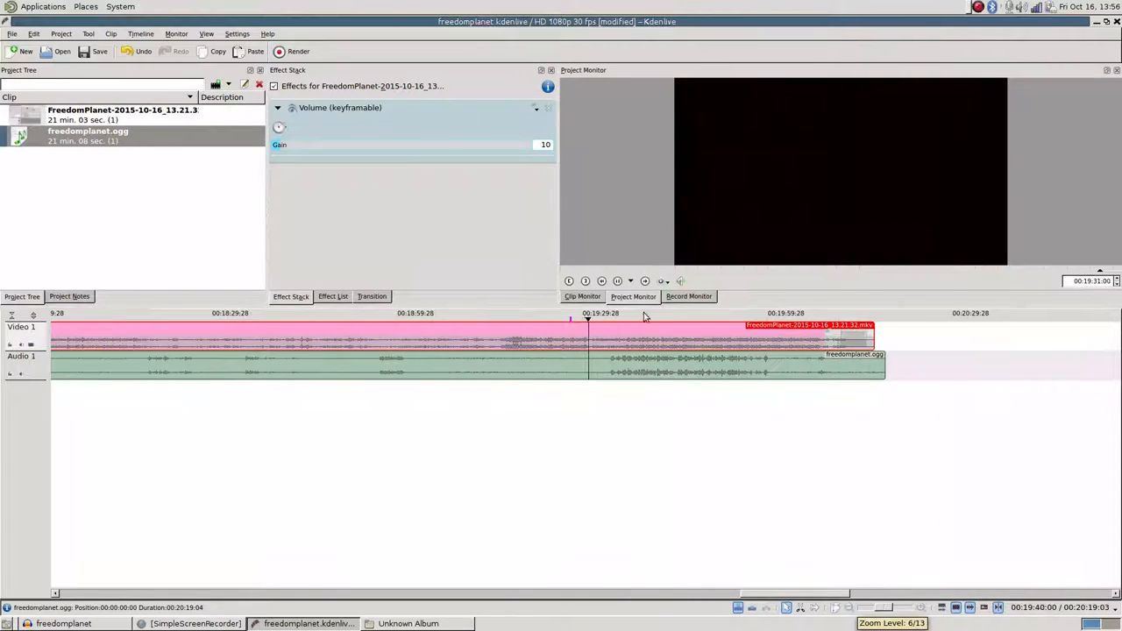
Preview the video's opening and ending, then deselect the timeline clips
click(600, 313)
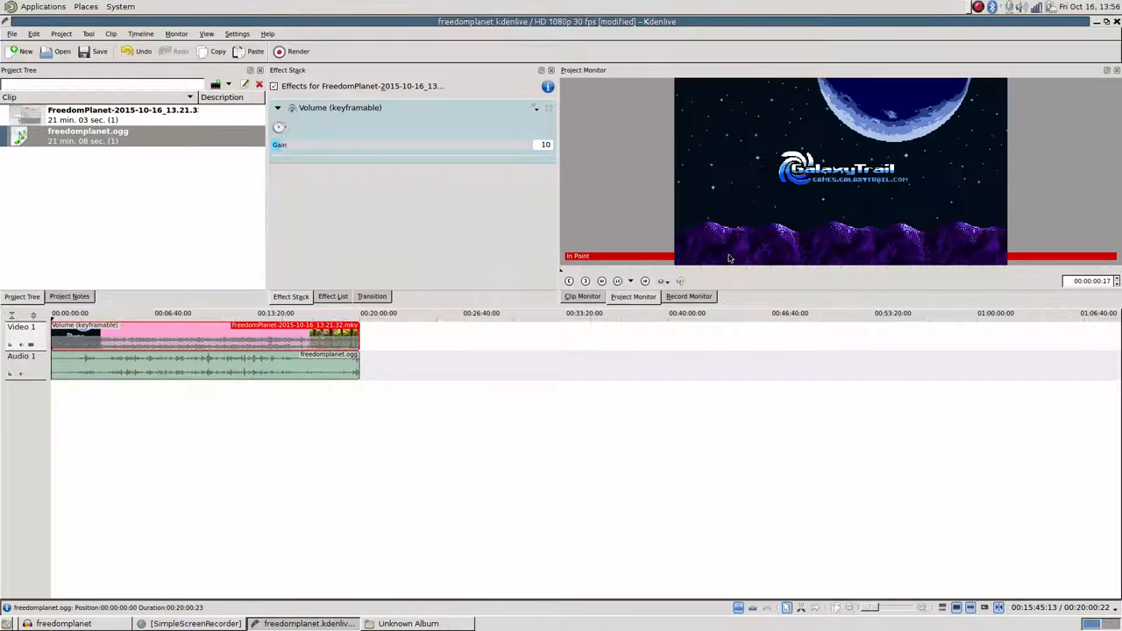
click(276, 326)
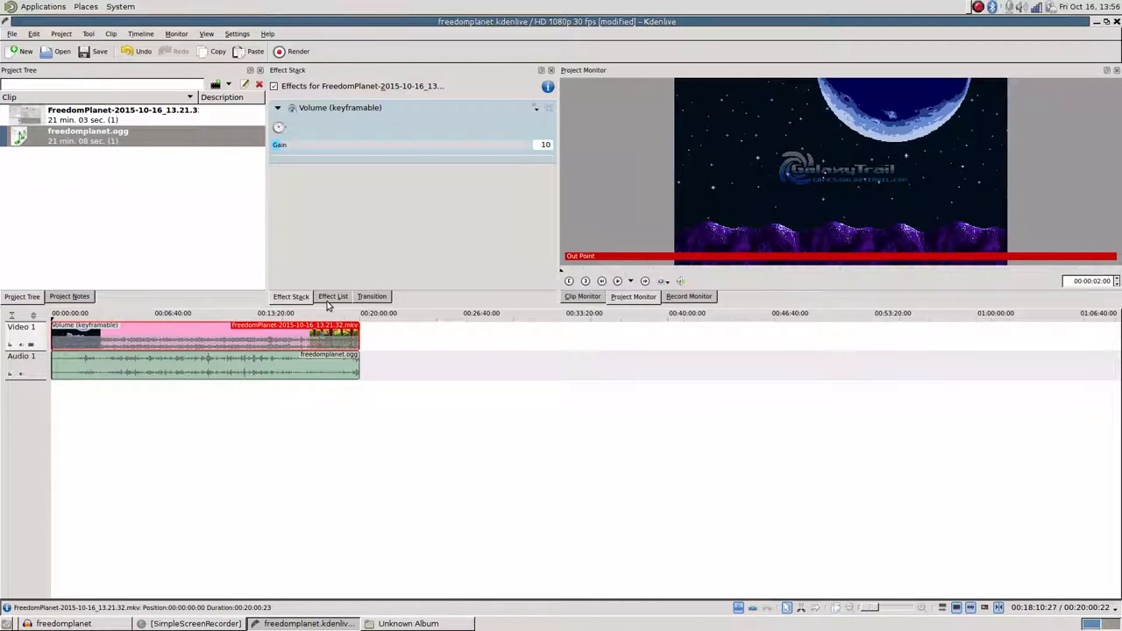
click(220, 342)
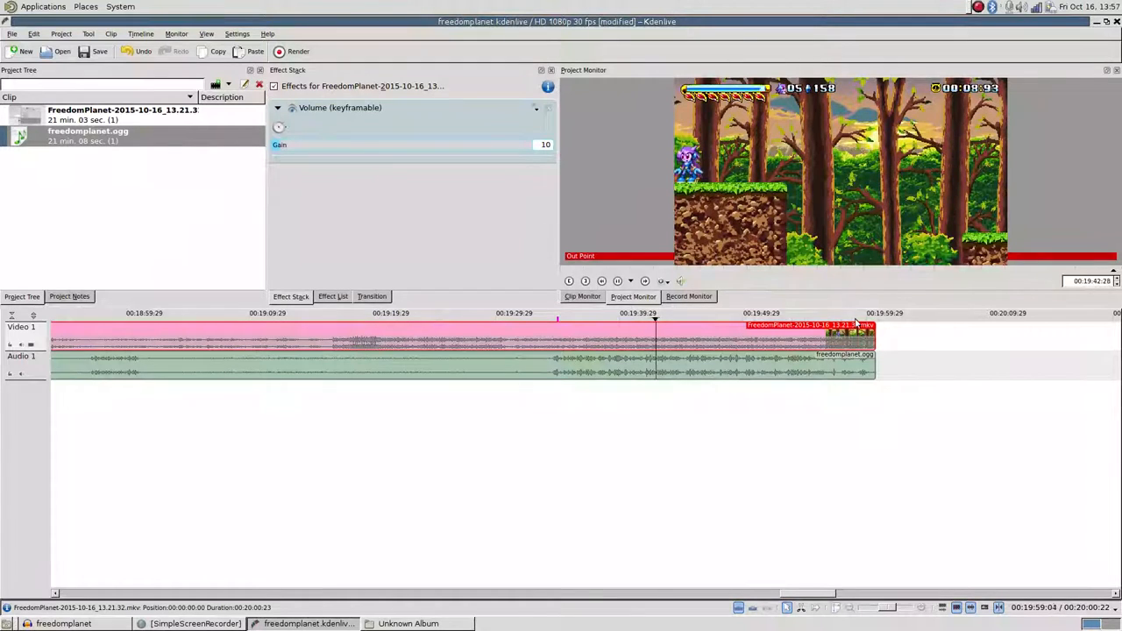
click(679, 318)
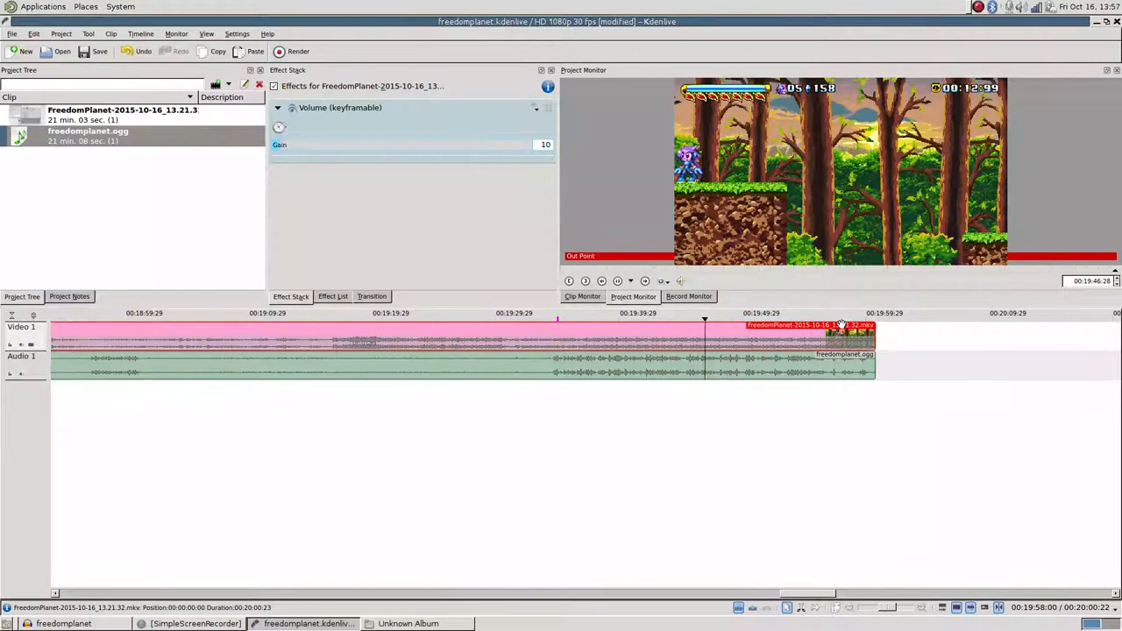
click(859, 319)
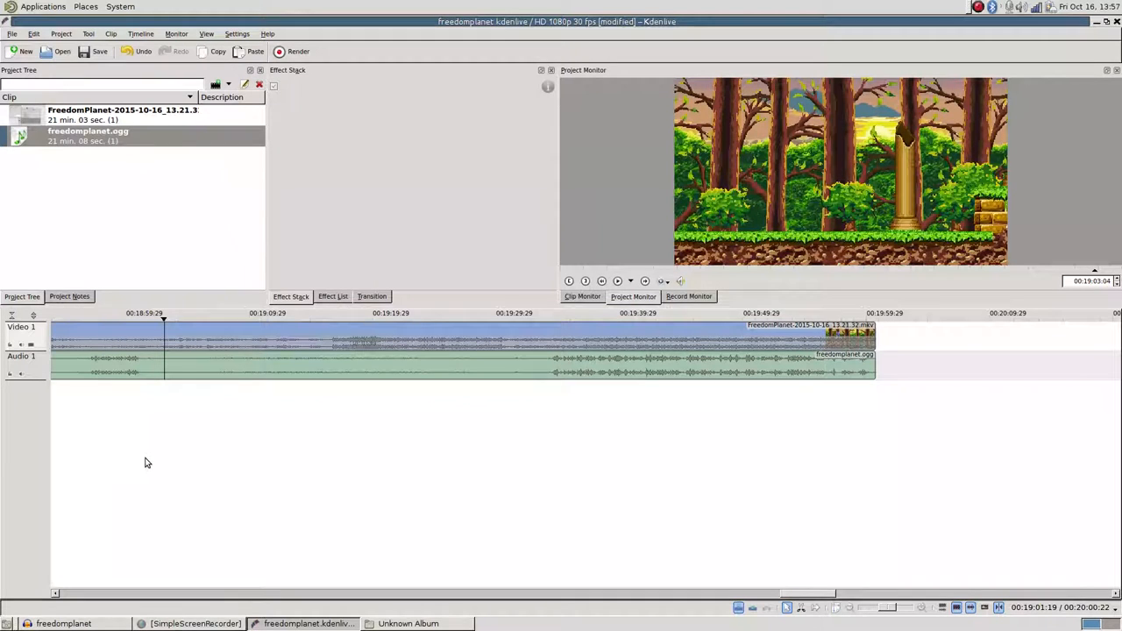
Open the render settings and set the destination to Web sites
click(298, 50)
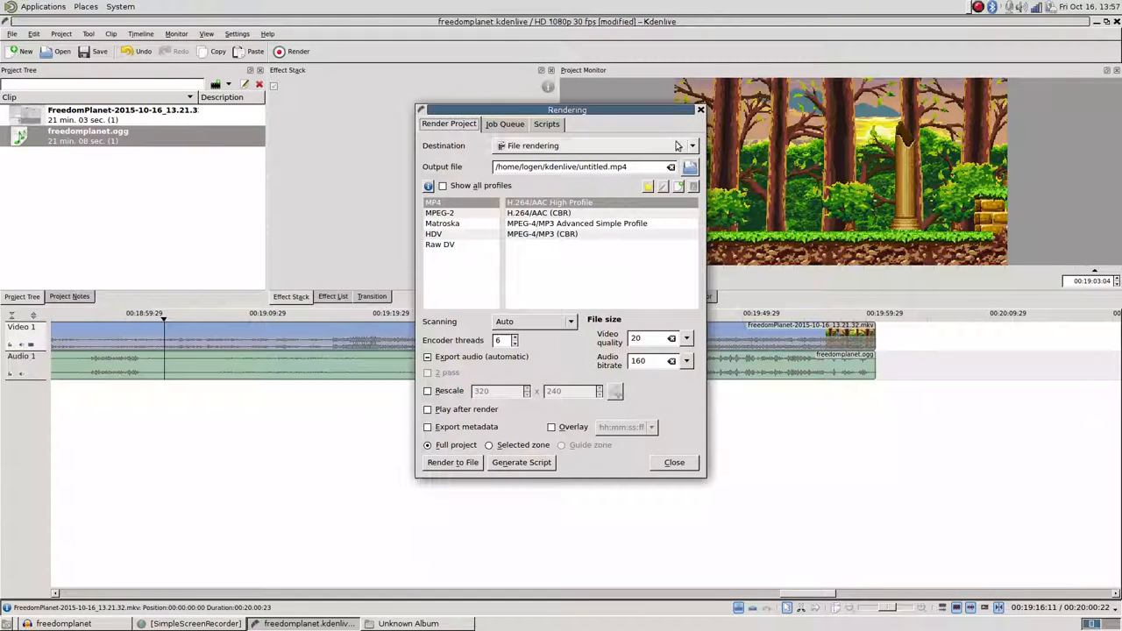
click(692, 145)
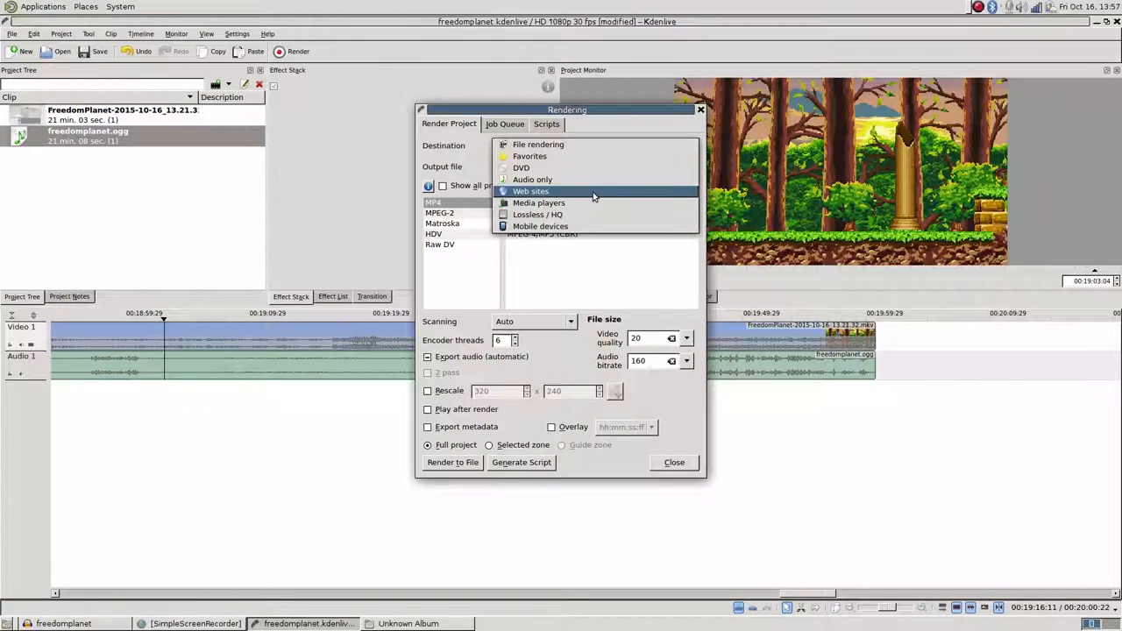
click(531, 191)
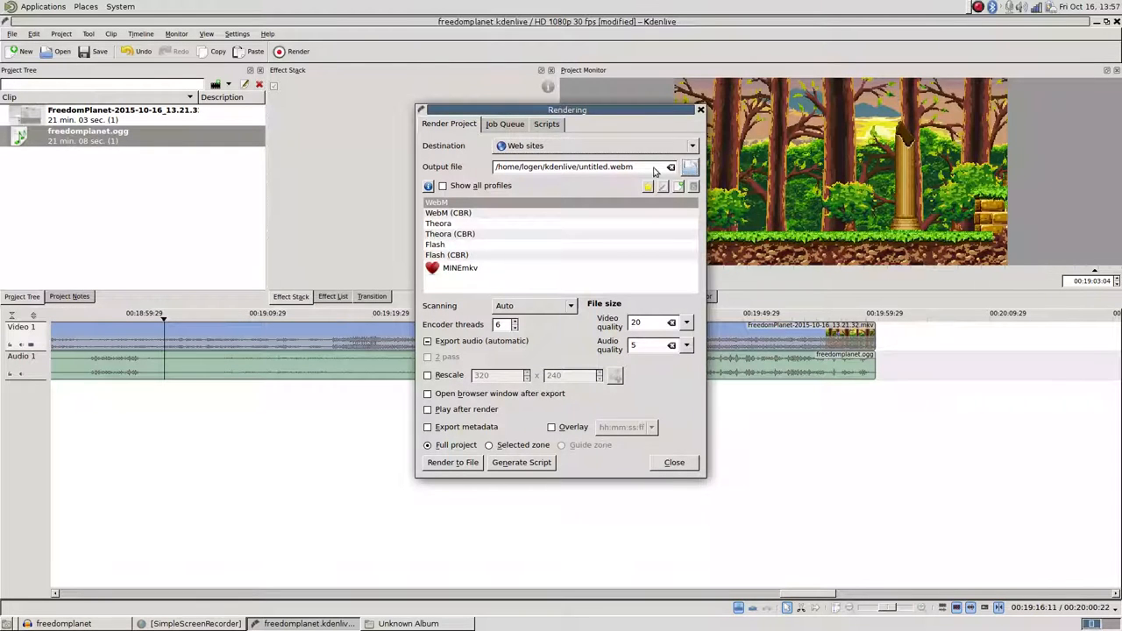
Set the render output file to freedomplanet in the Edited folder
click(670, 167)
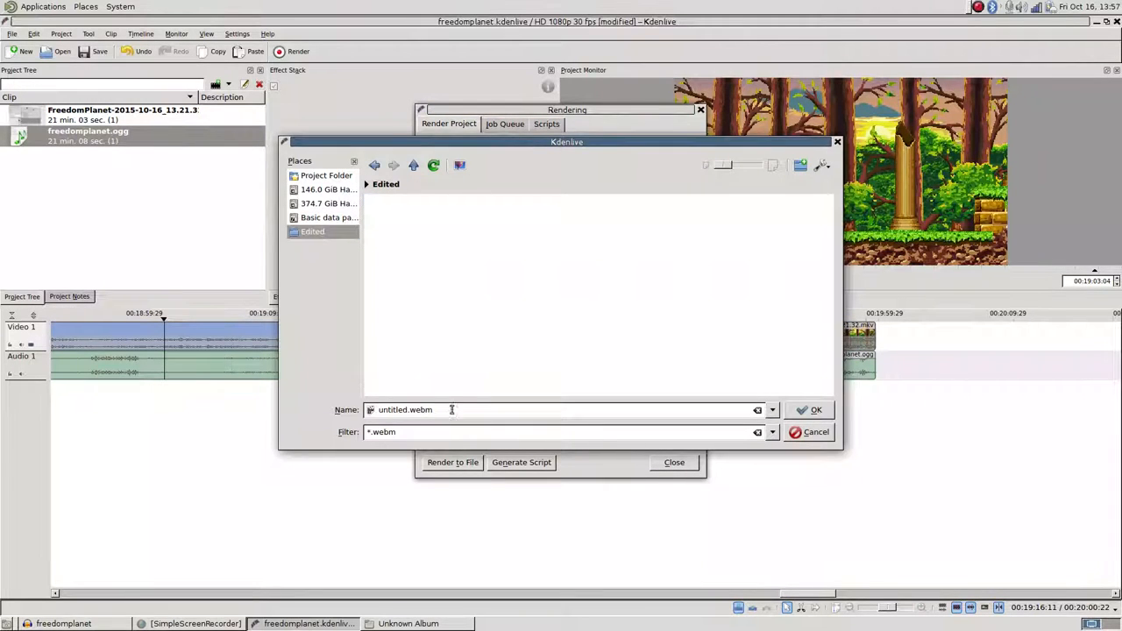
triple_click(404, 409)
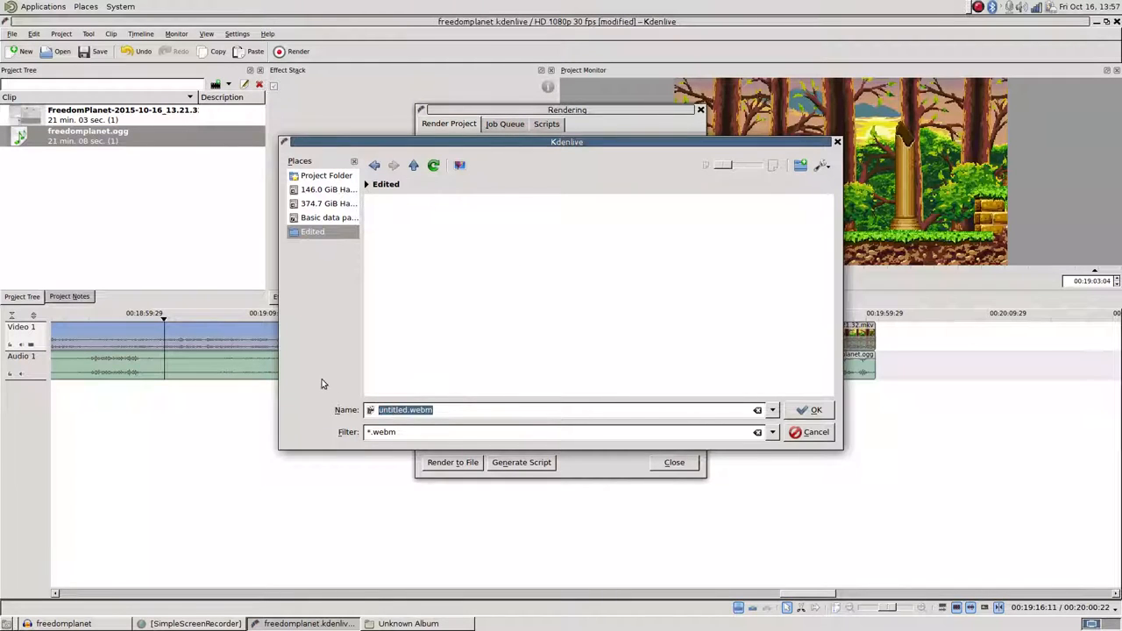
text(freedomplanet)
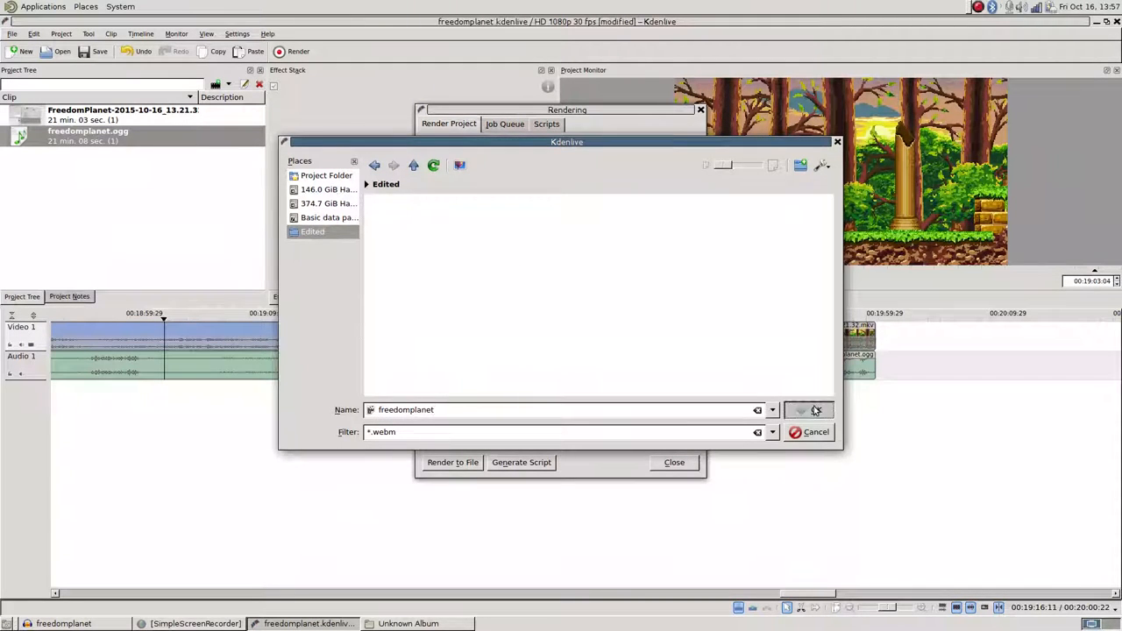
click(800, 409)
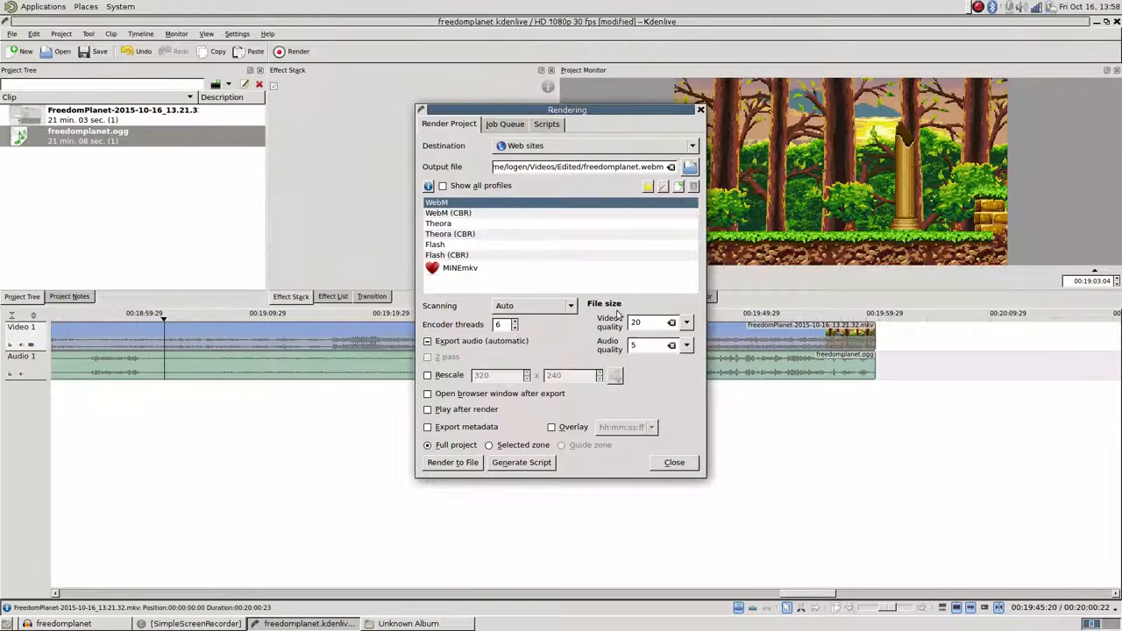
mouse_move(677, 185)
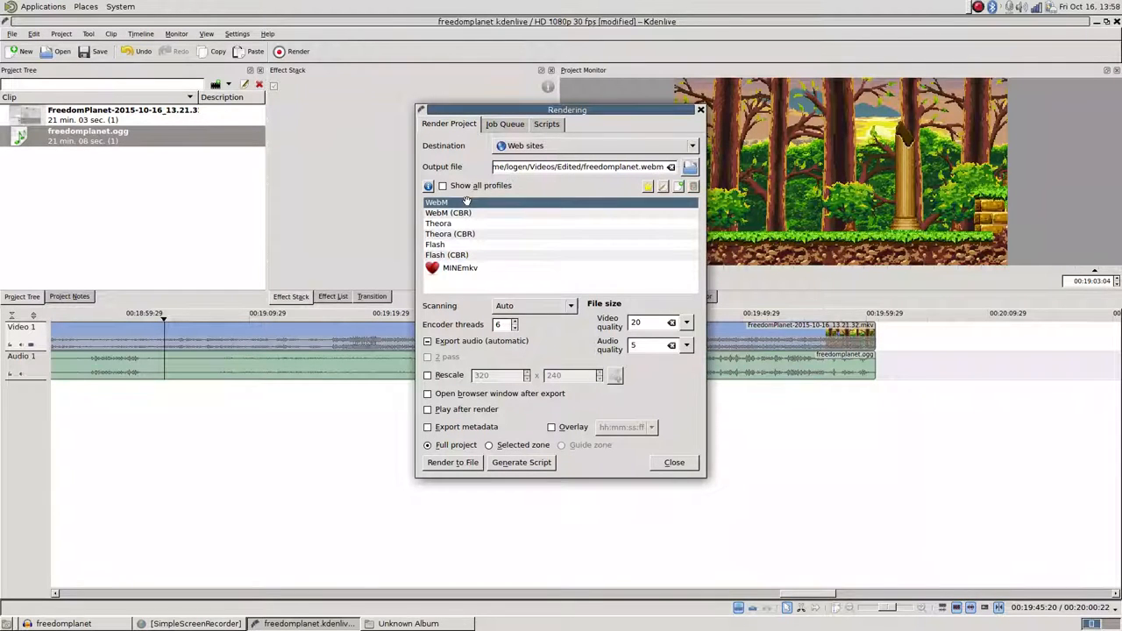
Select the custom MINEmkv render profile, keeping video quality at 20
click(450, 234)
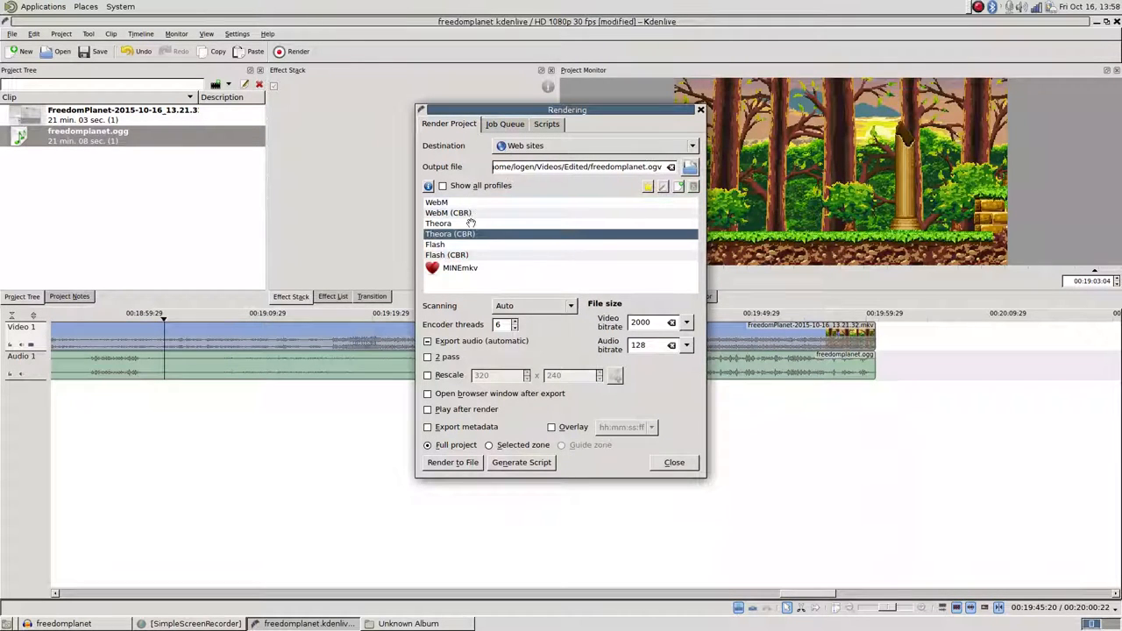
click(437, 201)
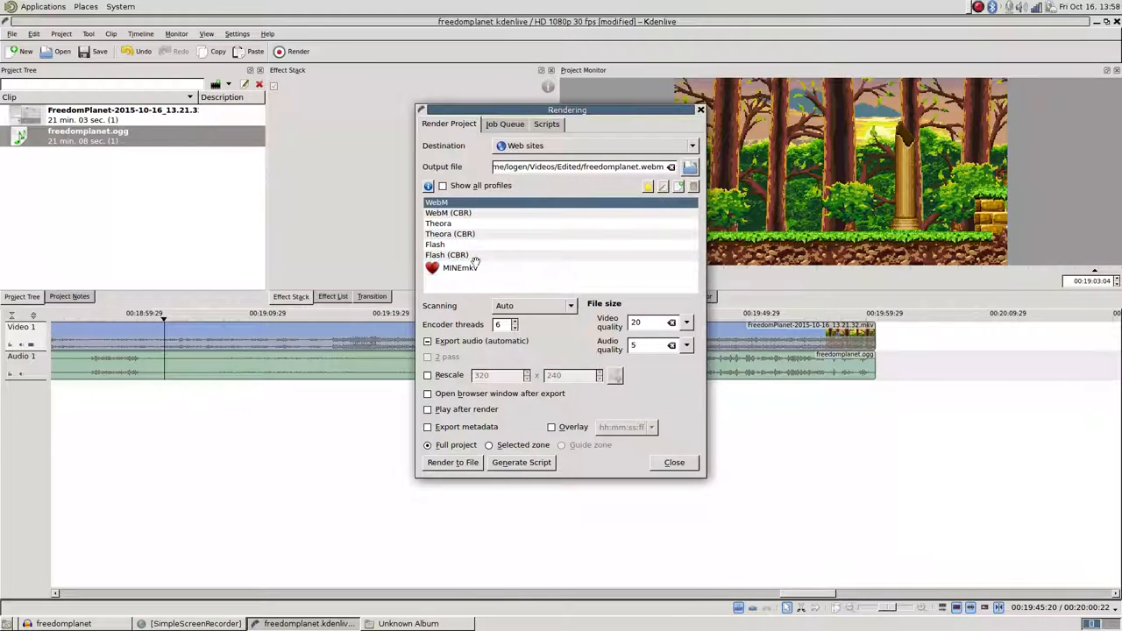
click(460, 267)
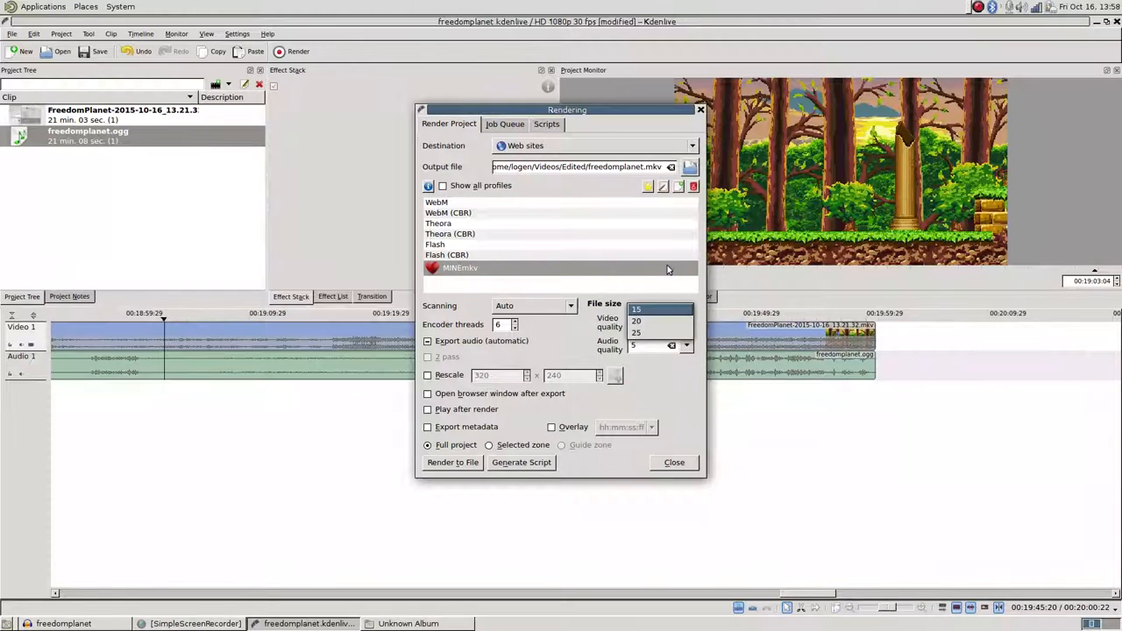
click(636, 320)
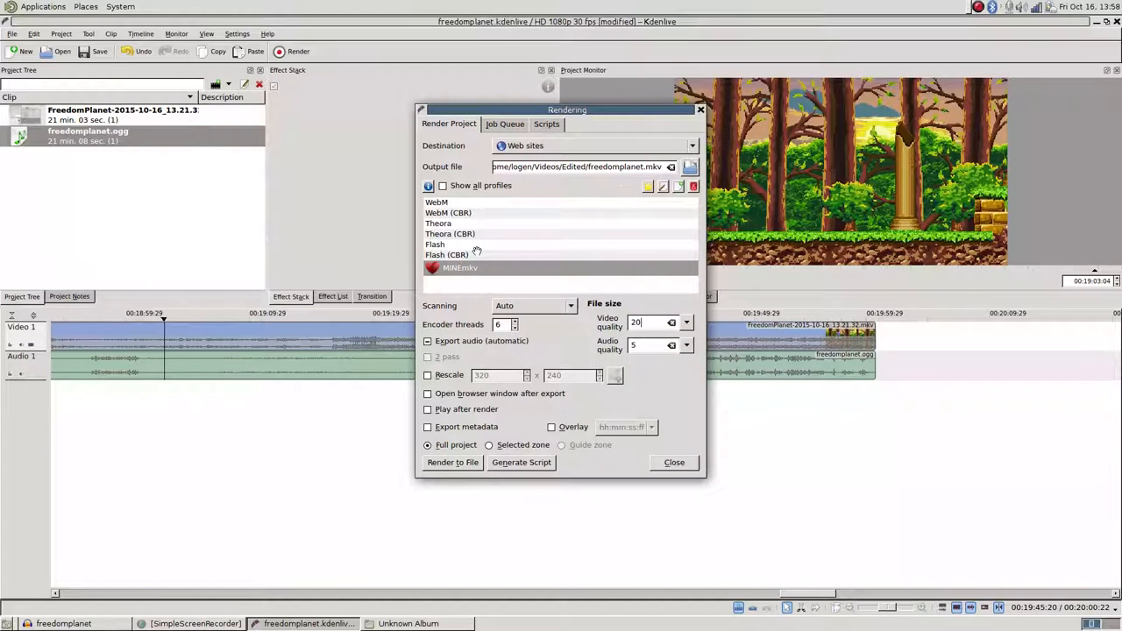
mouse_move(682, 186)
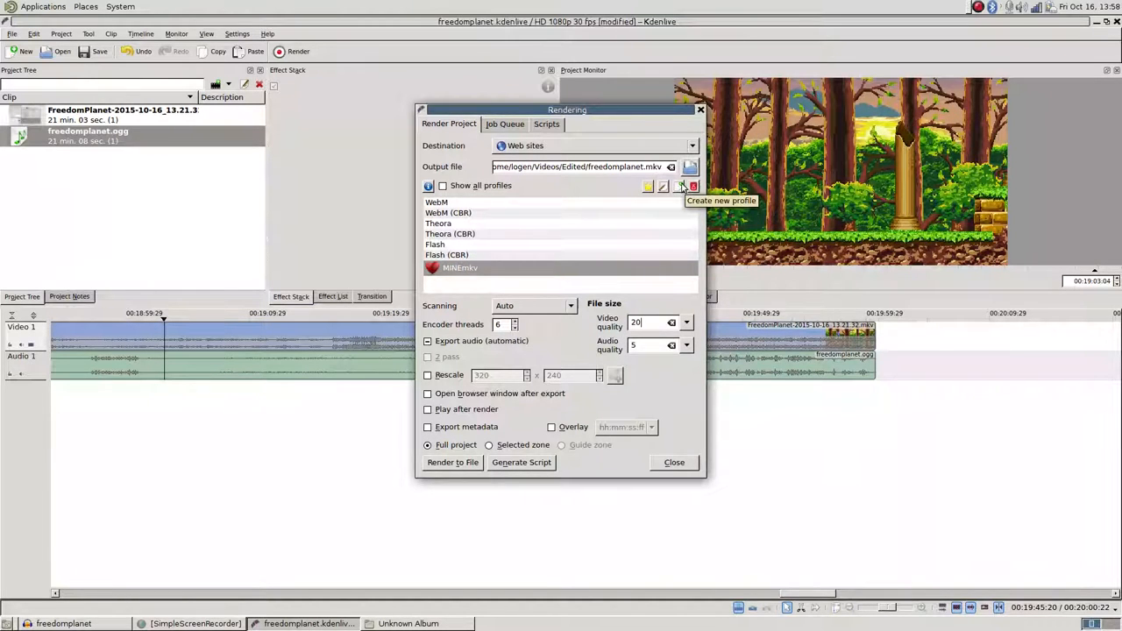
View MINEmkv's profile settings, then start a new profile based on WebM
click(664, 186)
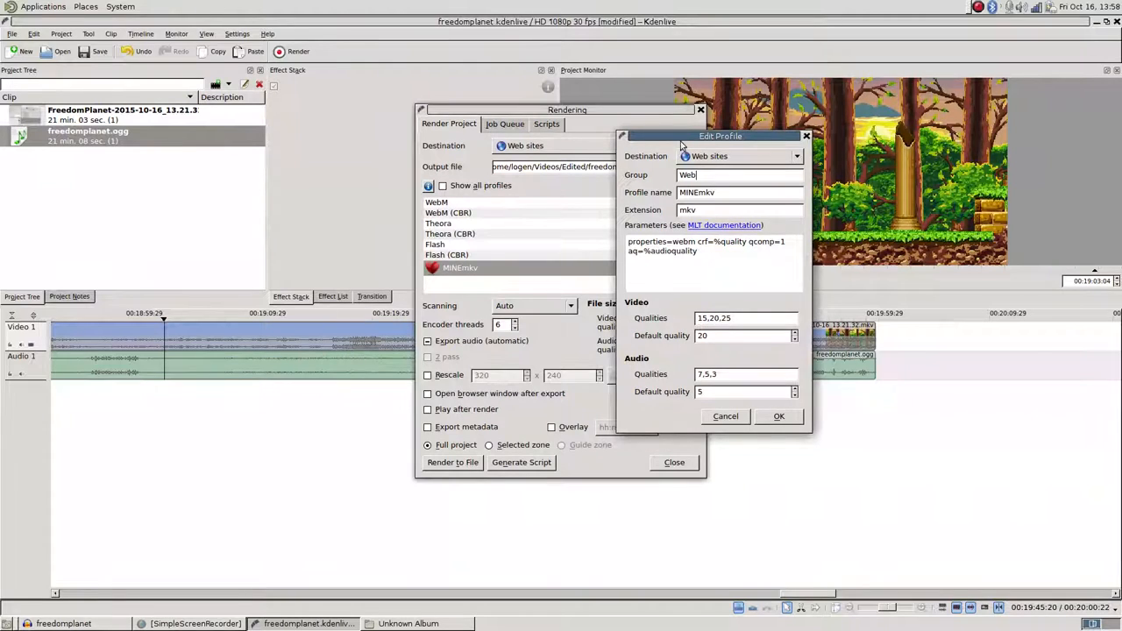
click(778, 417)
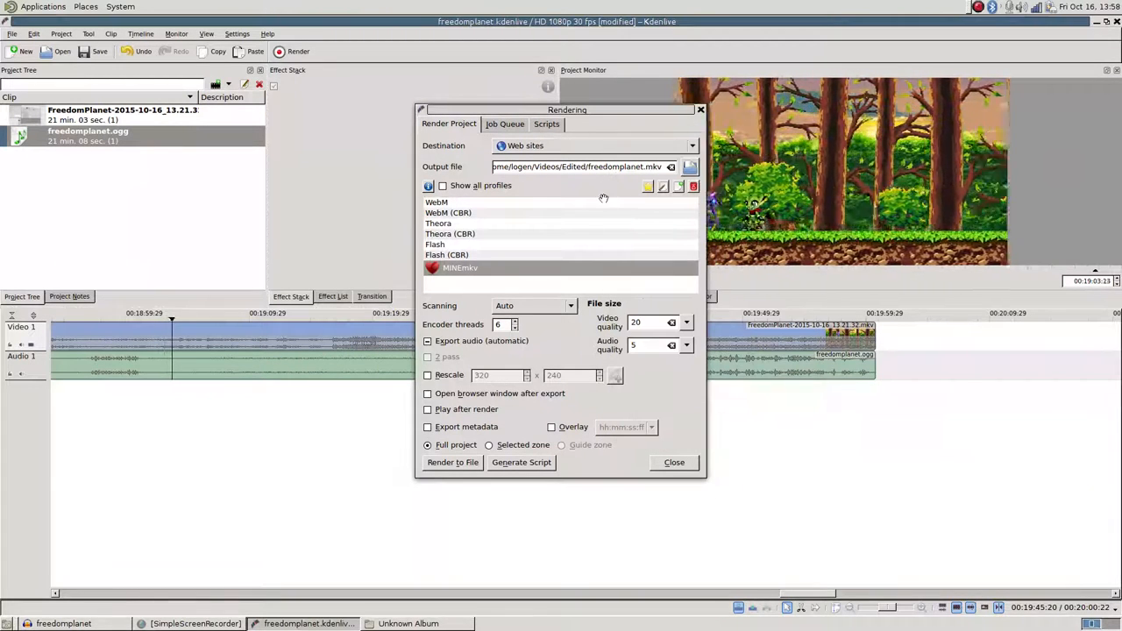
click(437, 202)
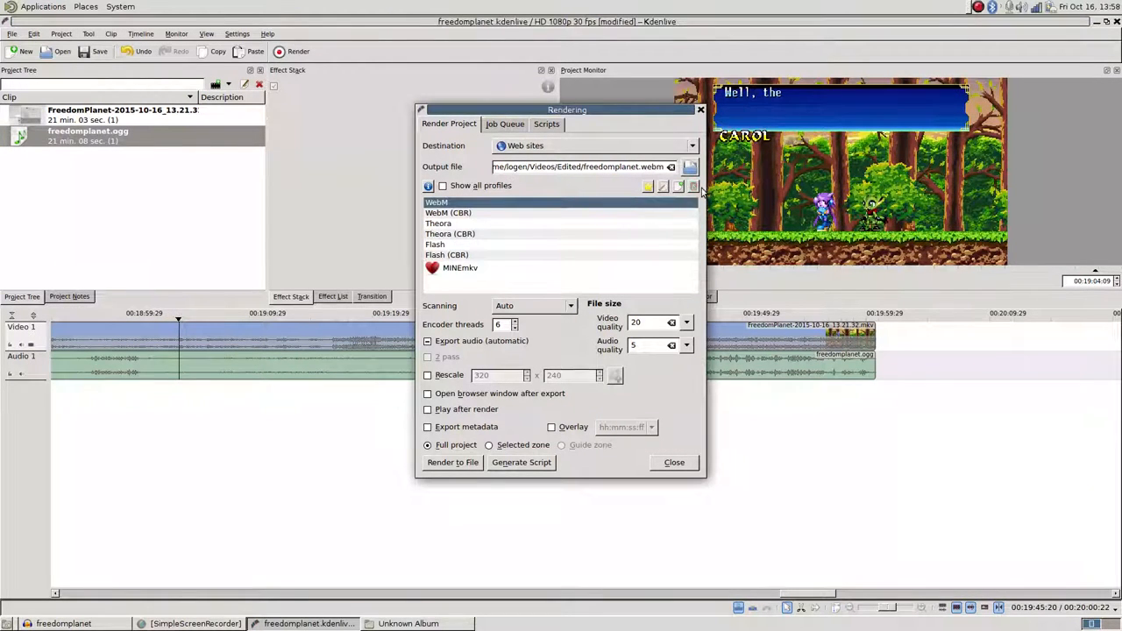
mouse_move(650, 187)
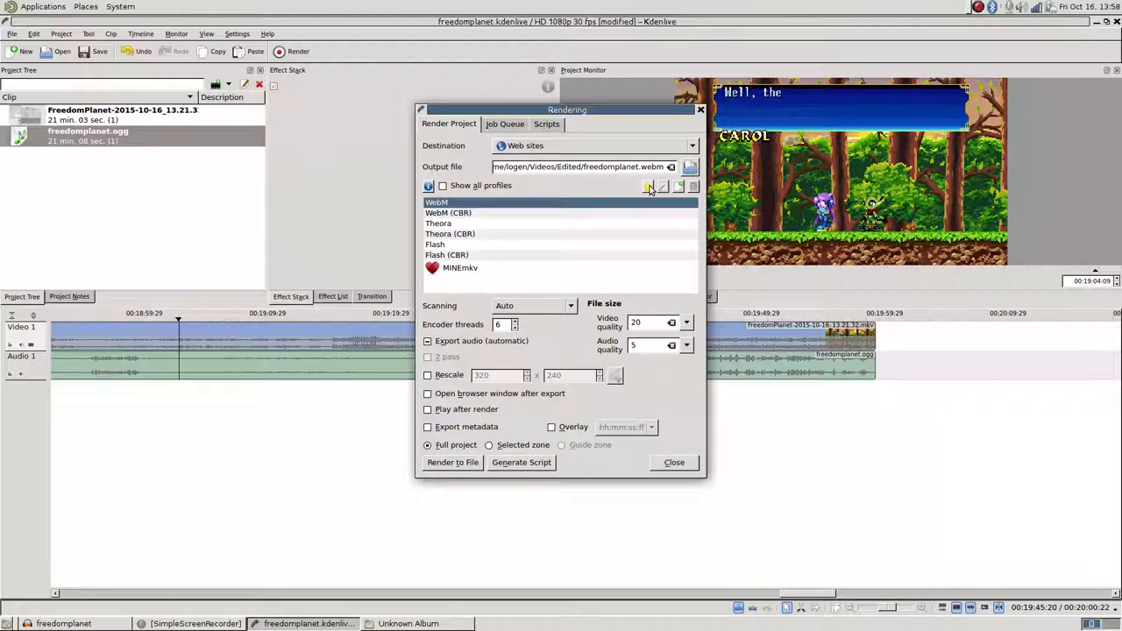
click(649, 186)
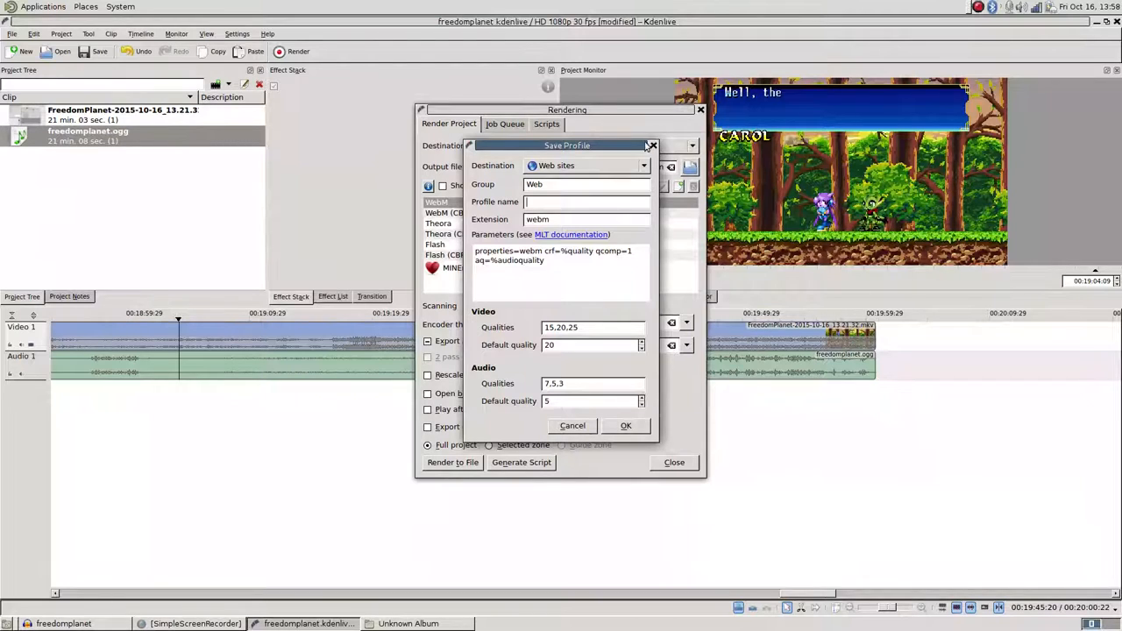
Cancel the new profile and reselect MINEmkv, outputting freedomplanet.mkv
click(652, 145)
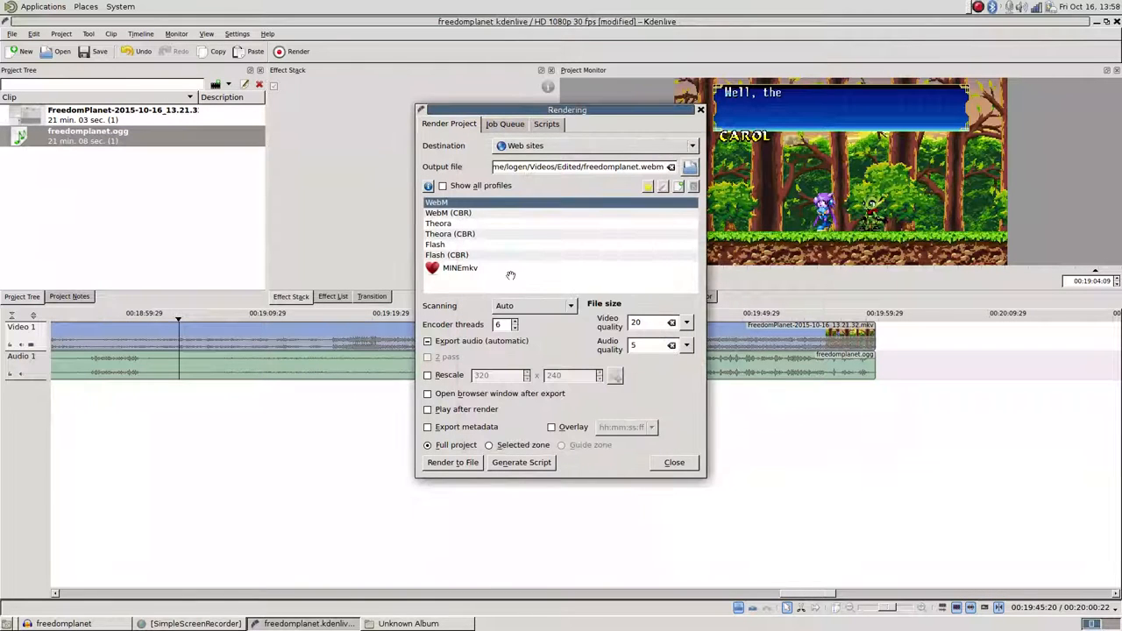
click(460, 268)
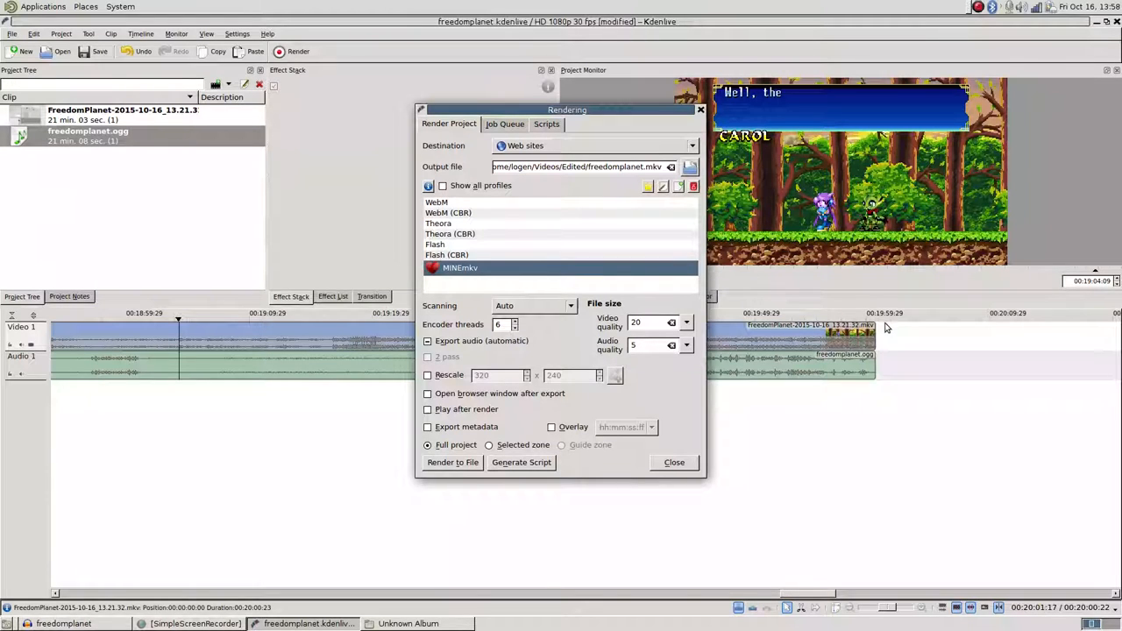
mouse_move(629, 447)
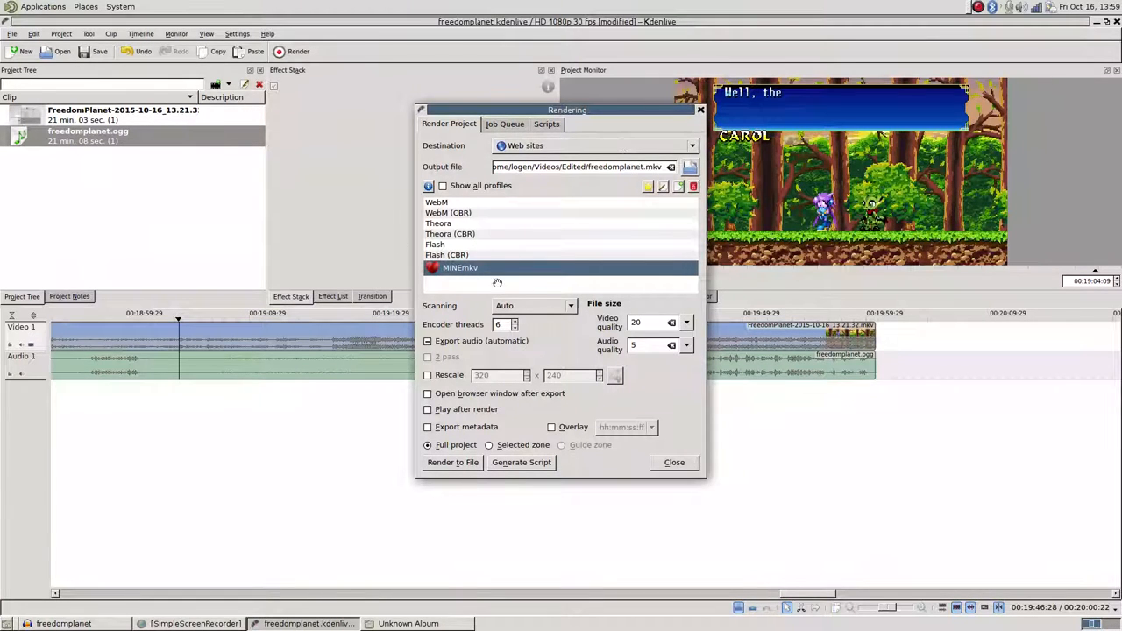
click(435, 202)
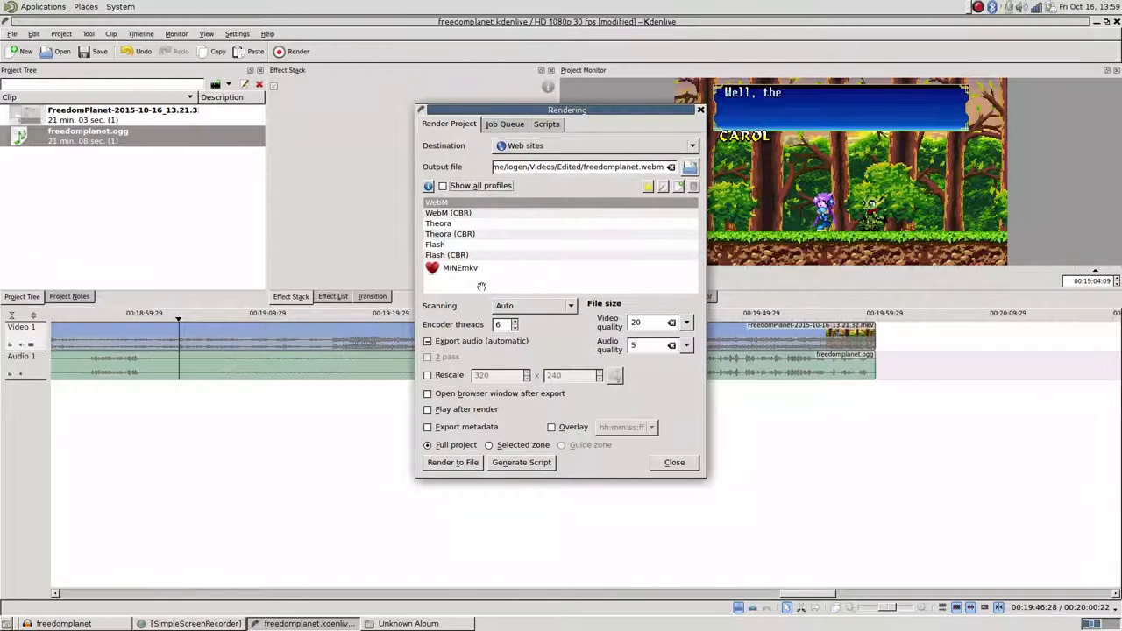
click(460, 268)
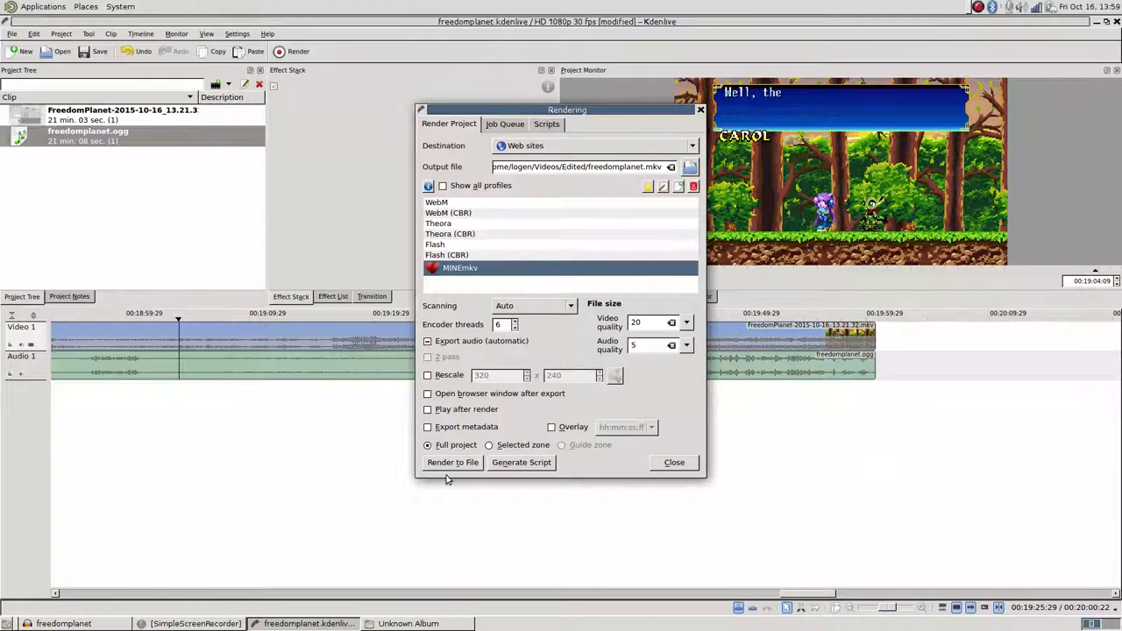
click(452, 462)
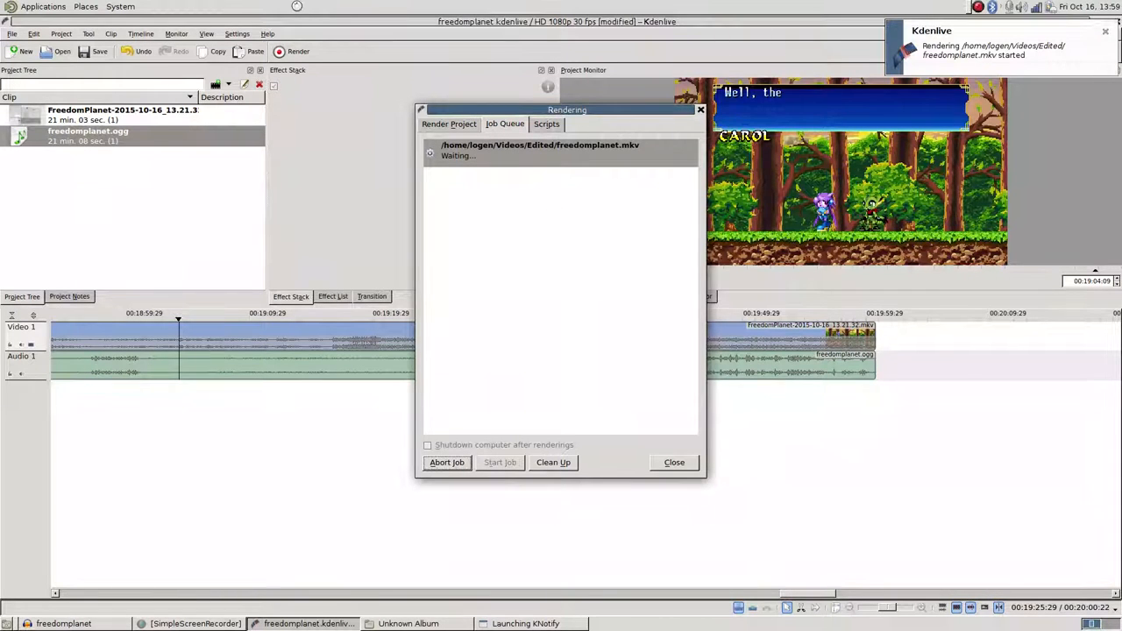
click(237, 33)
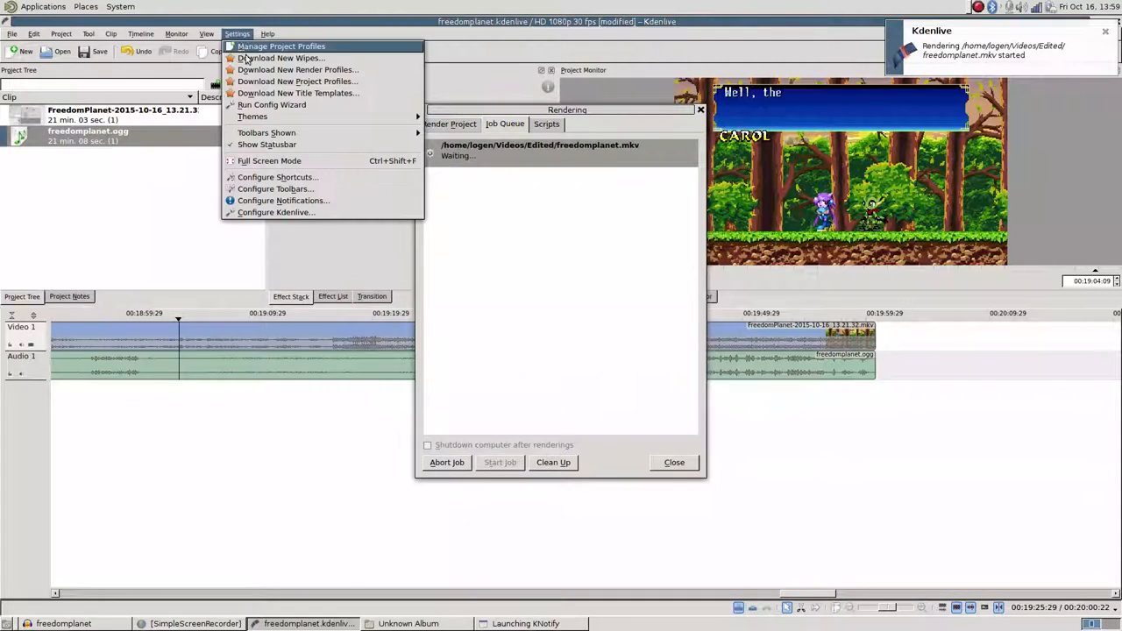
mouse_move(263, 206)
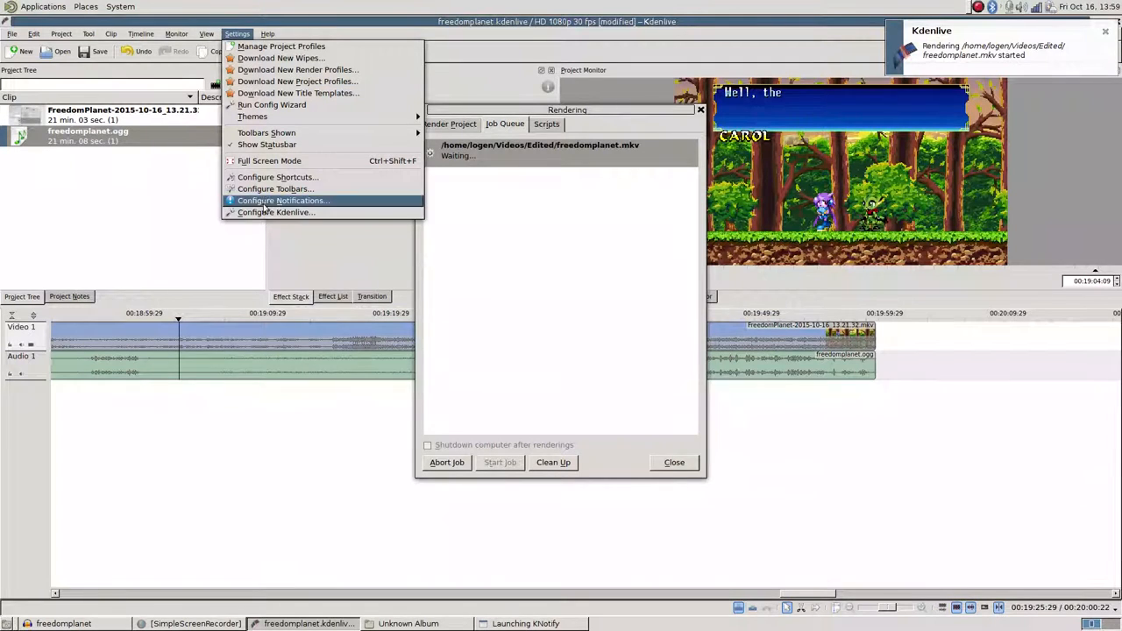
mouse_move(276, 177)
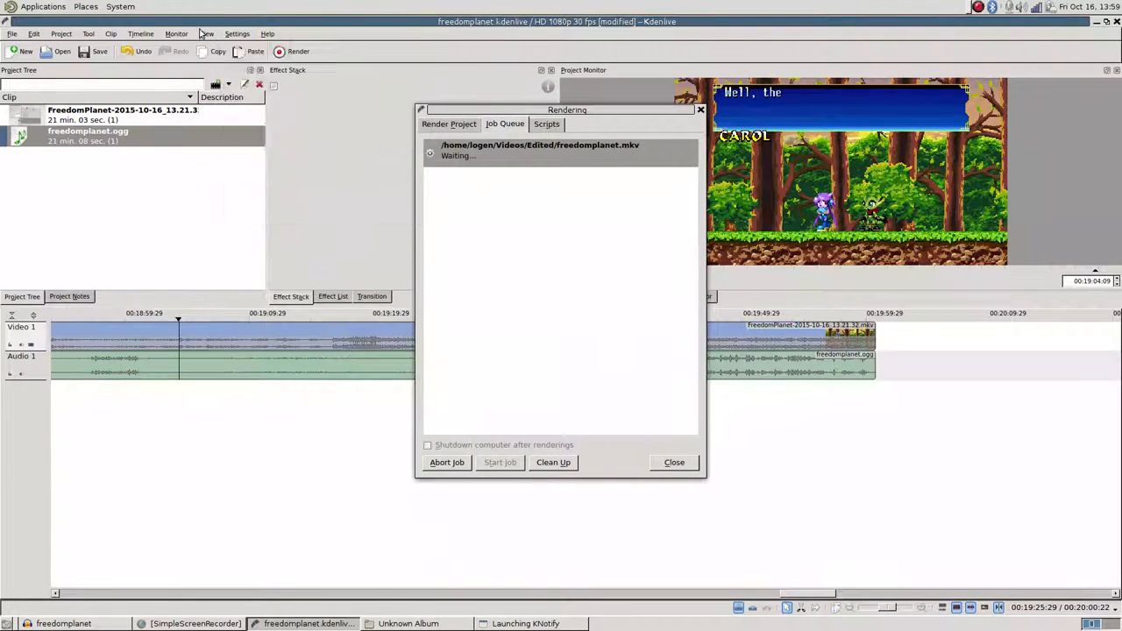
In Configure Kdenlive, browse Transcode, Misc and Timeline, then edit Project Defaults video tracks from 3 to 1
click(236, 33)
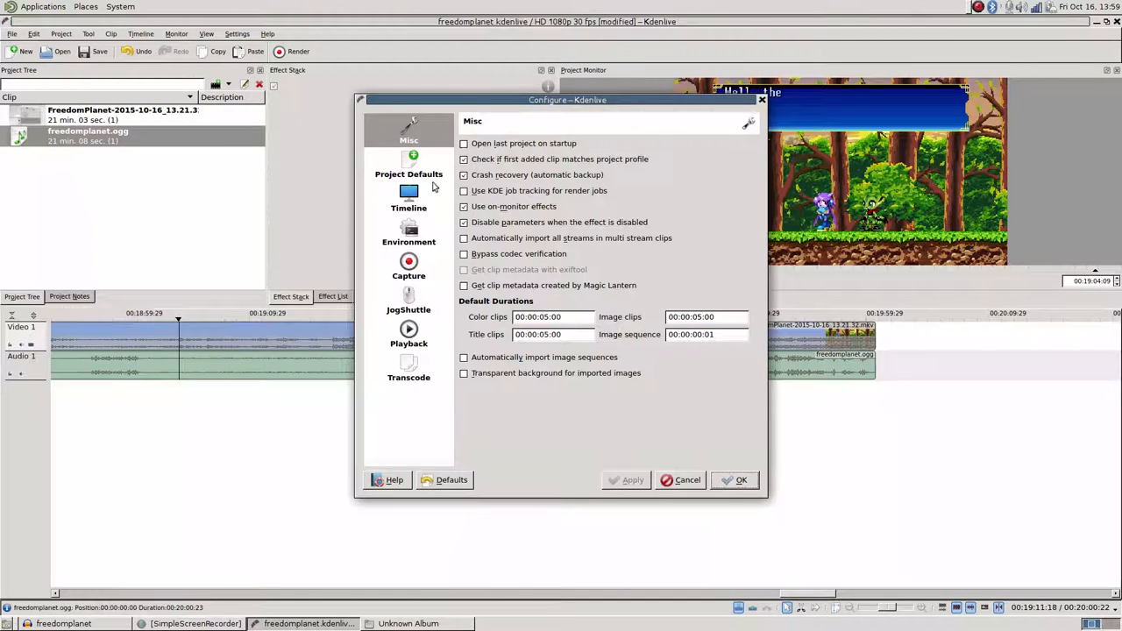
click(409, 368)
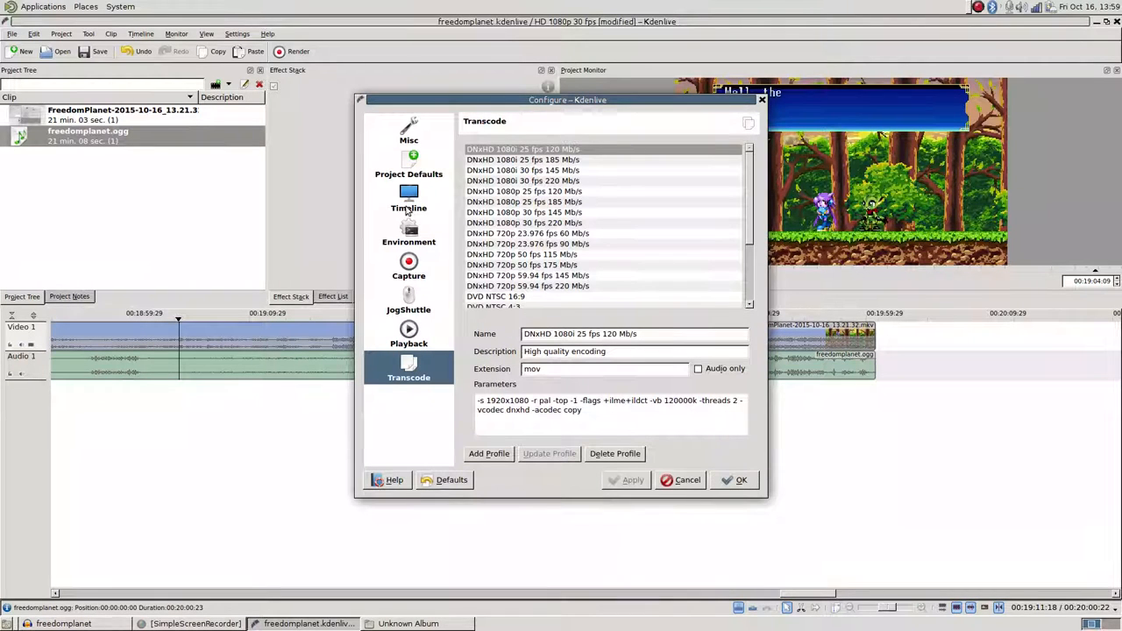
click(408, 127)
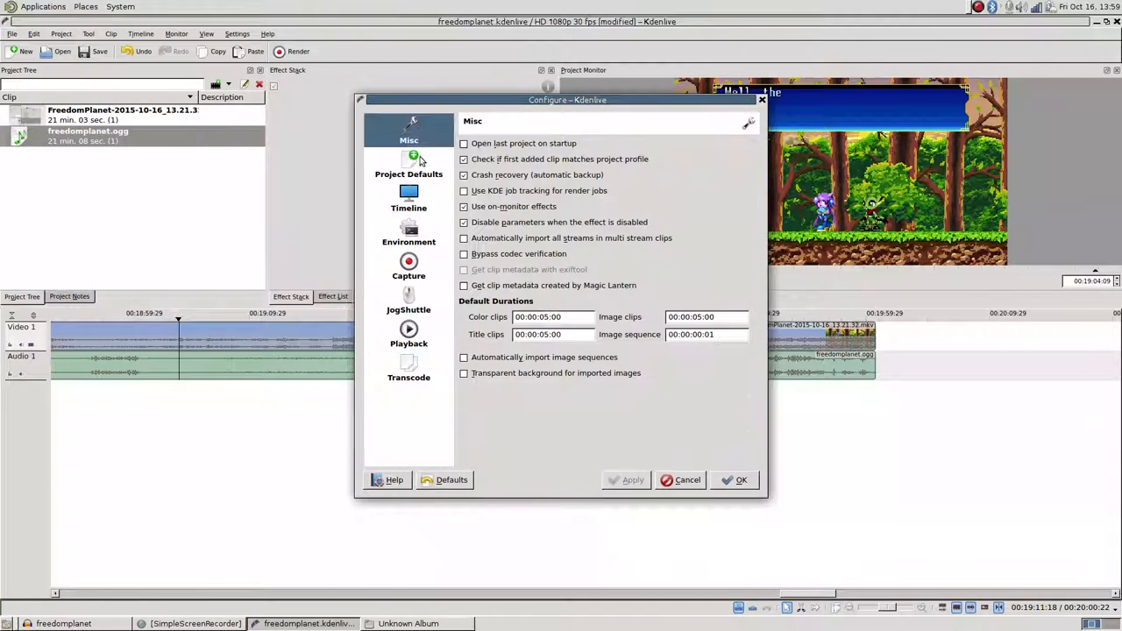
click(408, 197)
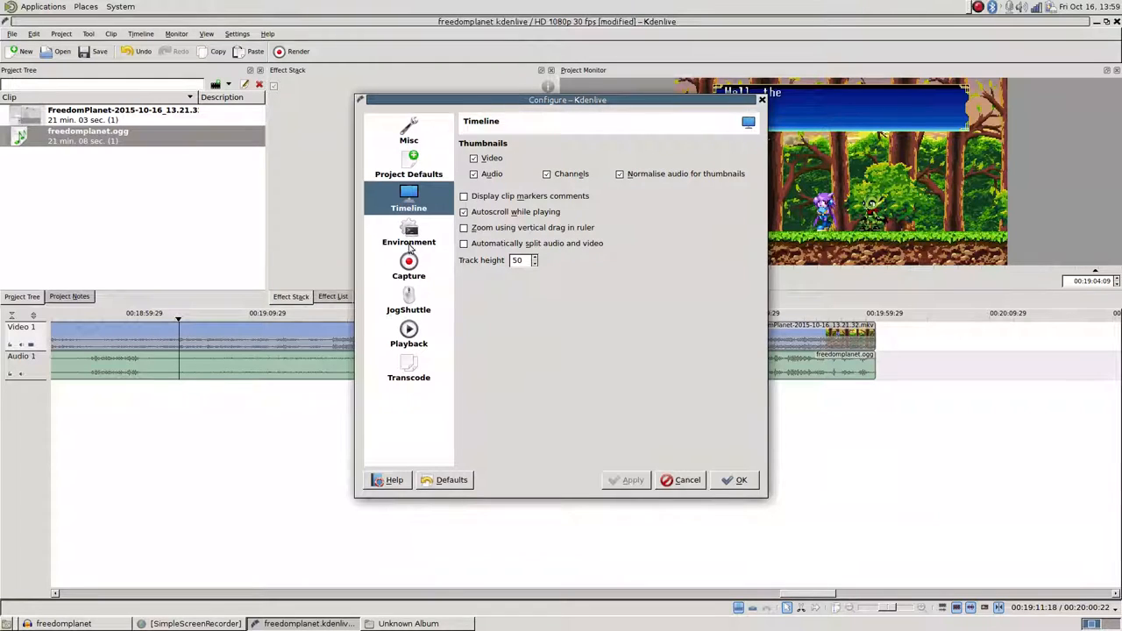
click(408, 164)
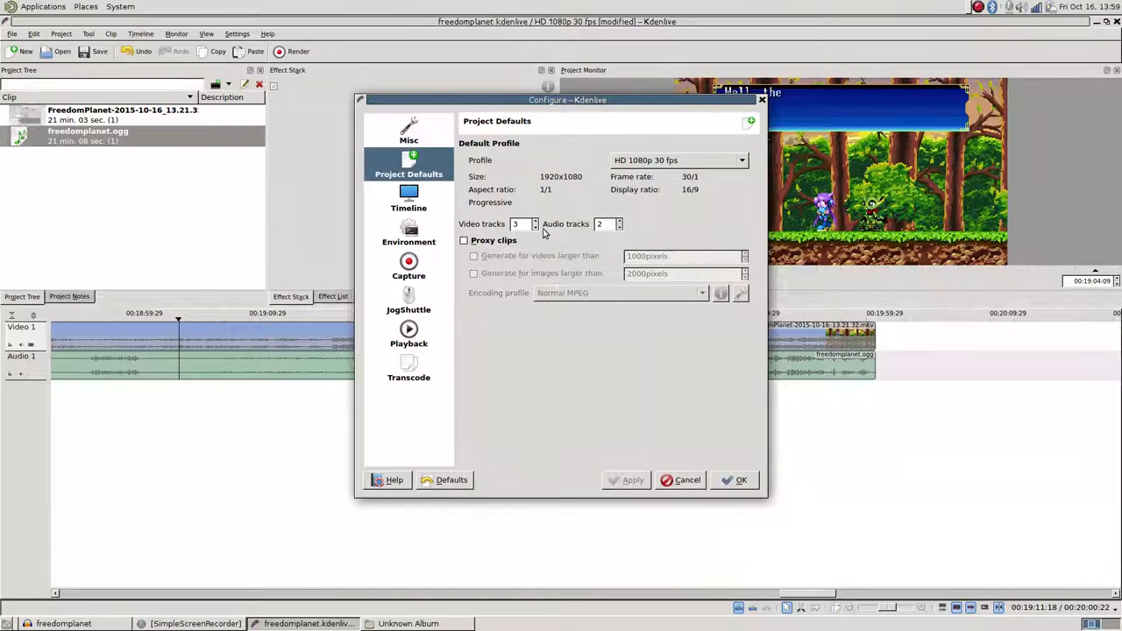
click(535, 227)
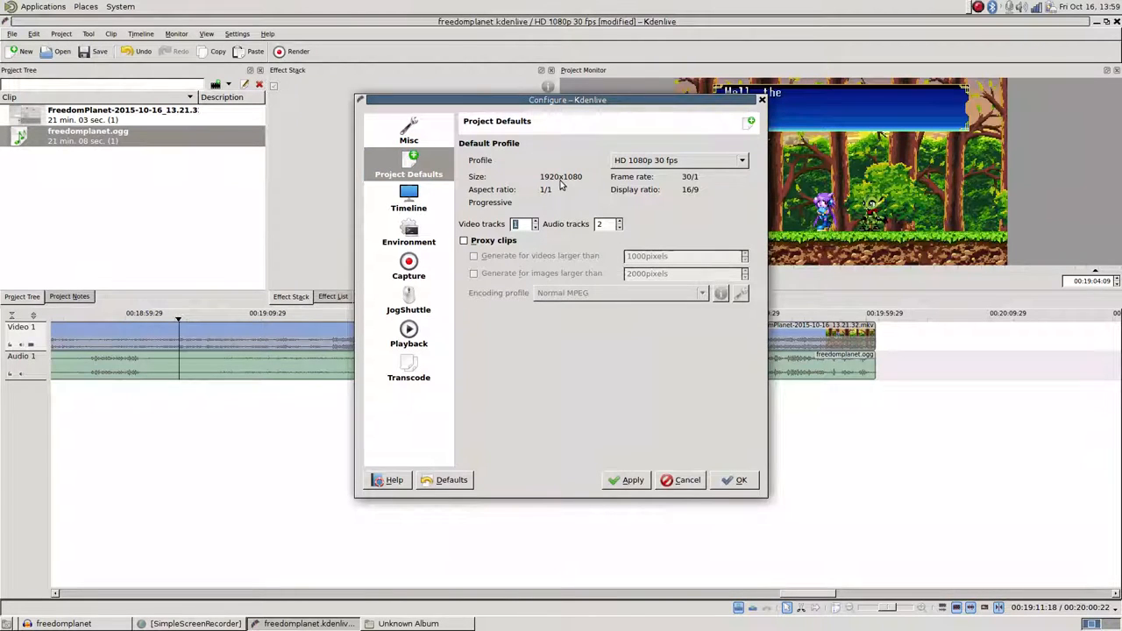
mouse_move(23, 377)
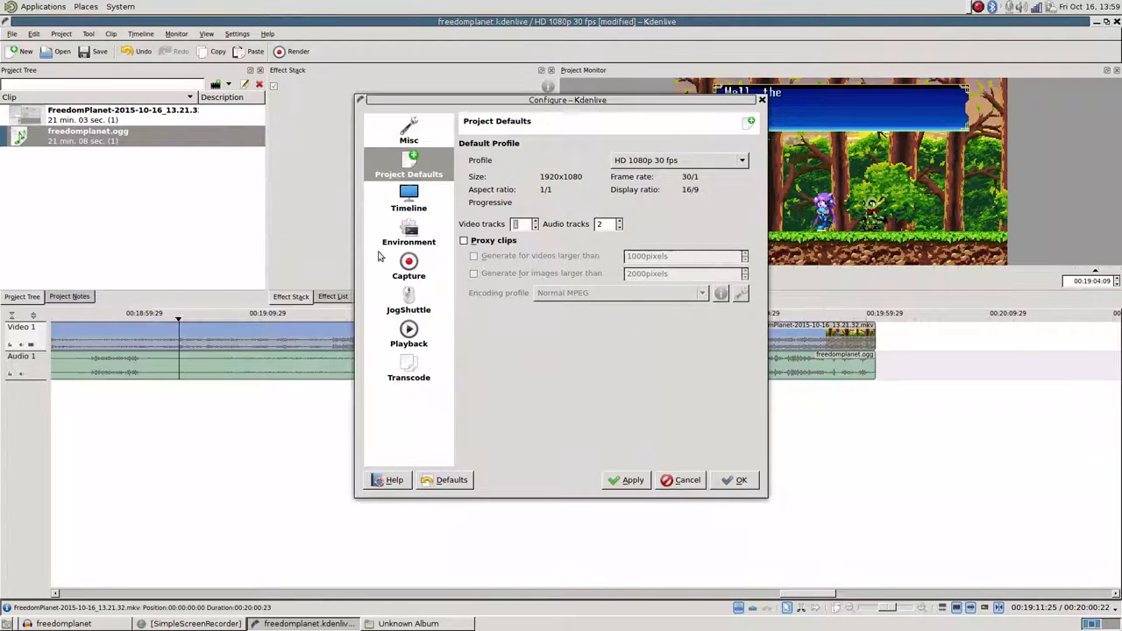
mouse_move(441, 201)
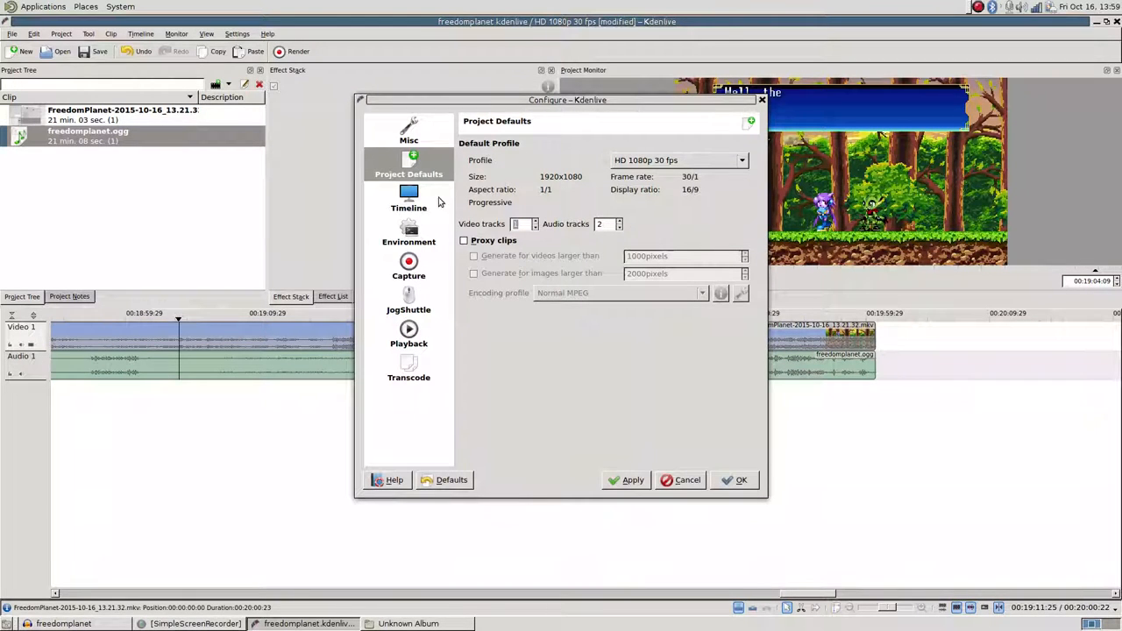
Show the Environment preferences page to confirm concurrent threads is 4
click(409, 233)
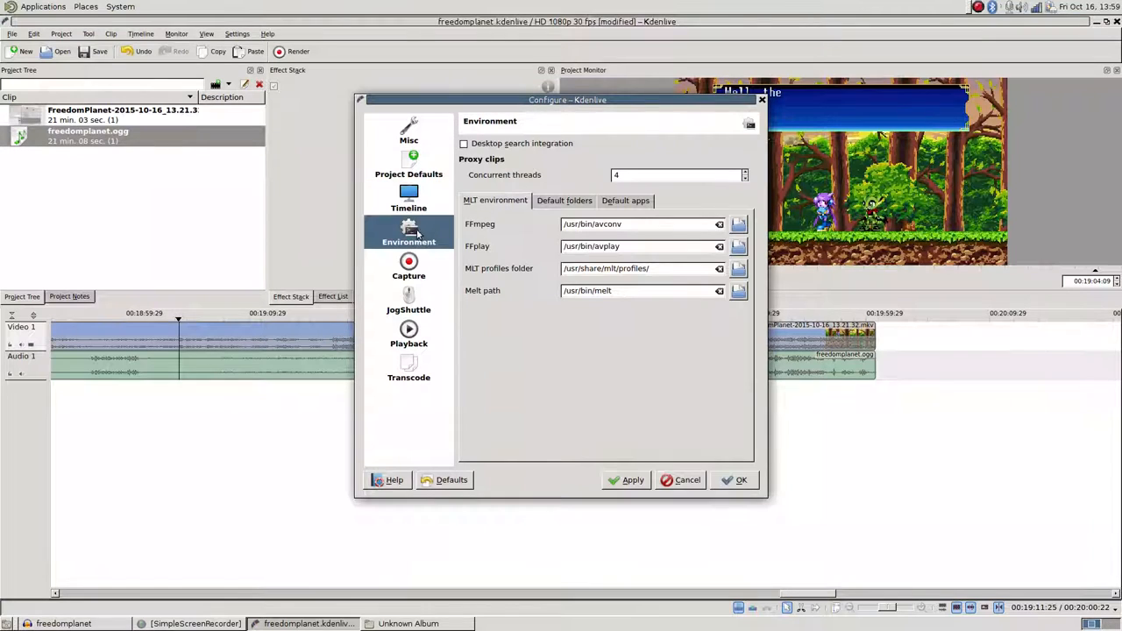
mouse_move(504, 173)
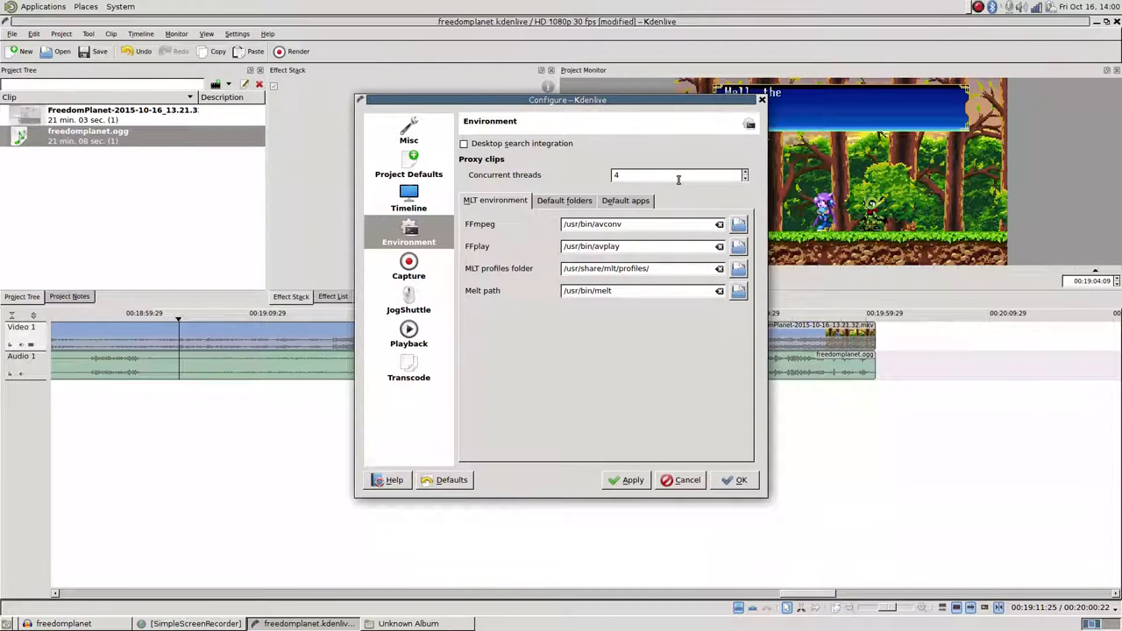
mouse_move(739, 171)
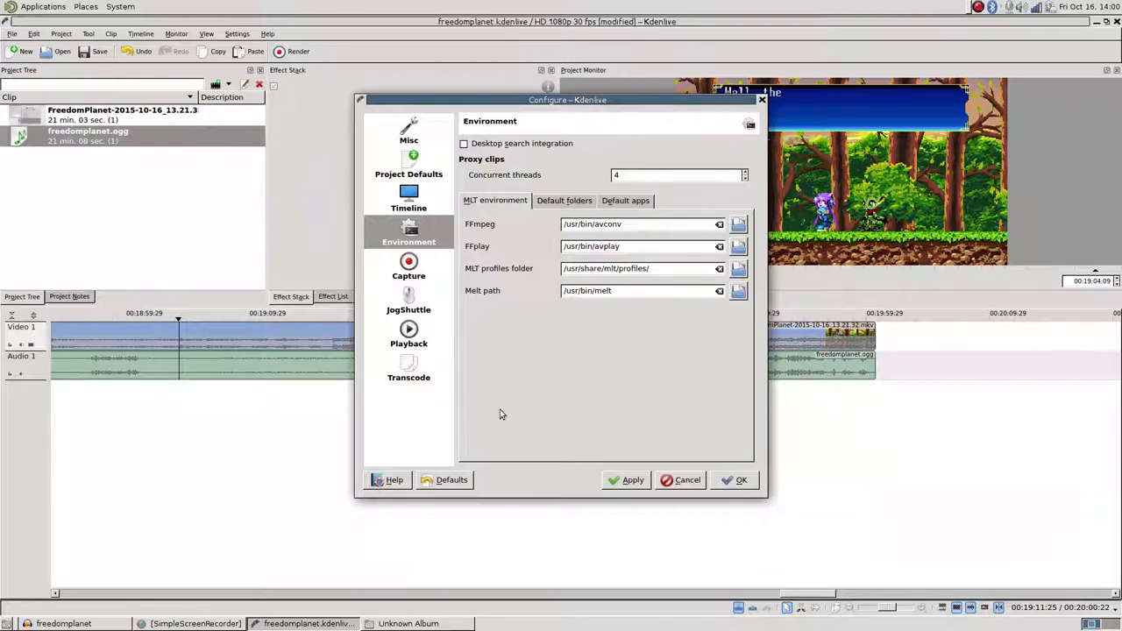
mouse_move(649, 130)
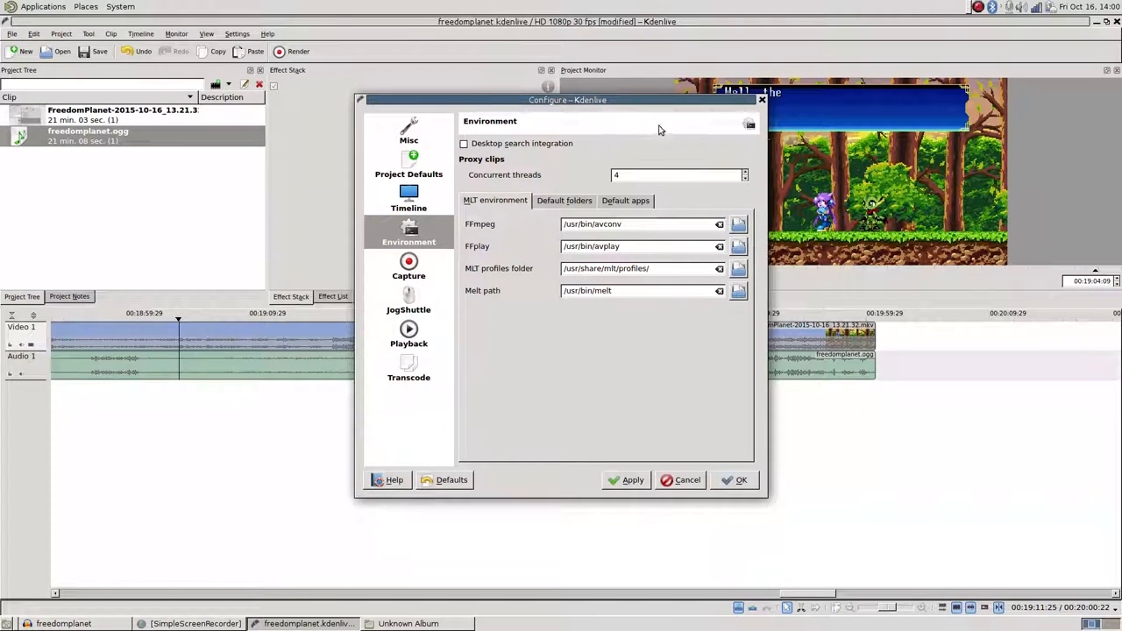
mouse_move(666, 219)
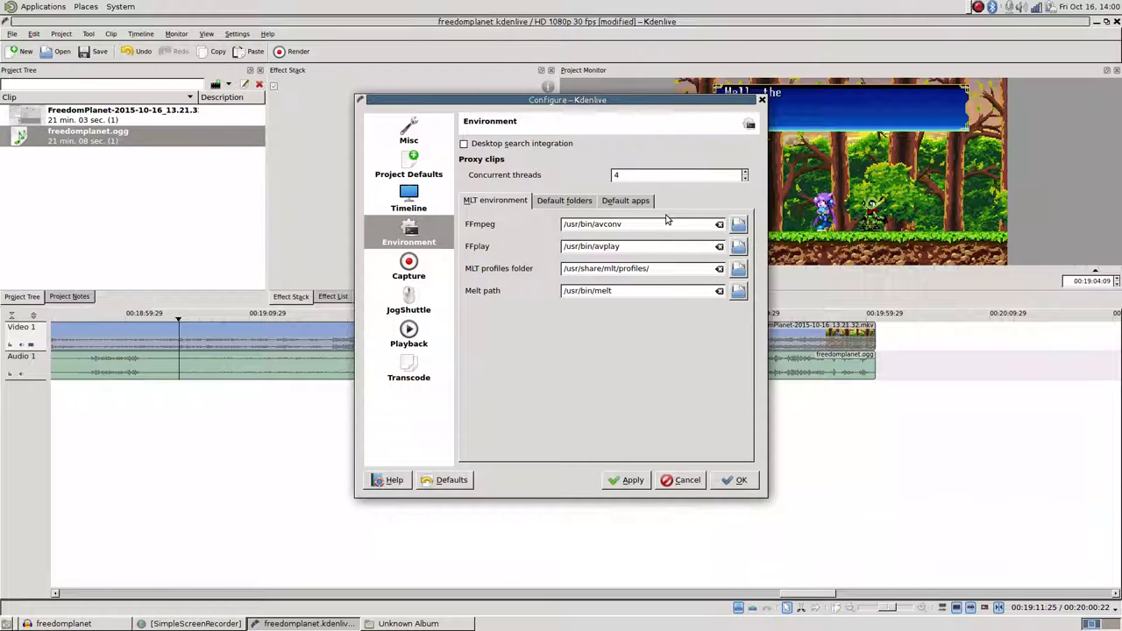
mouse_move(671, 498)
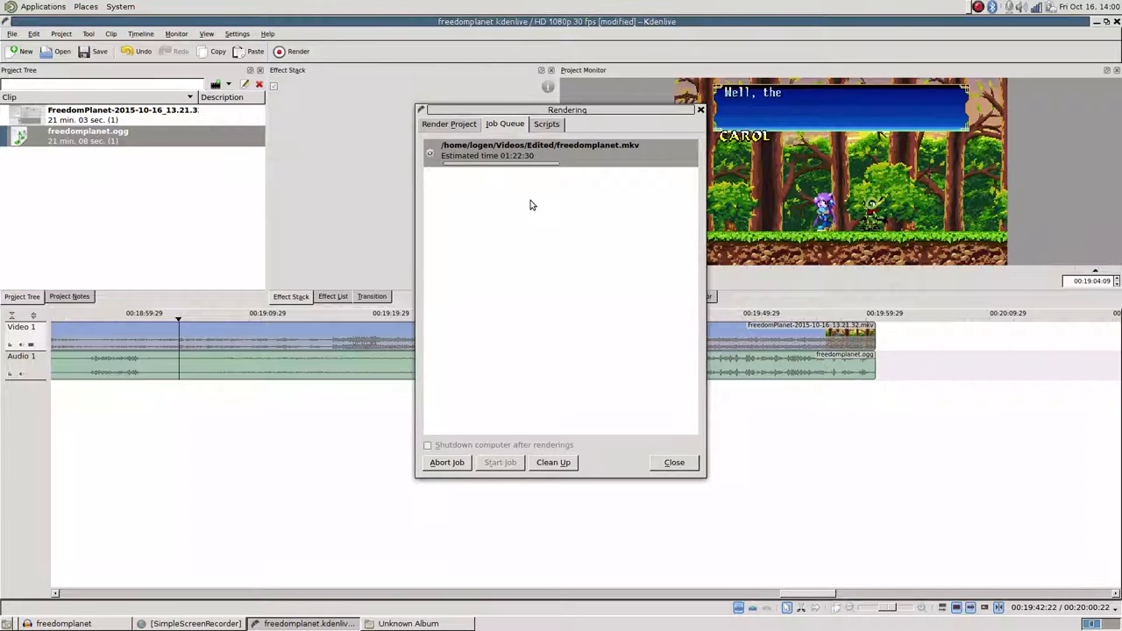
mouse_move(495, 215)
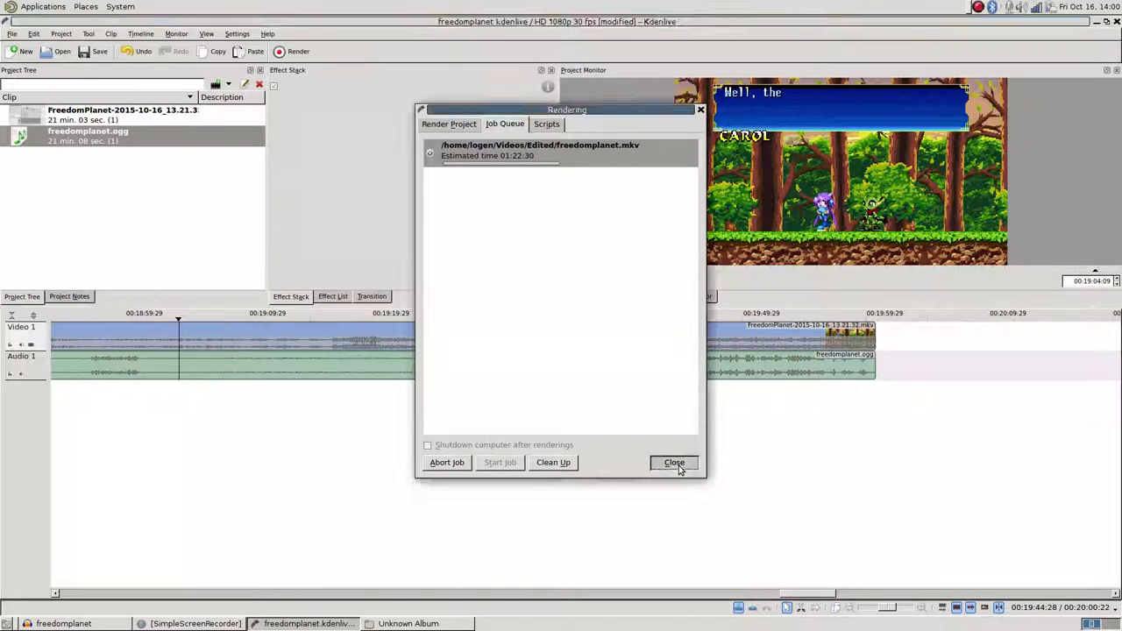
Close the Rendering window showing freedomplanet.mkv rendering with about 1:22:30 estimated
click(675, 462)
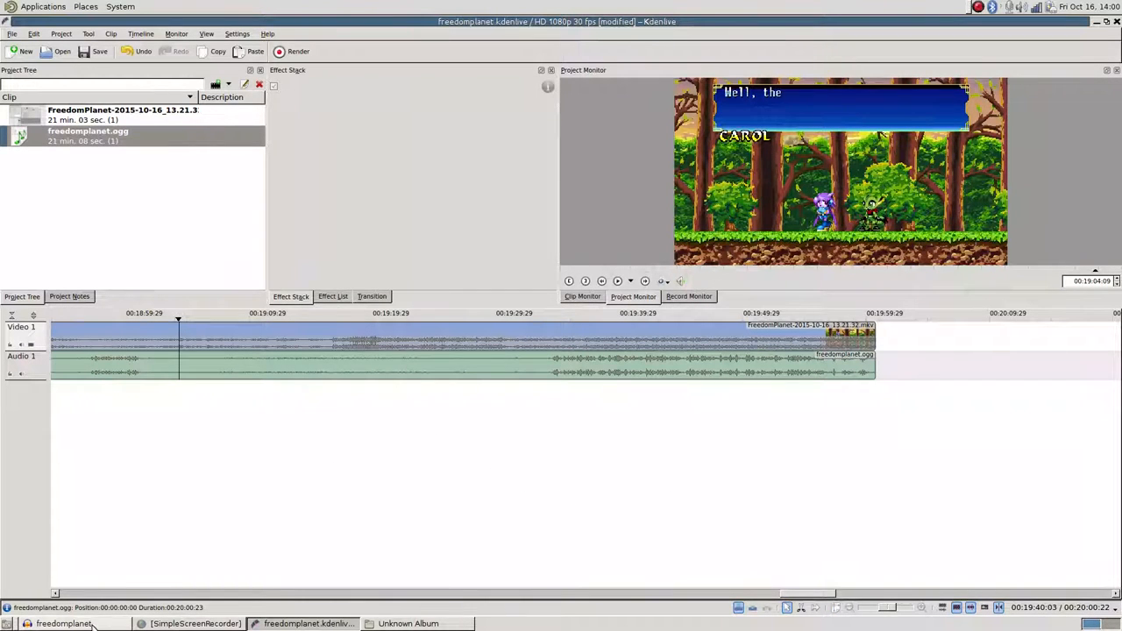
Bring the freedomplanet Audacity project forward to inspect its waveform, then return to Kdenlive
click(63, 623)
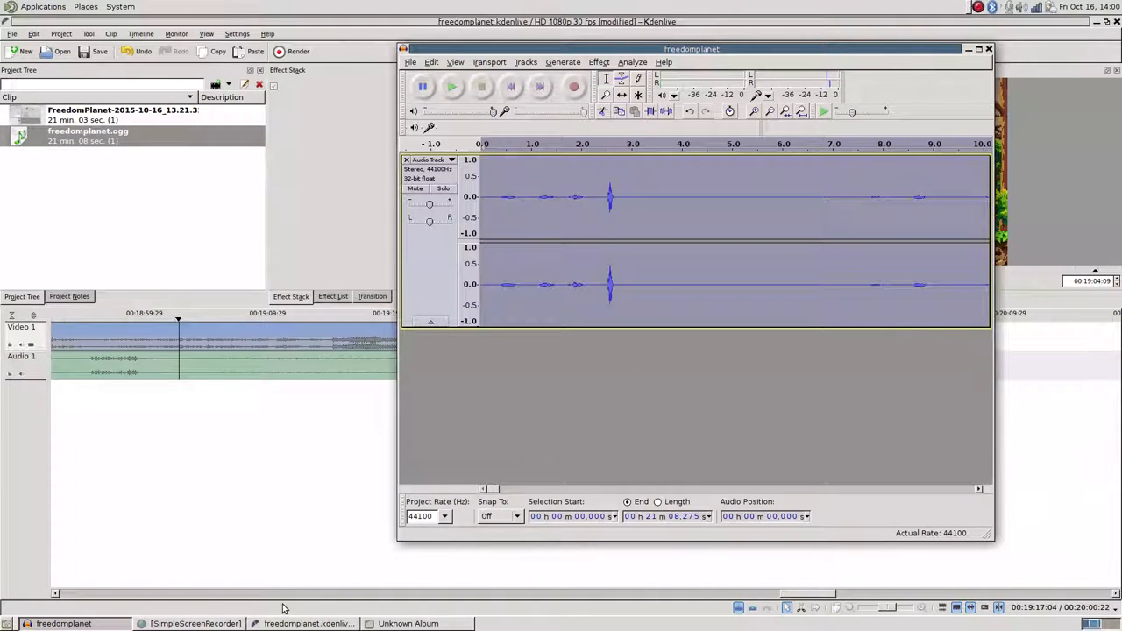
click(195, 623)
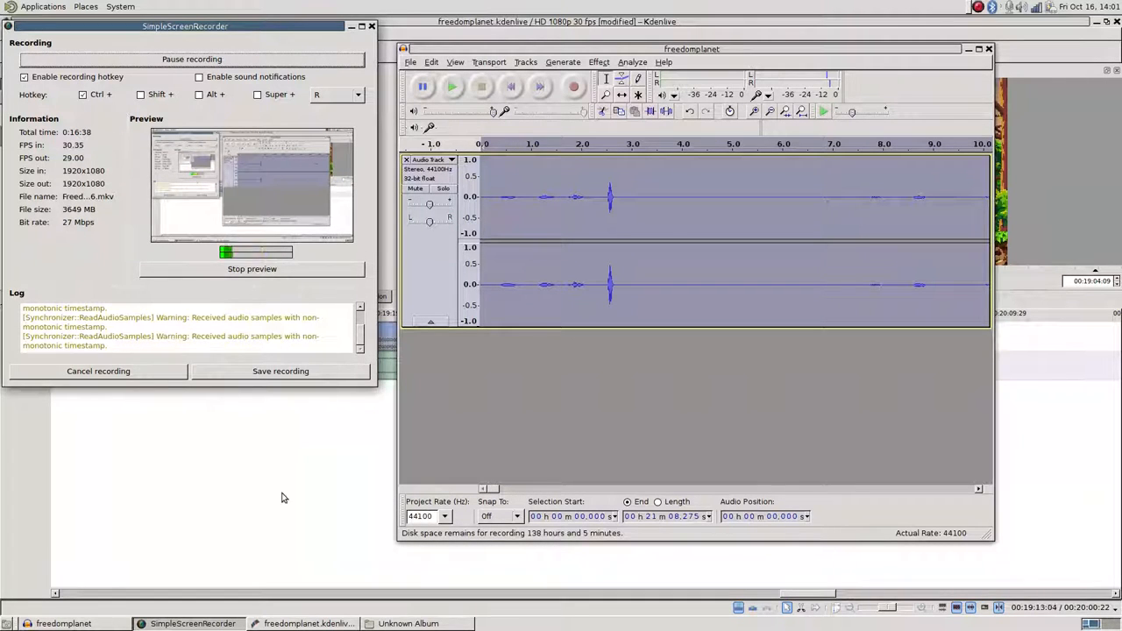
click(307, 624)
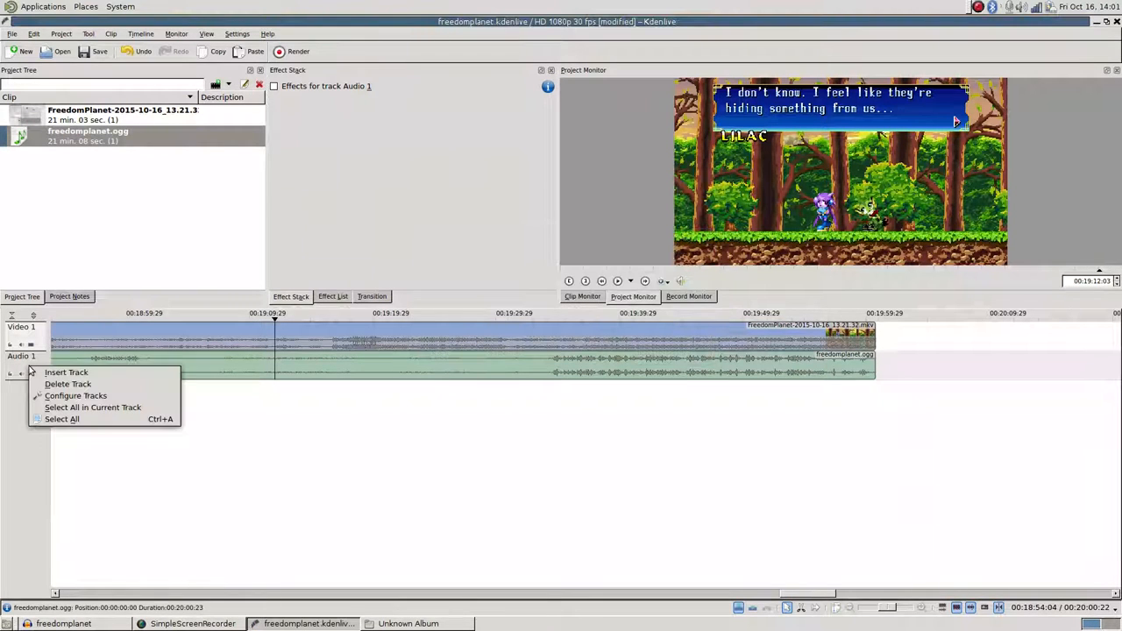
click(65, 373)
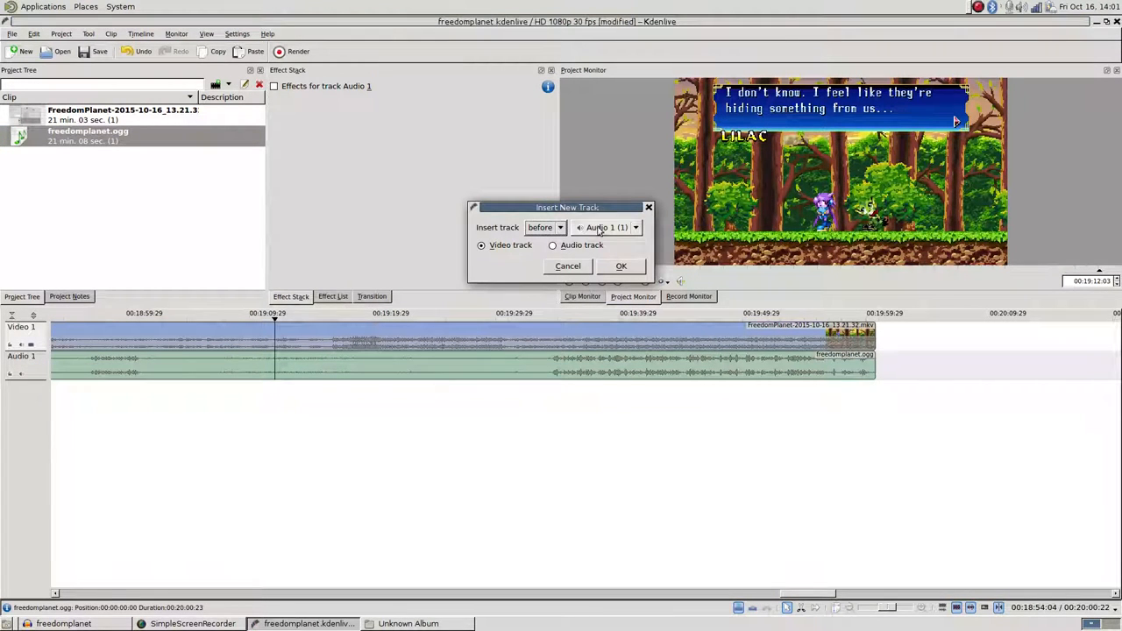
click(567, 266)
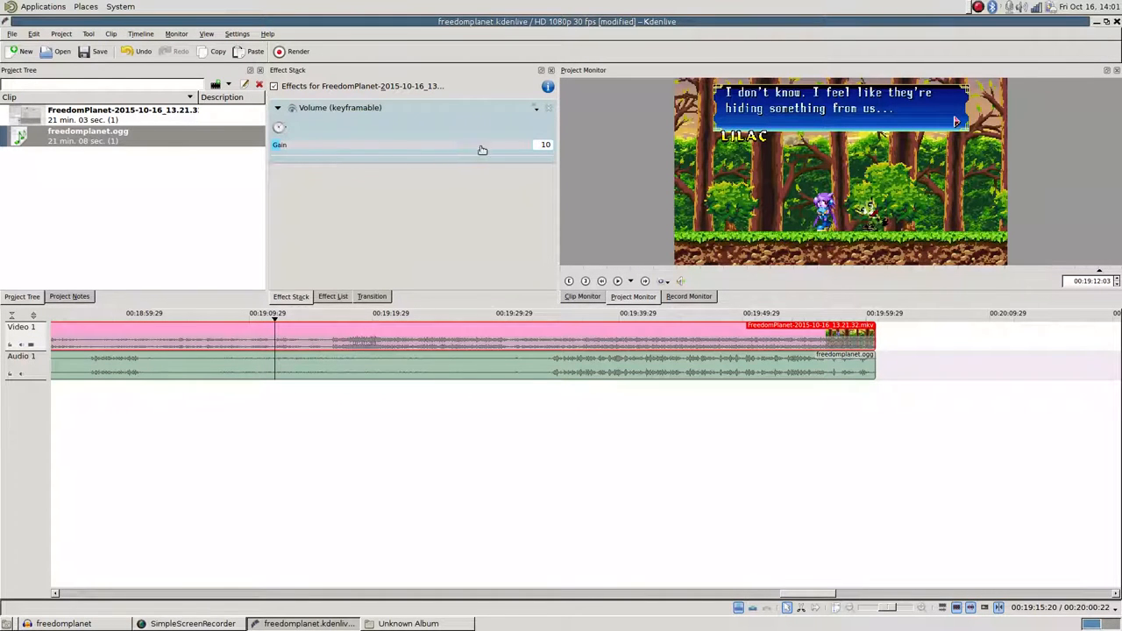
mouse_move(467, 288)
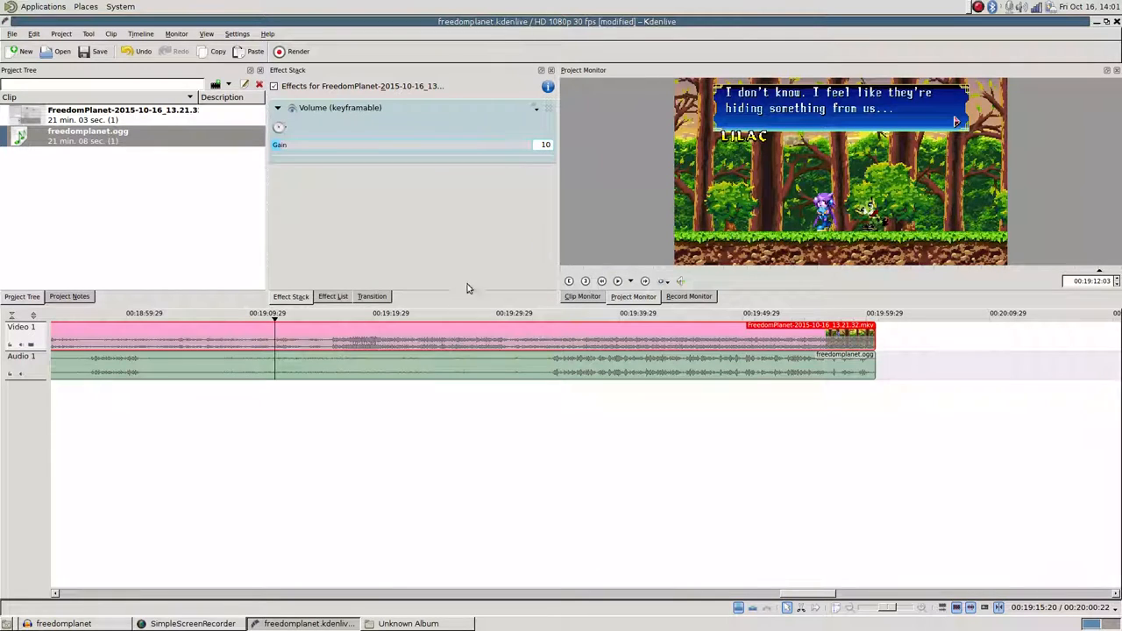
mouse_move(426, 152)
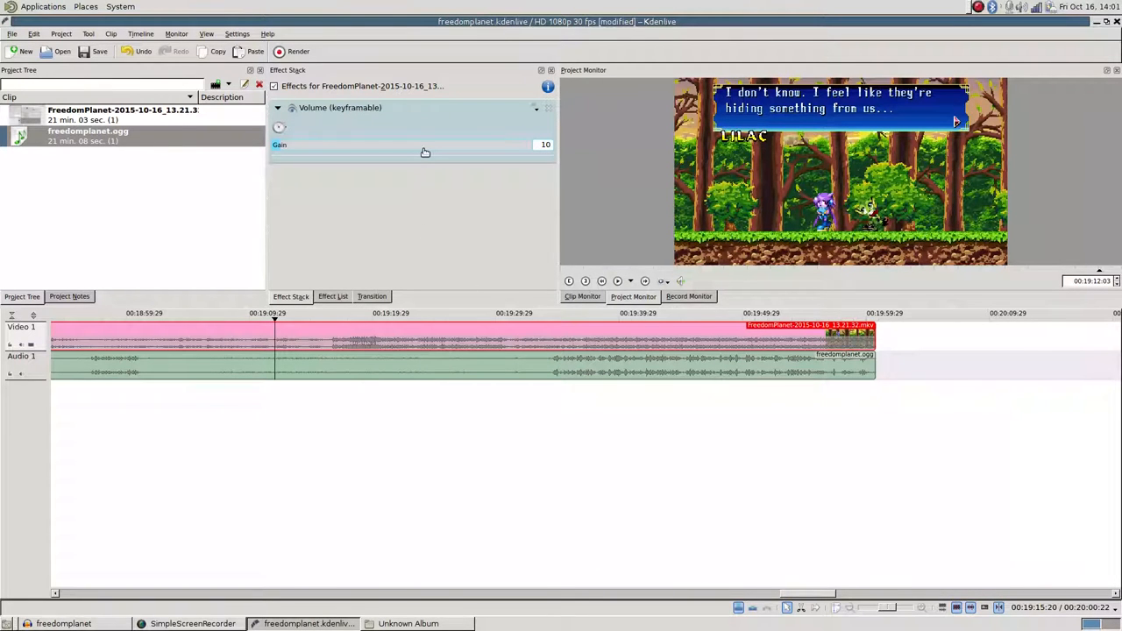
mouse_move(418, 191)
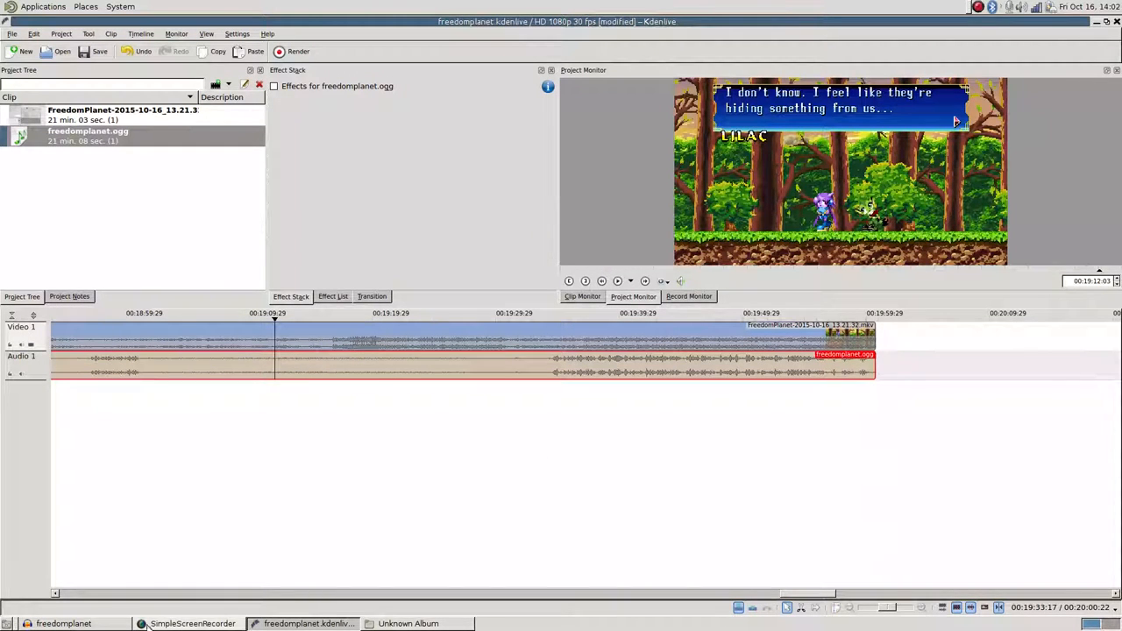
Bring up SimpleScreenRecorder's controls from the taskbar
click(192, 623)
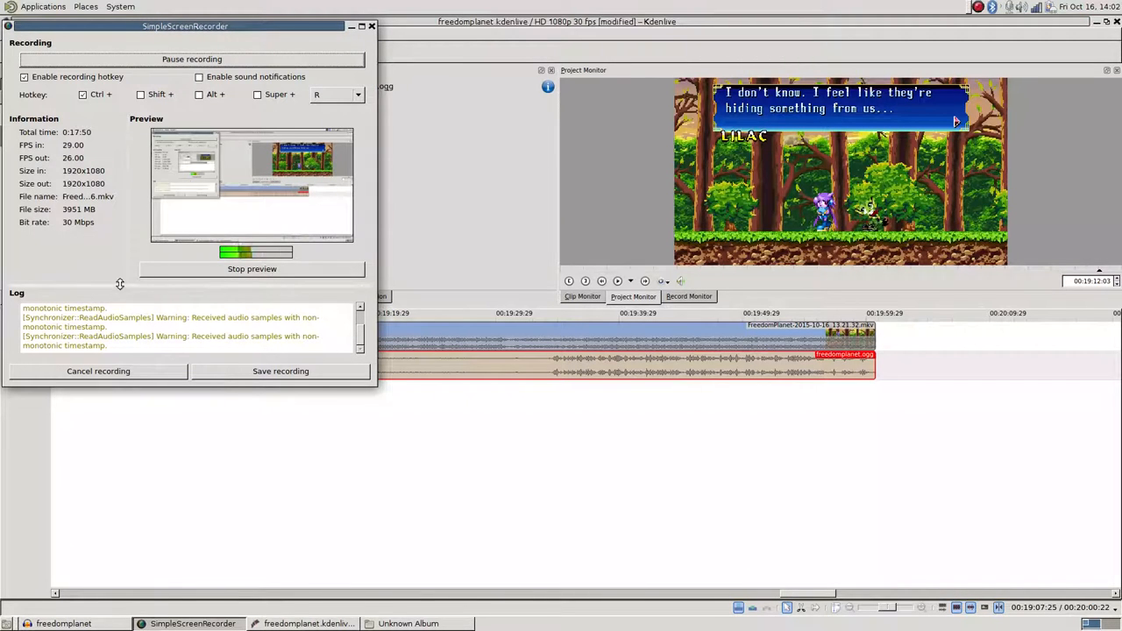